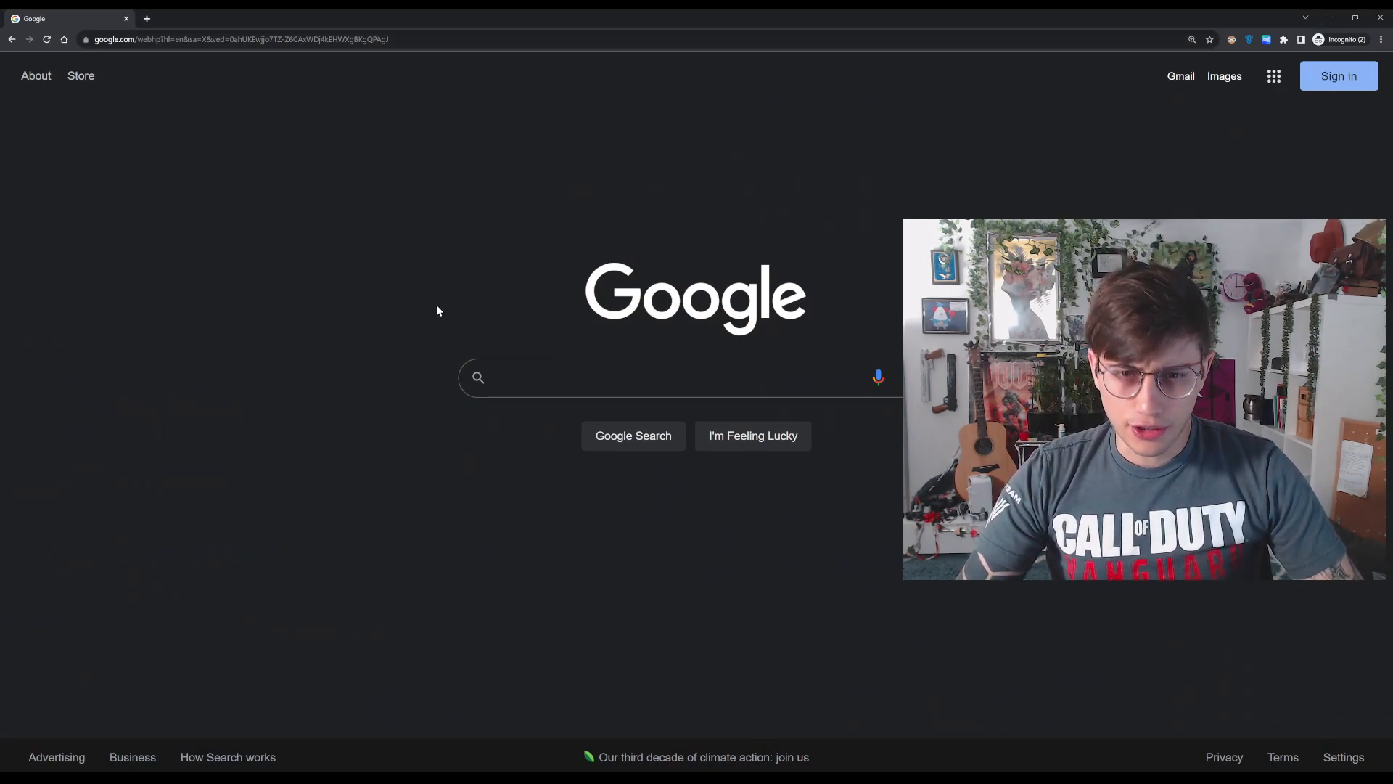
mouse_move(542, 365)
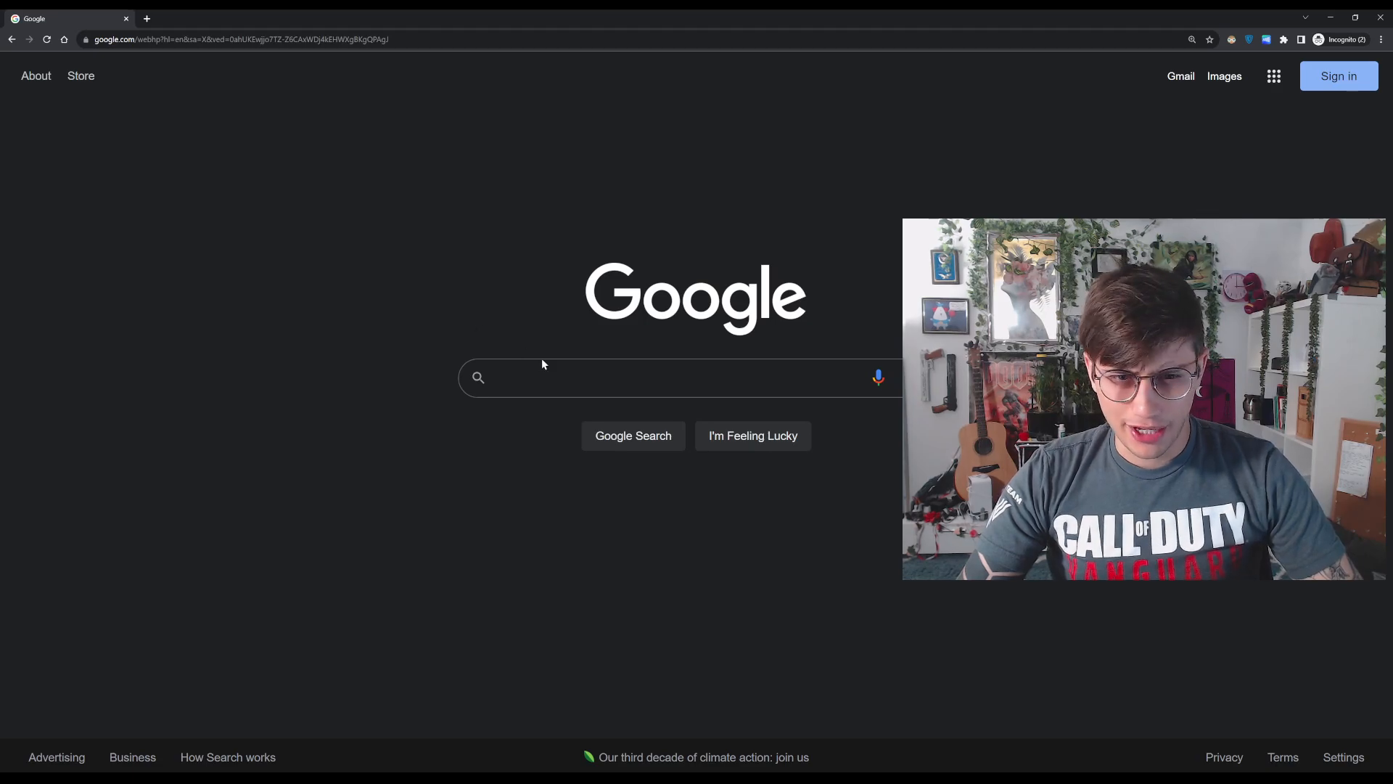
Bring up and dismiss the search suggestions and the guide's short-link preview.
click(680, 377)
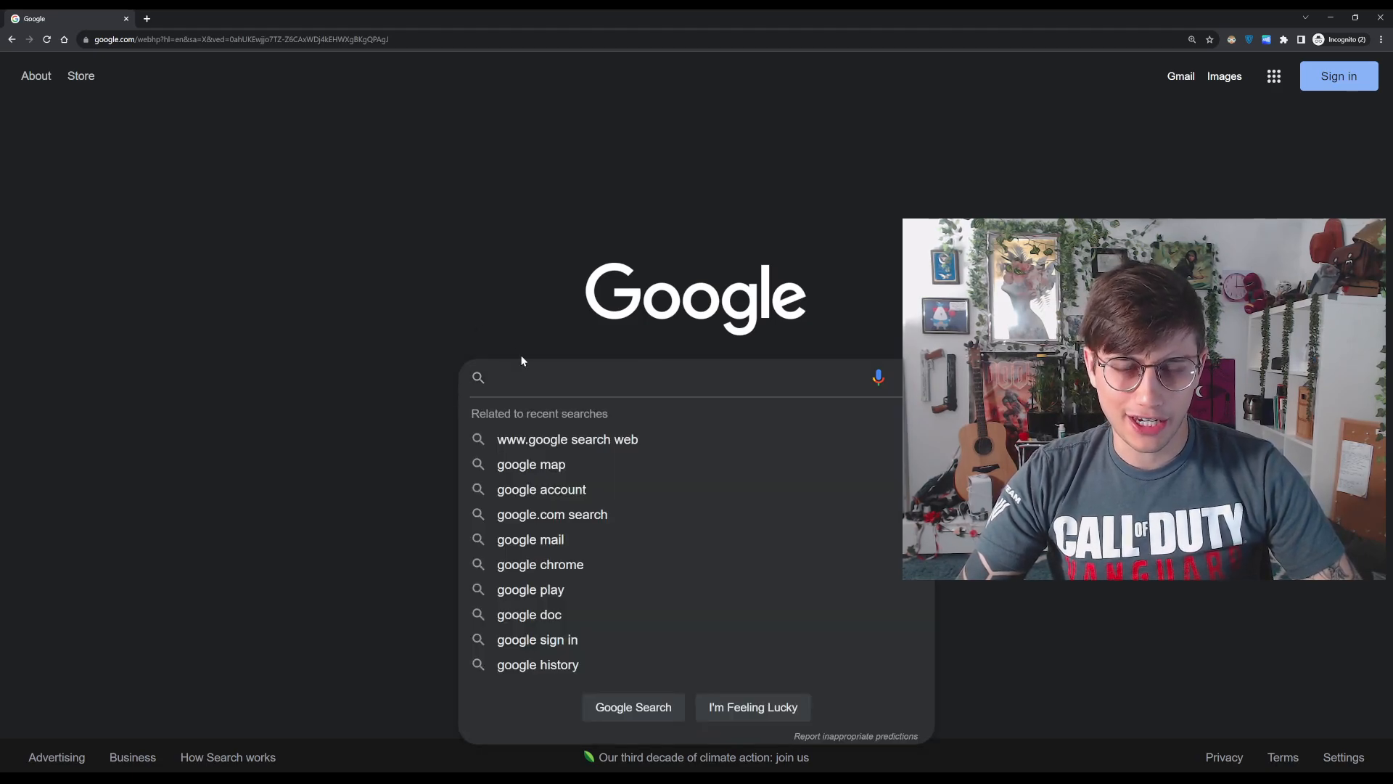
click(438, 304)
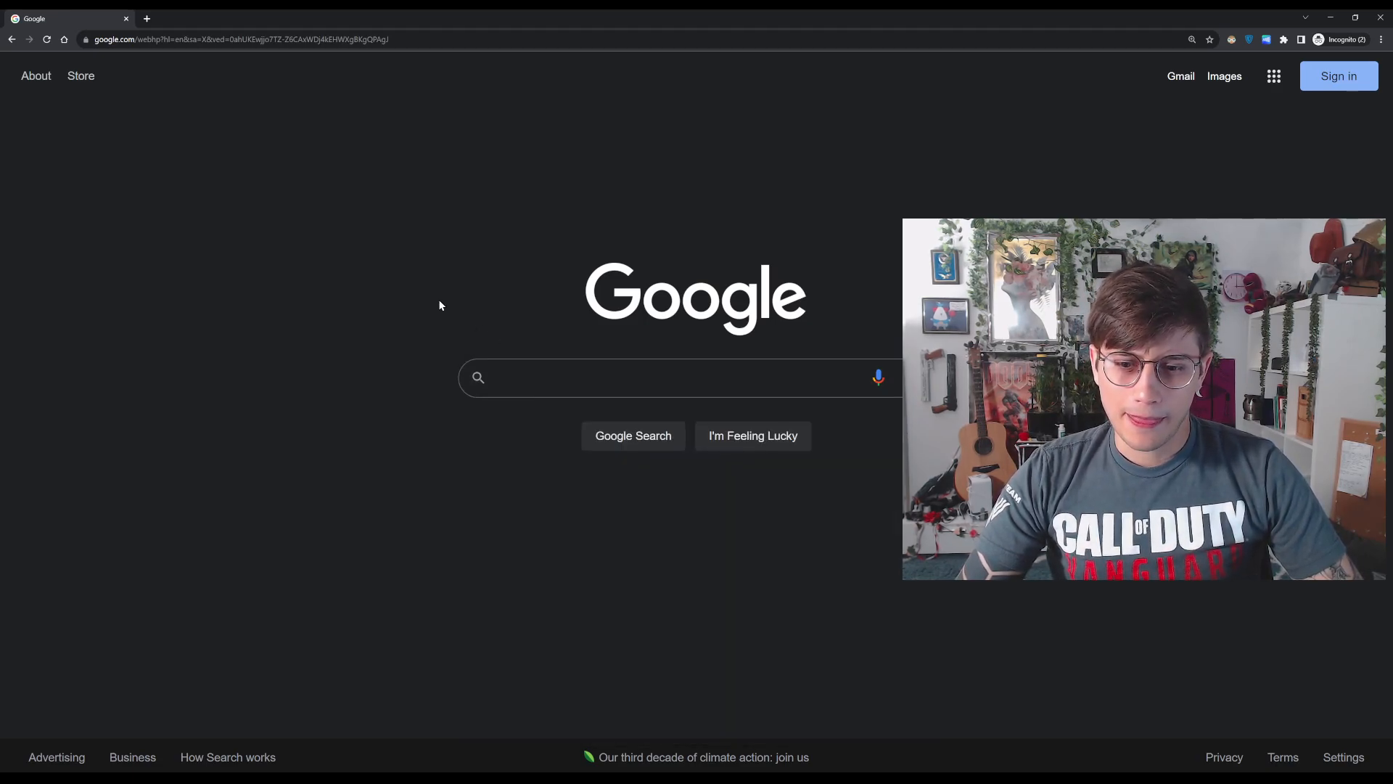
mouse_move(454, 291)
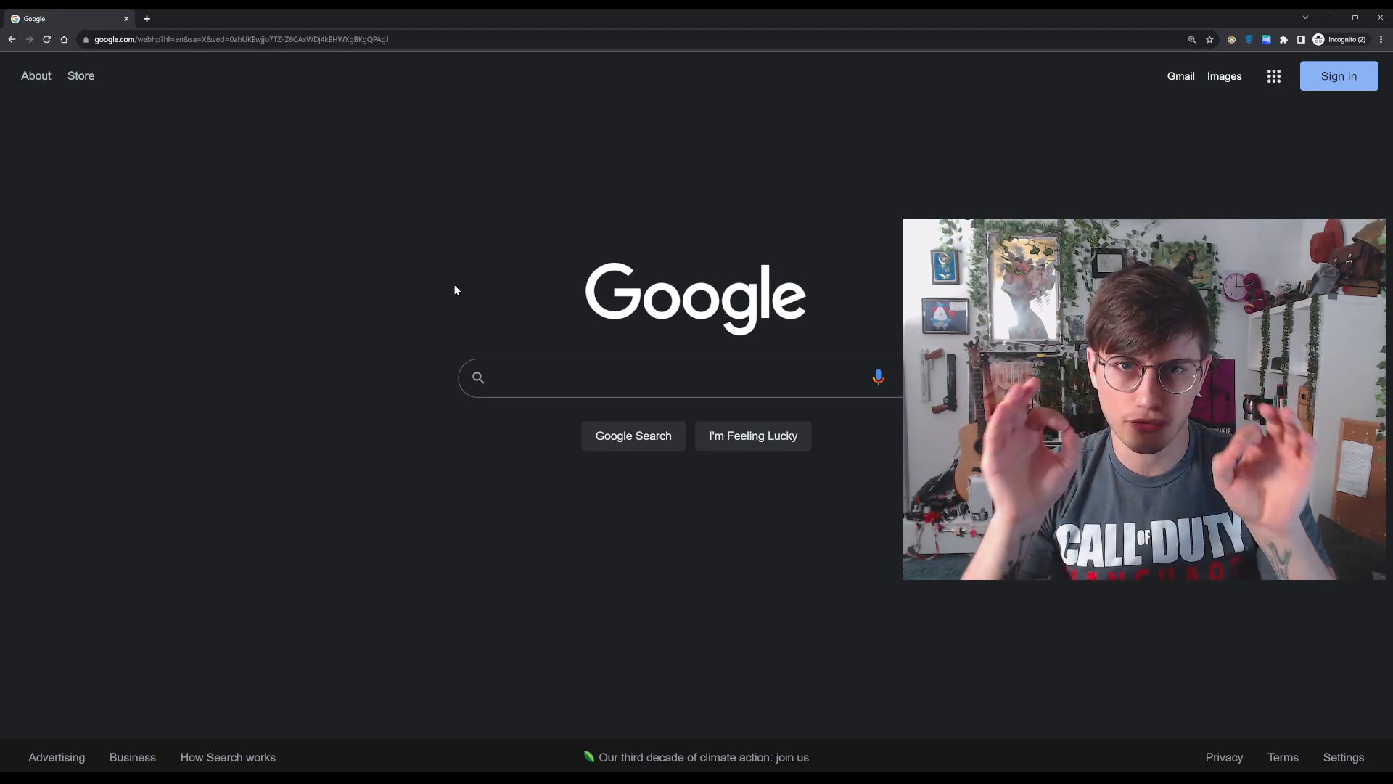
mouse_move(461, 206)
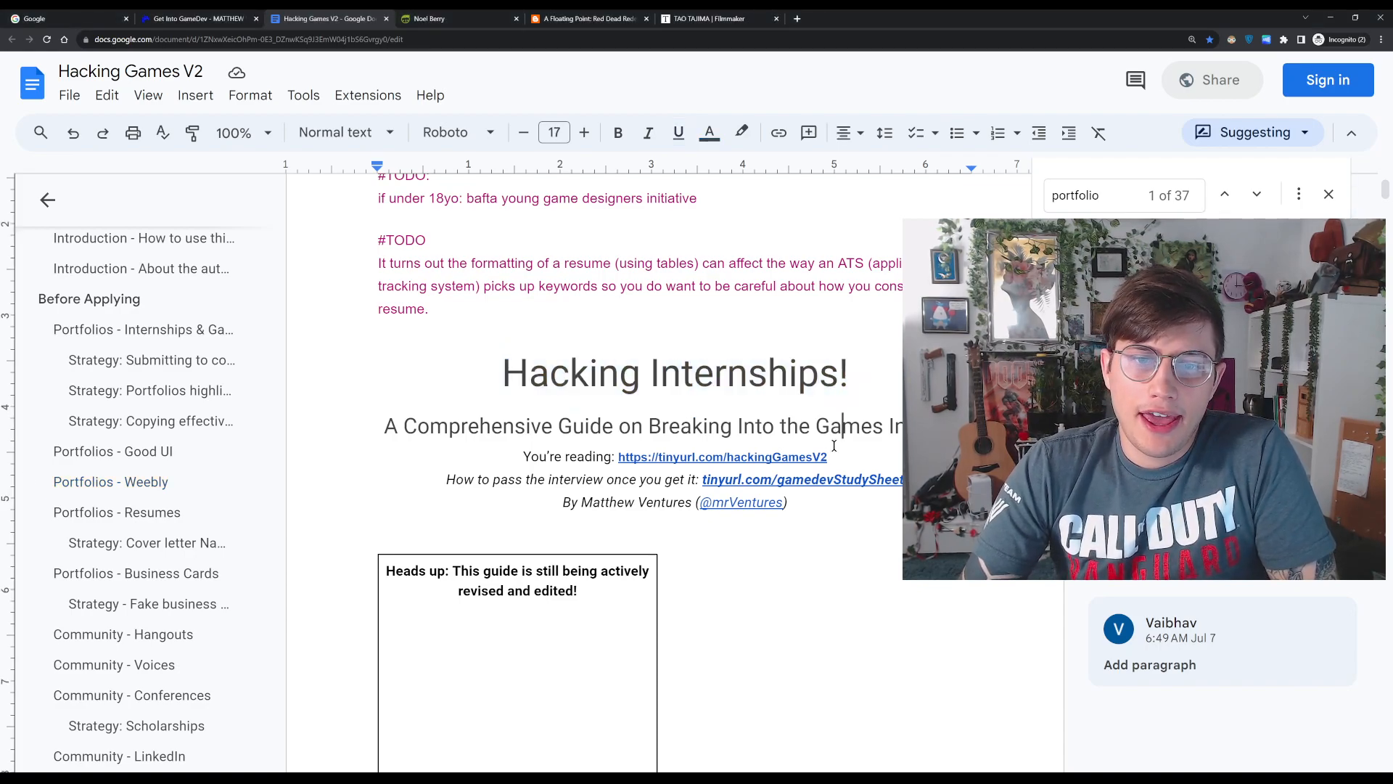
click(721, 456)
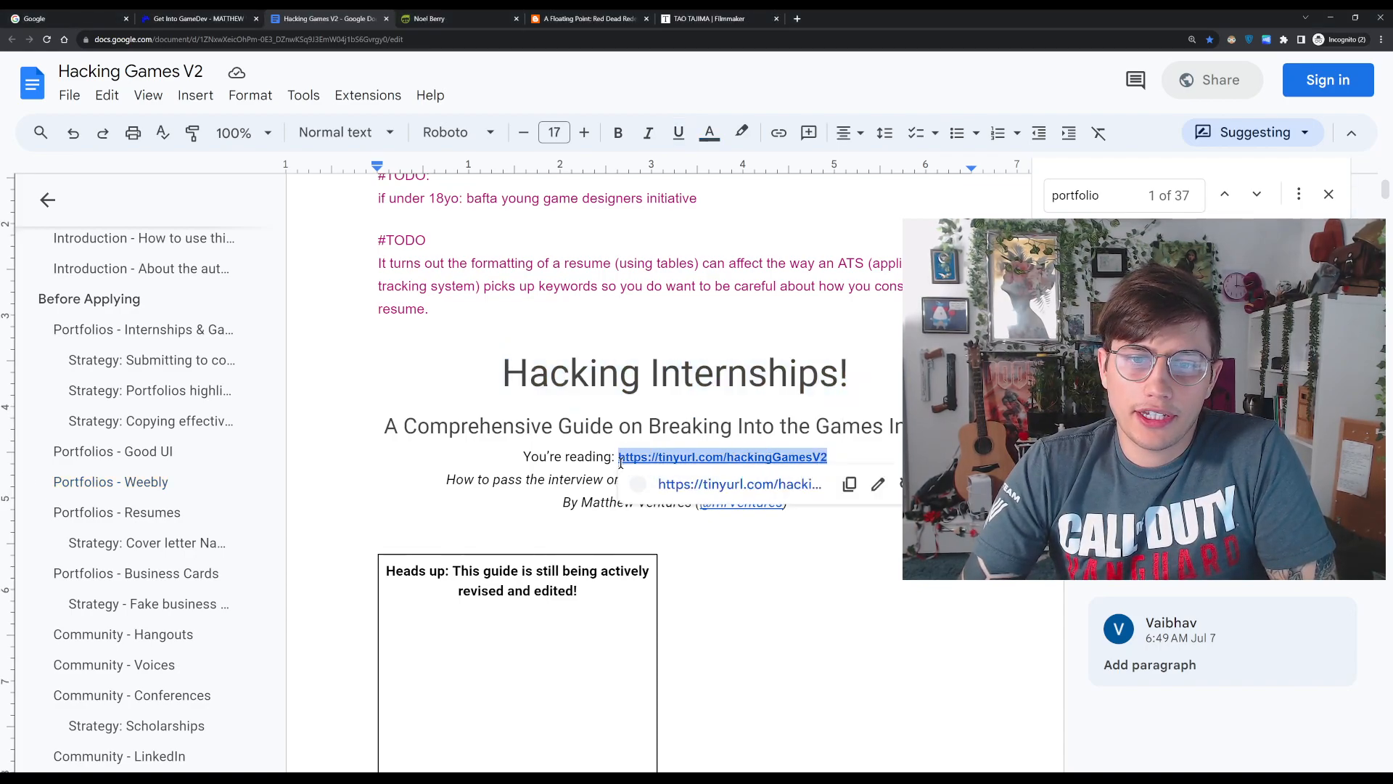
click(720, 455)
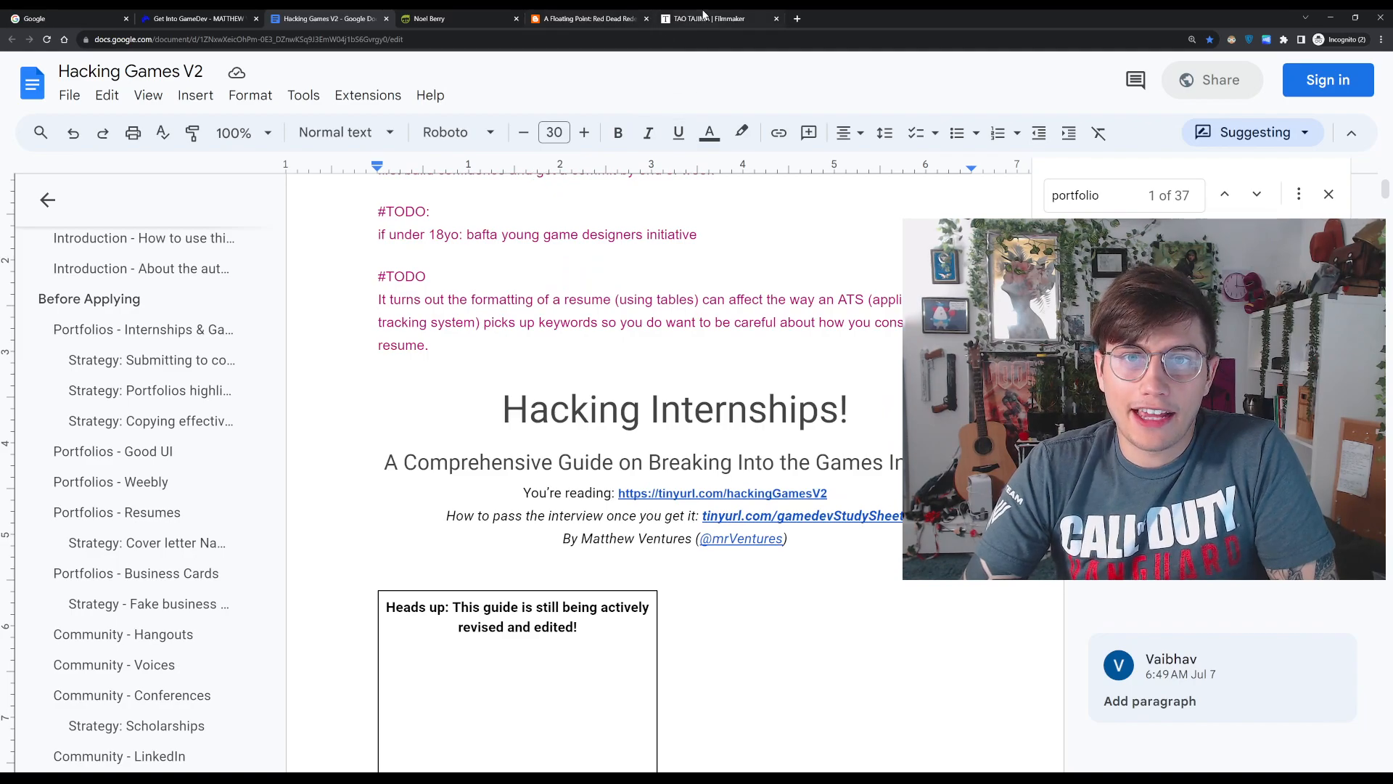
click(711, 18)
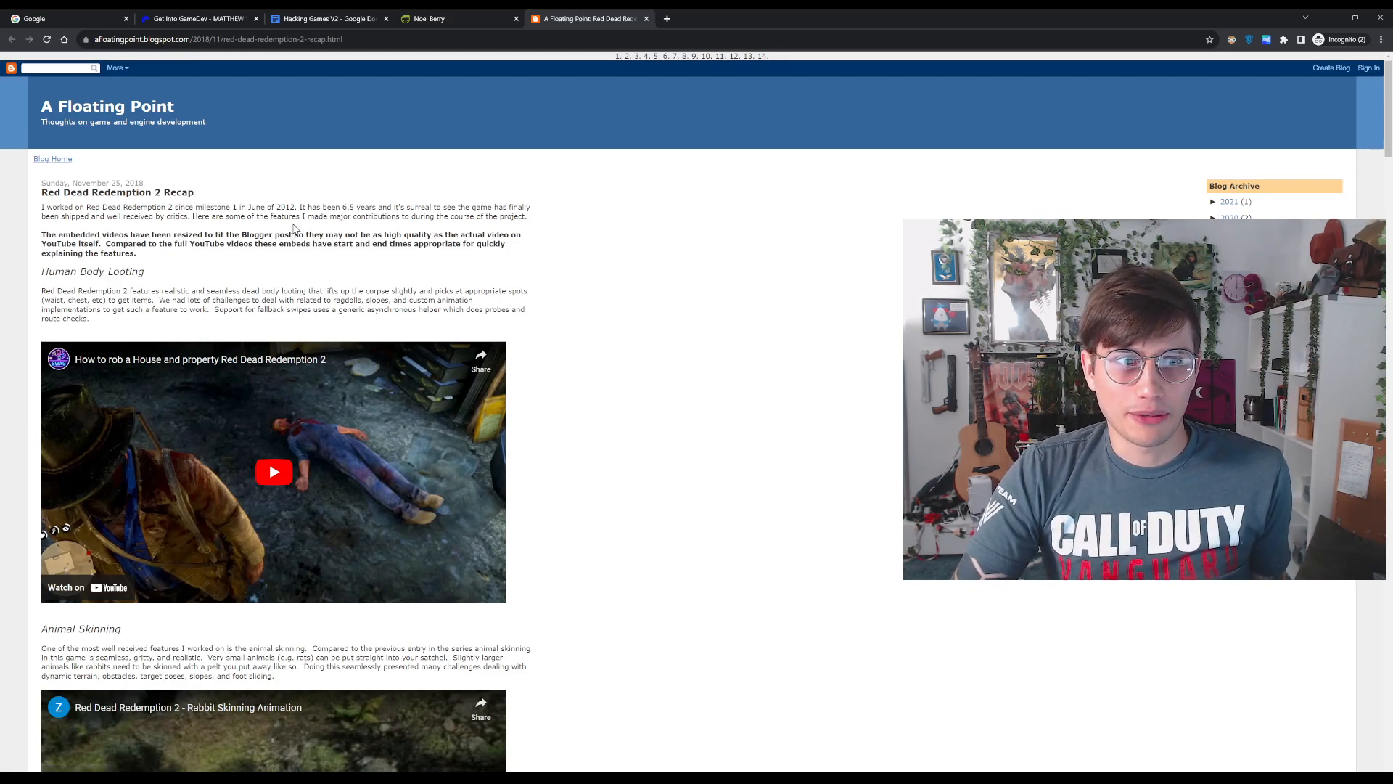
scroll(down, 3)
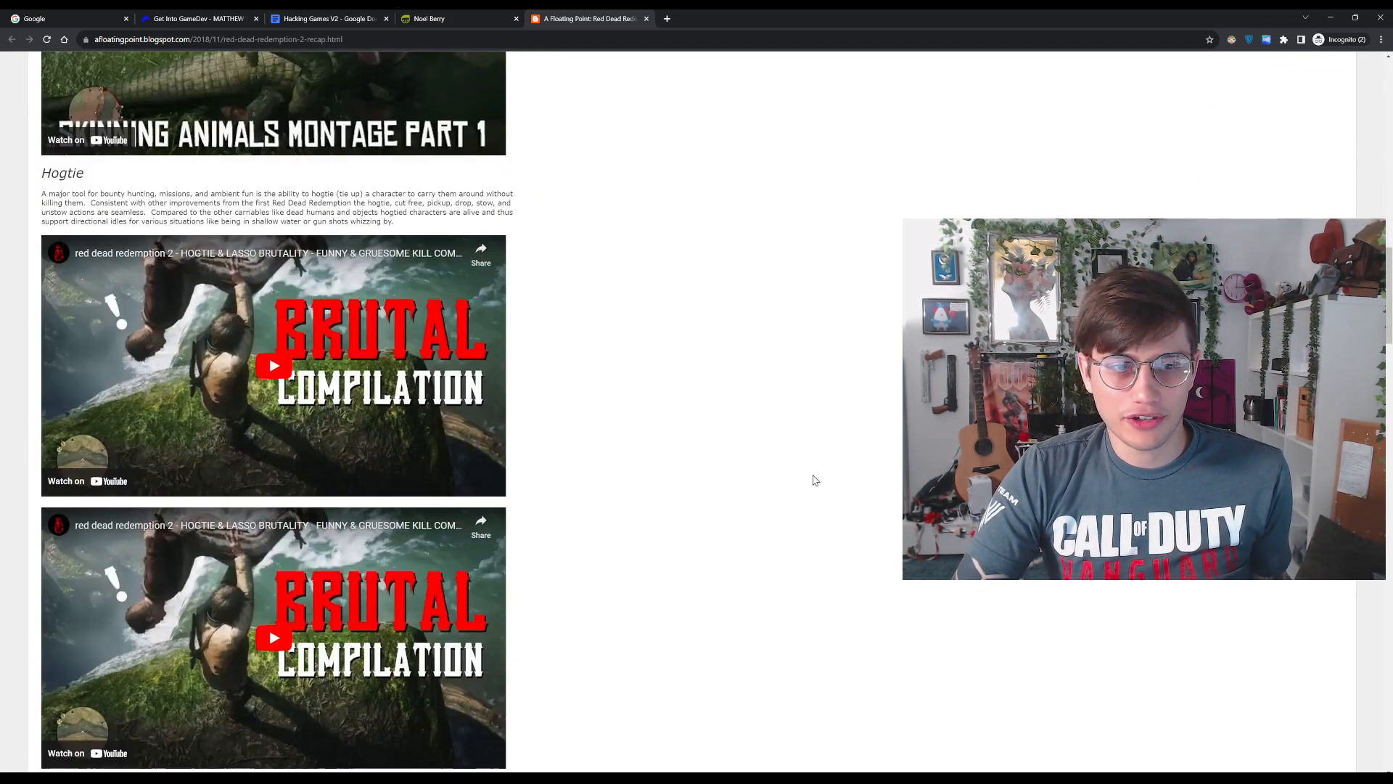
scroll(up, 3)
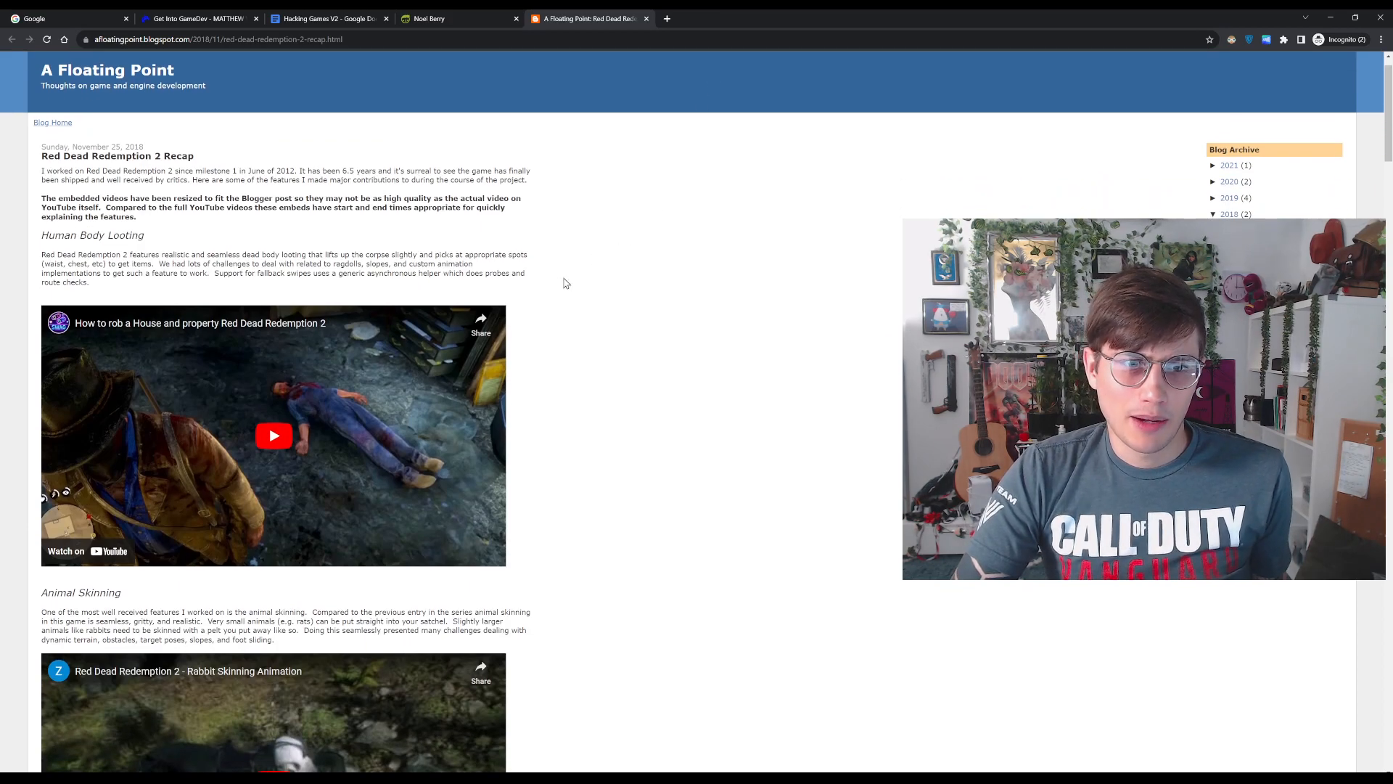
mouse_move(213, 287)
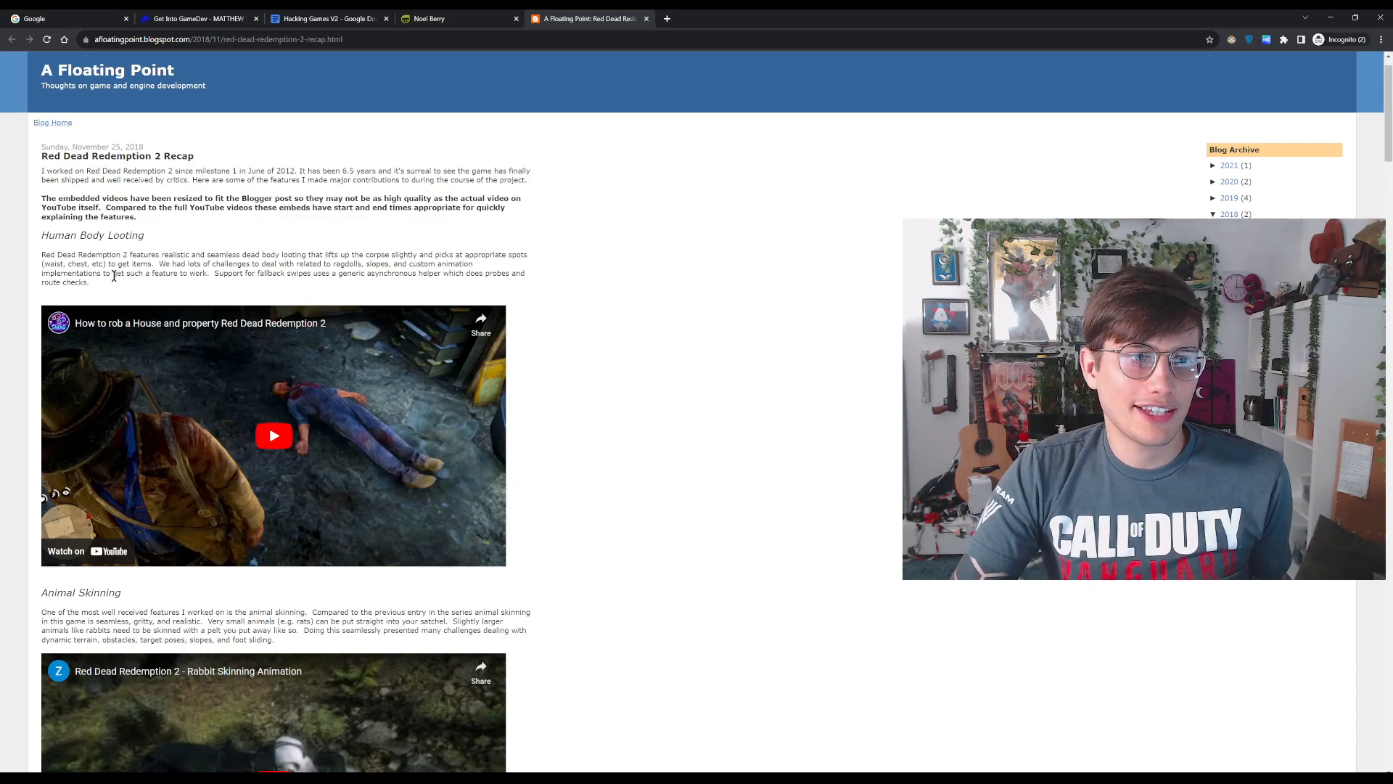
mouse_move(41, 240)
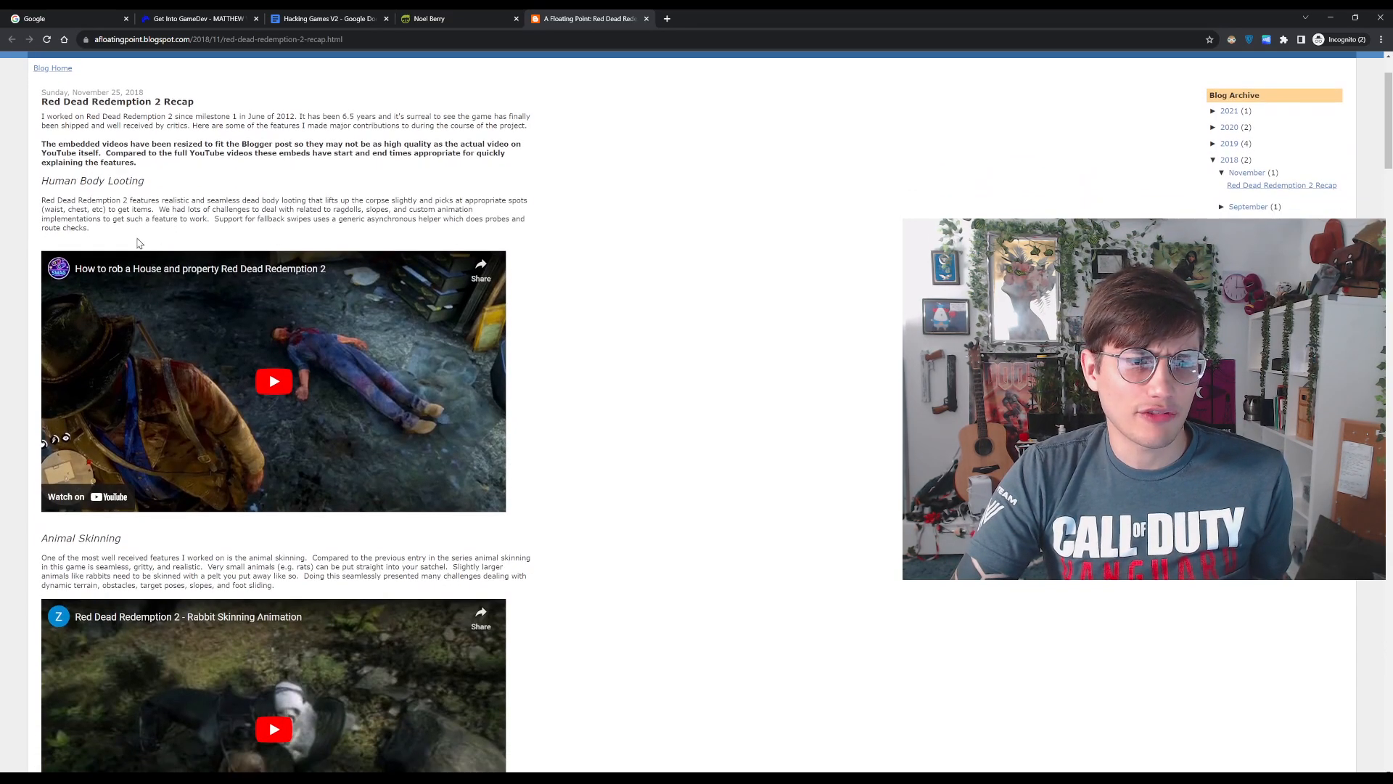
Highlight the Human Body Looting paragraph, play its video, seek to about two minutes.
drag(41, 198, 88, 227)
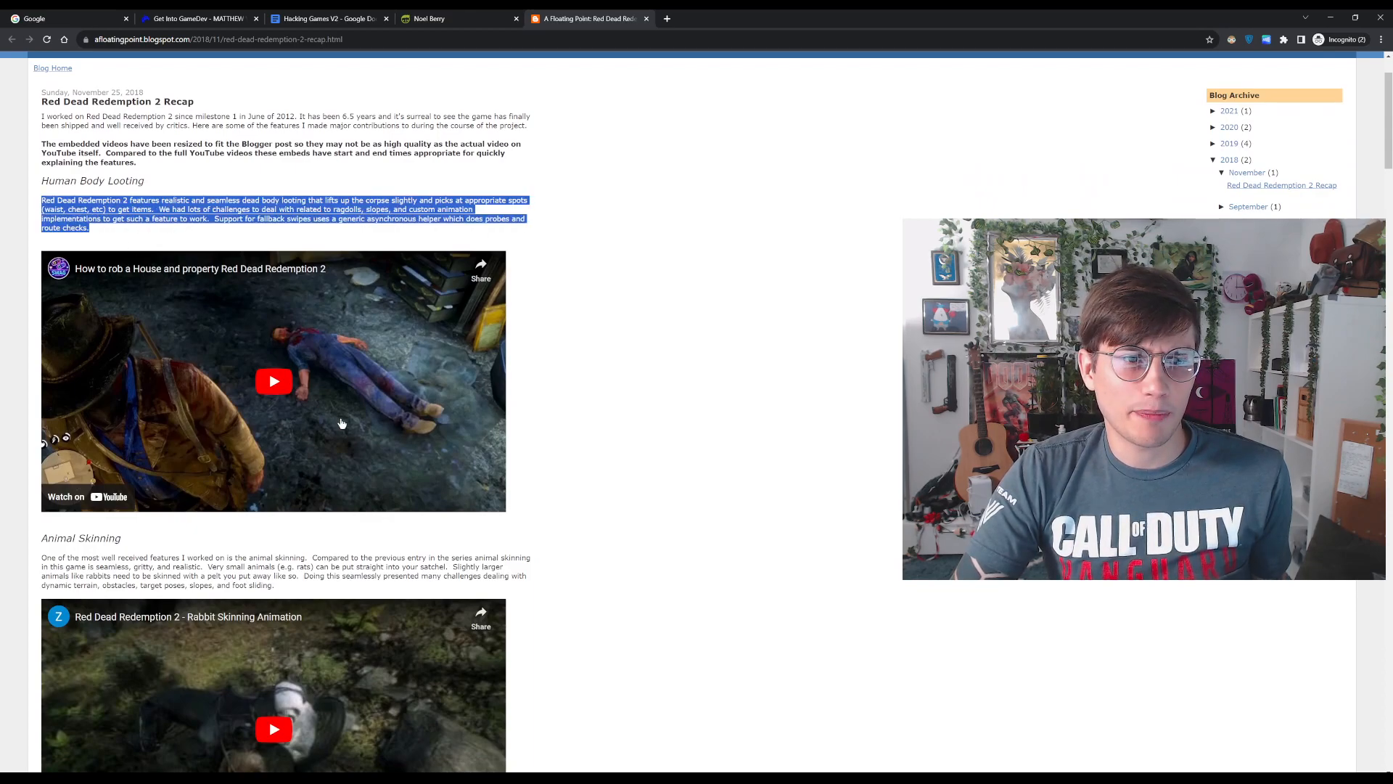
click(273, 381)
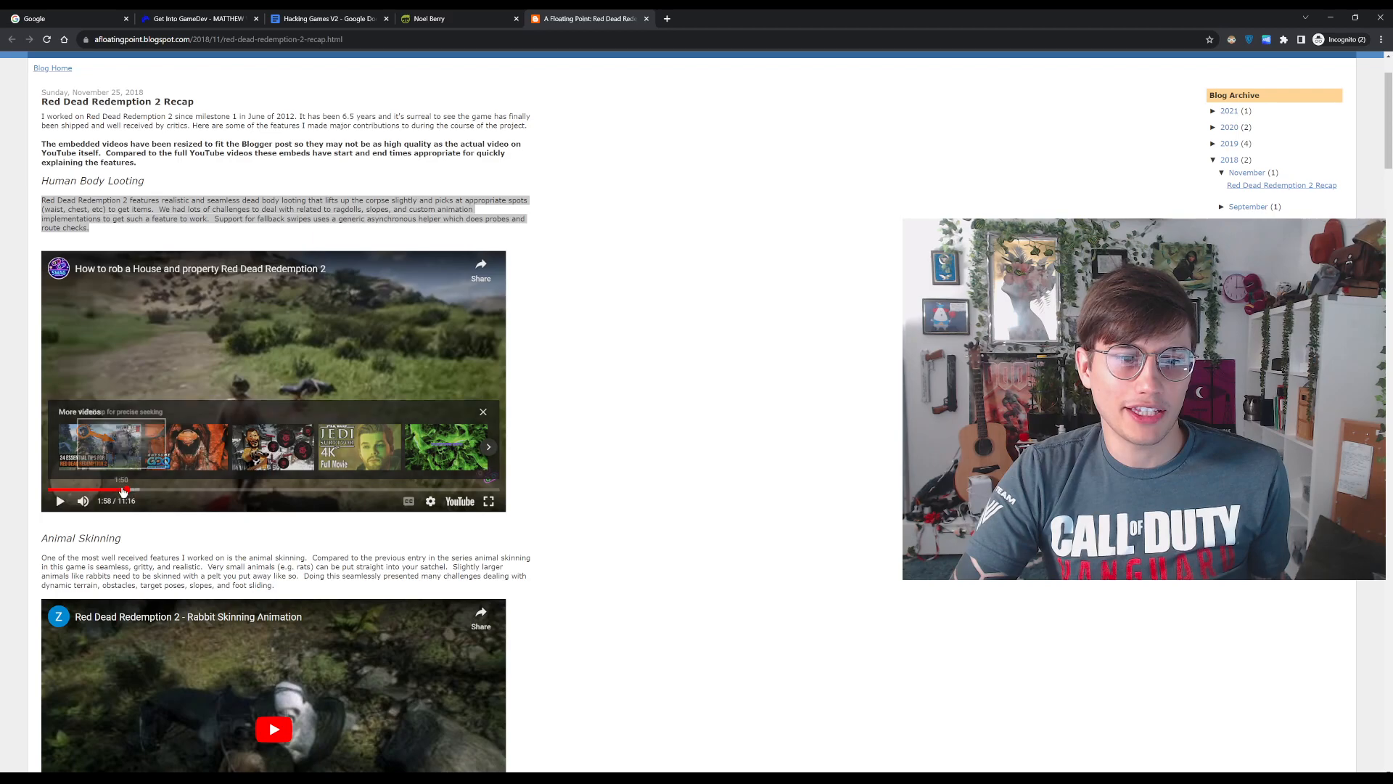
click(483, 412)
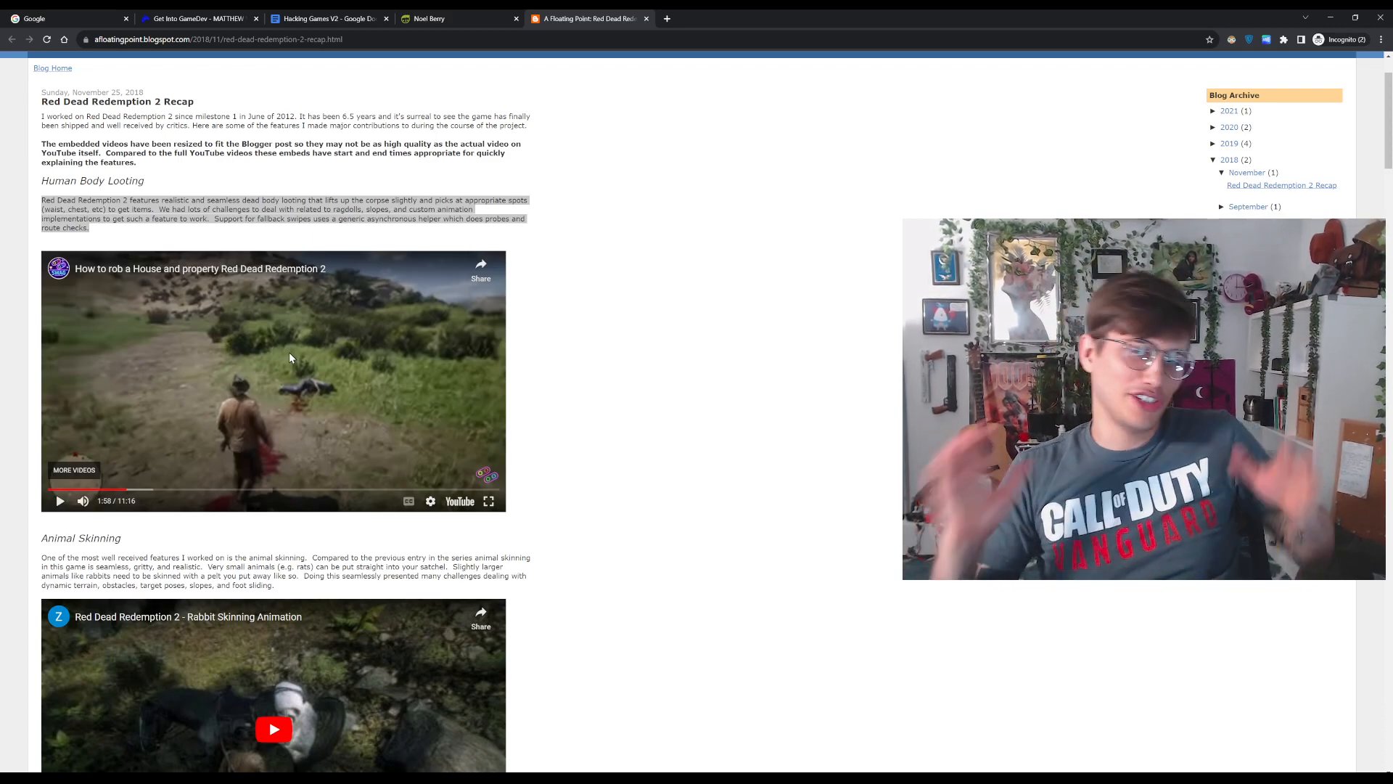
click(60, 499)
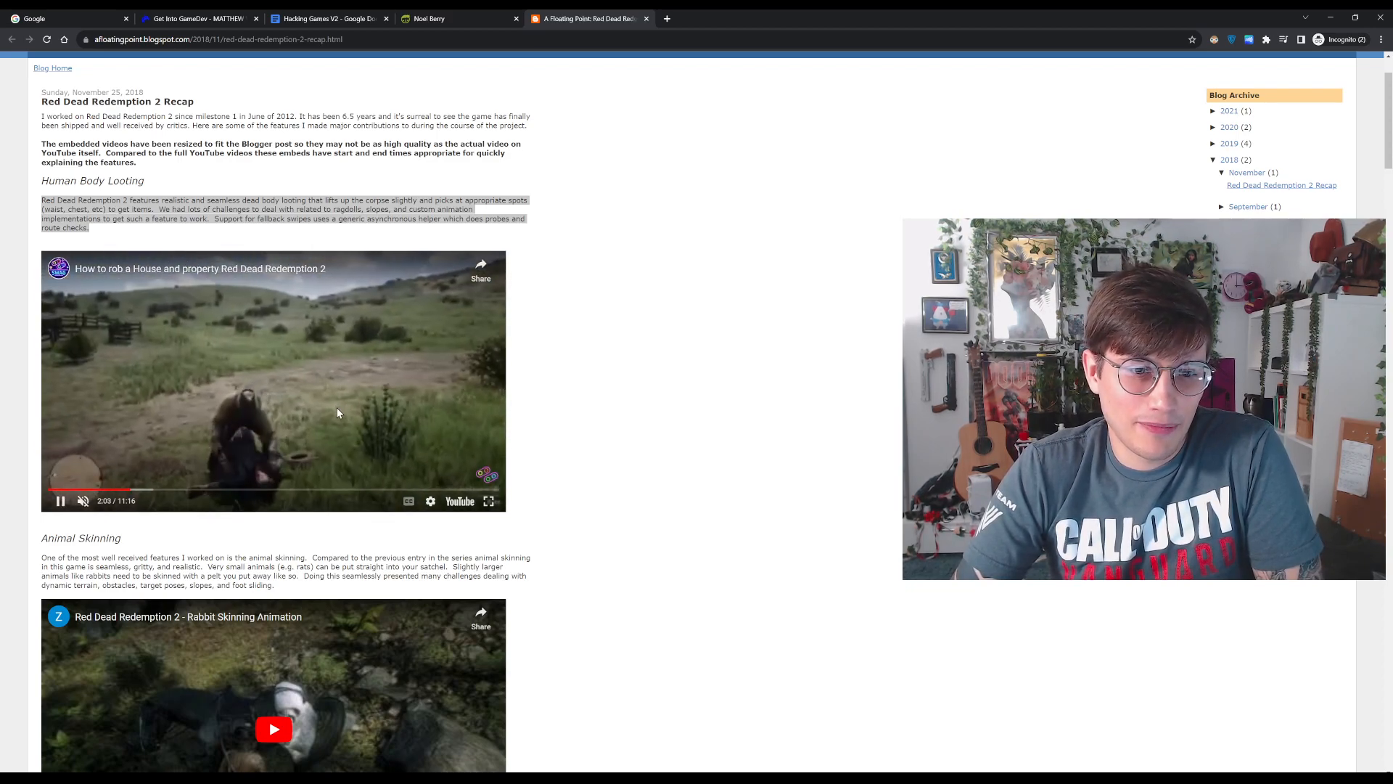
click(59, 500)
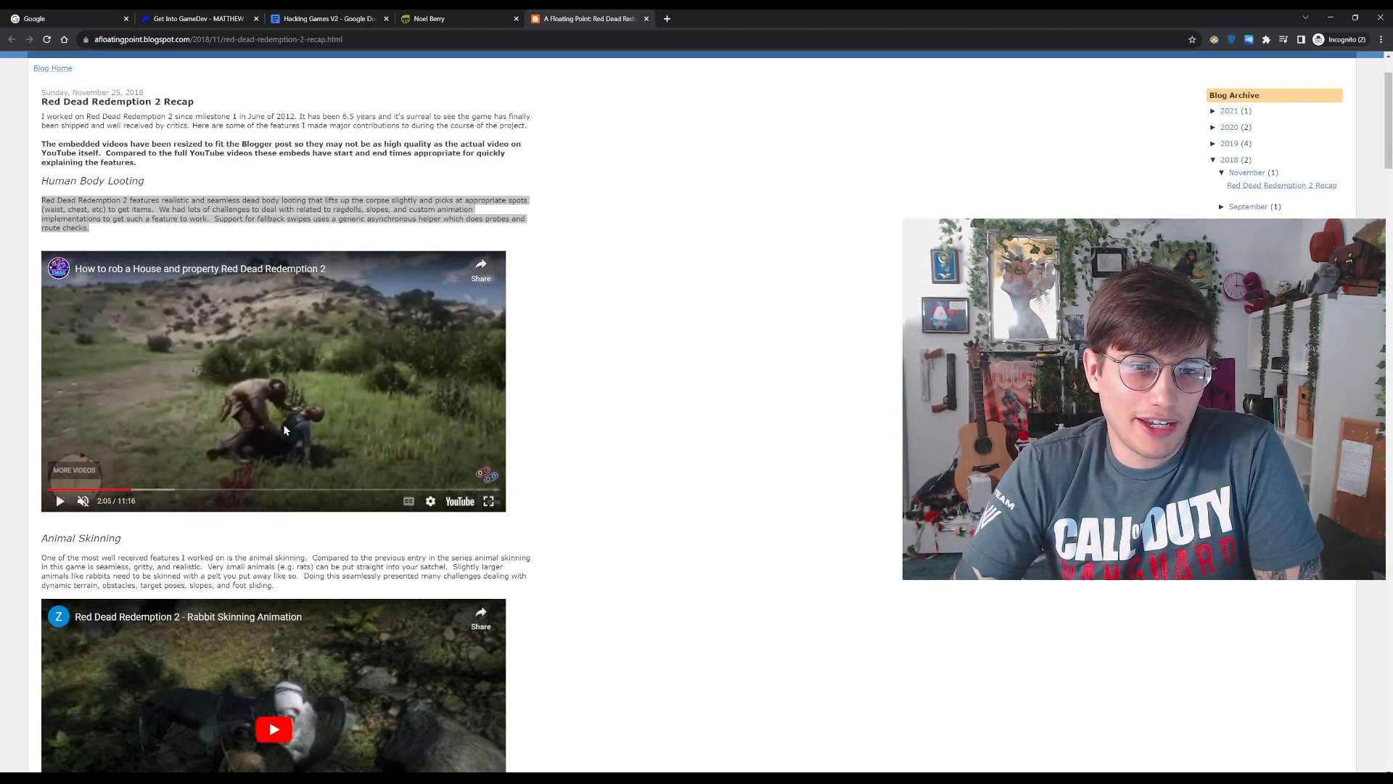
mouse_move(296, 453)
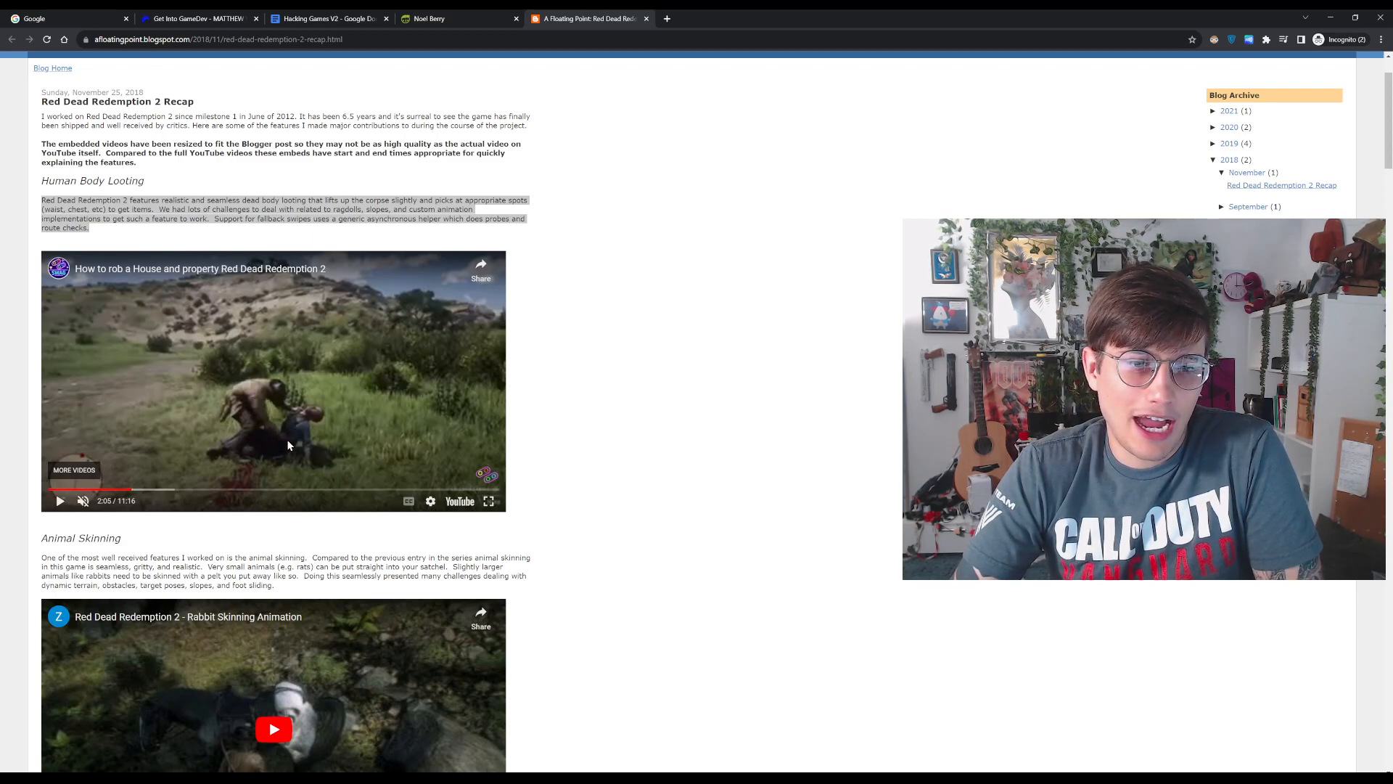
mouse_move(297, 436)
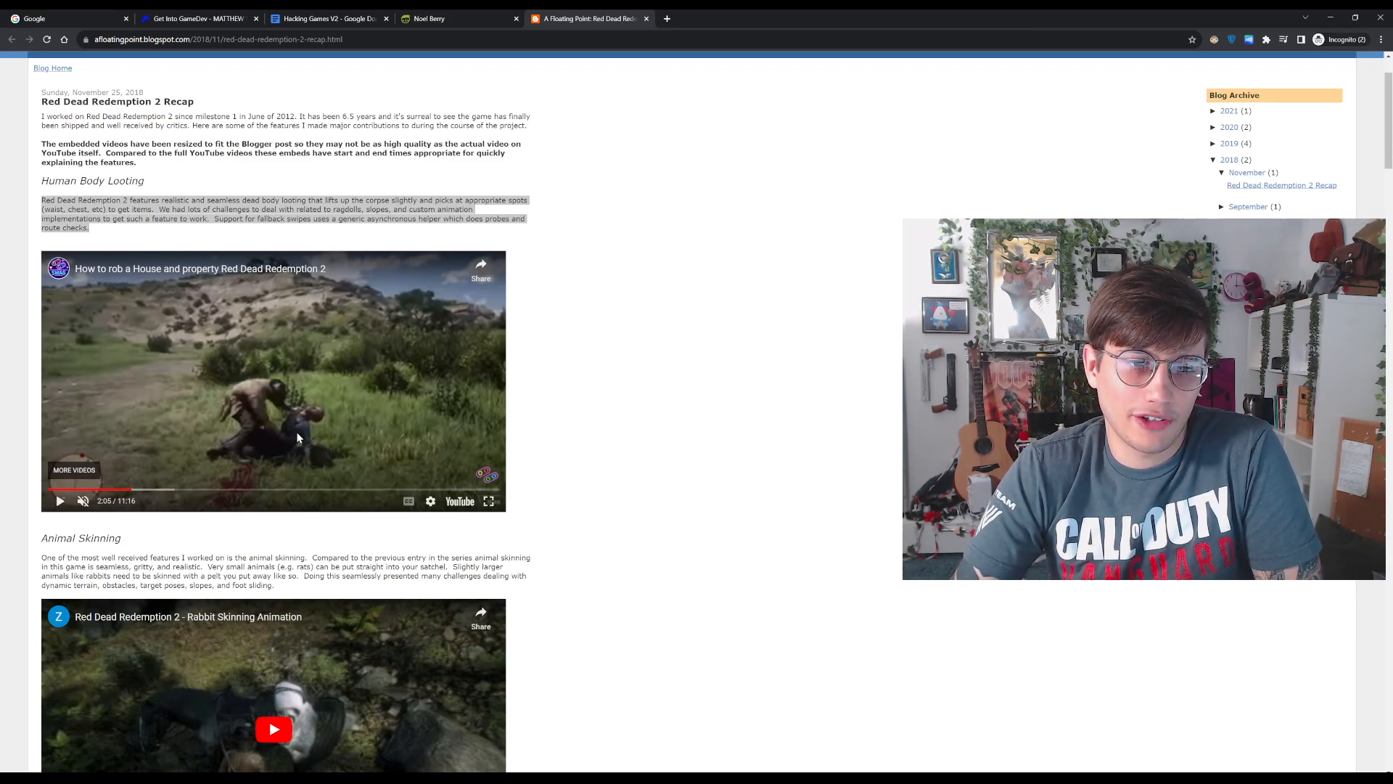
click(273, 380)
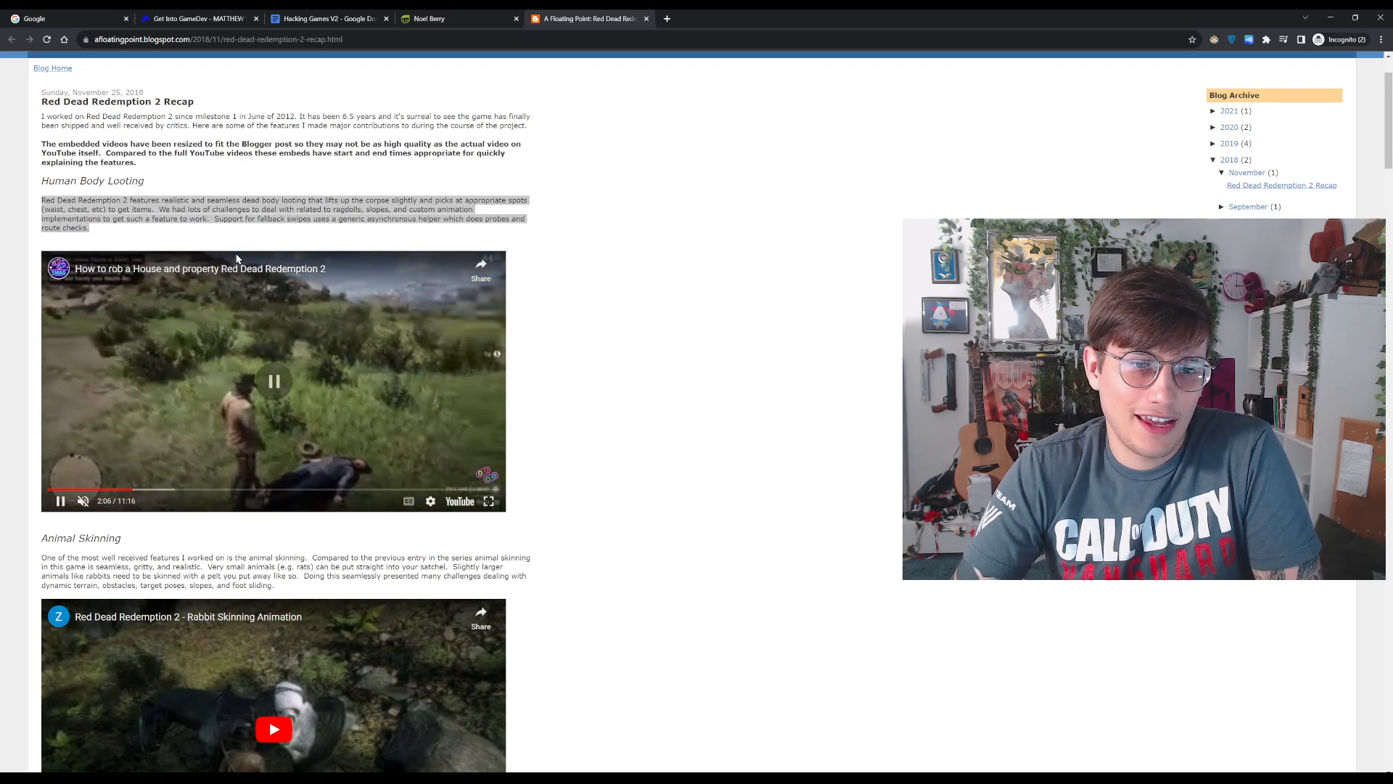
Read through the Lasso and Carrying sections, highlighting the phrase '6.5 years'.
scroll(down, 3)
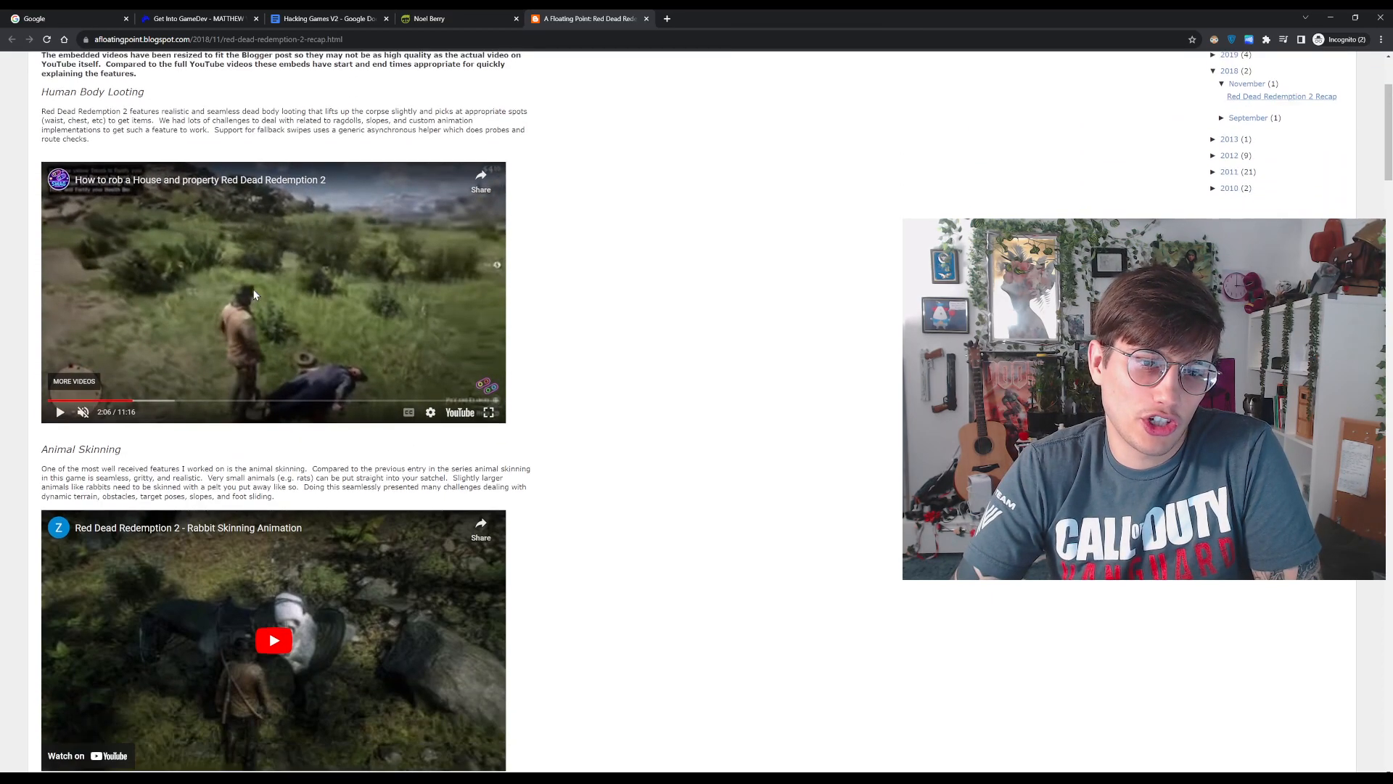
scroll(down, 3)
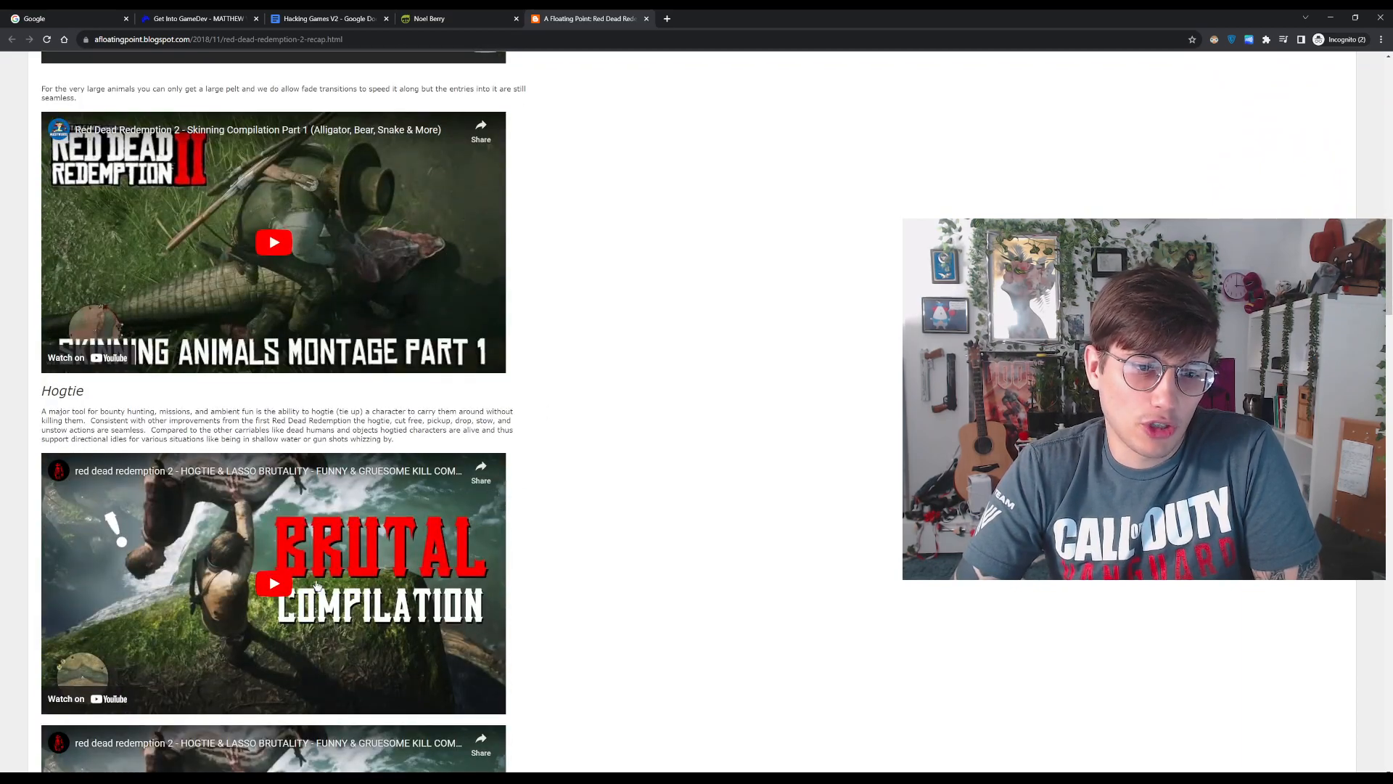
scroll(down, 3)
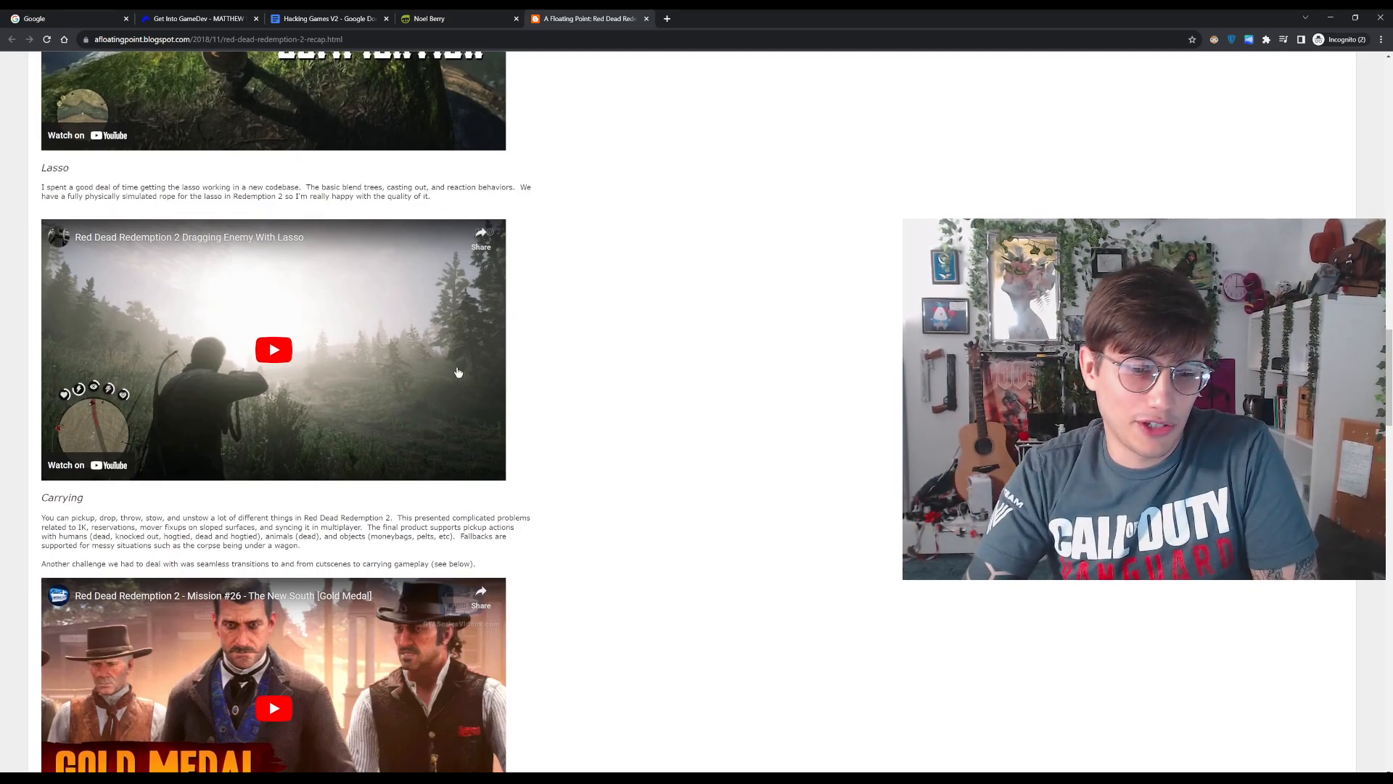
scroll(down, 3)
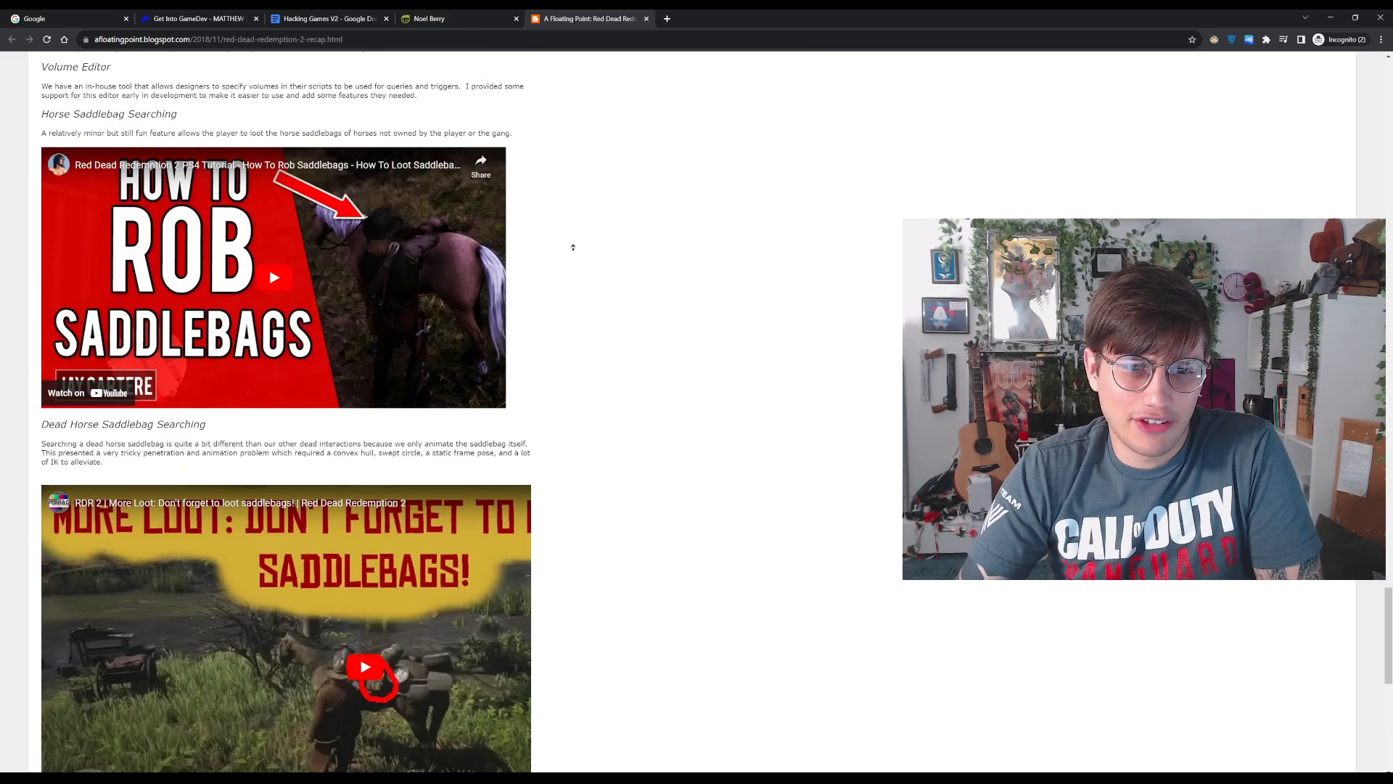
scroll(up, 3)
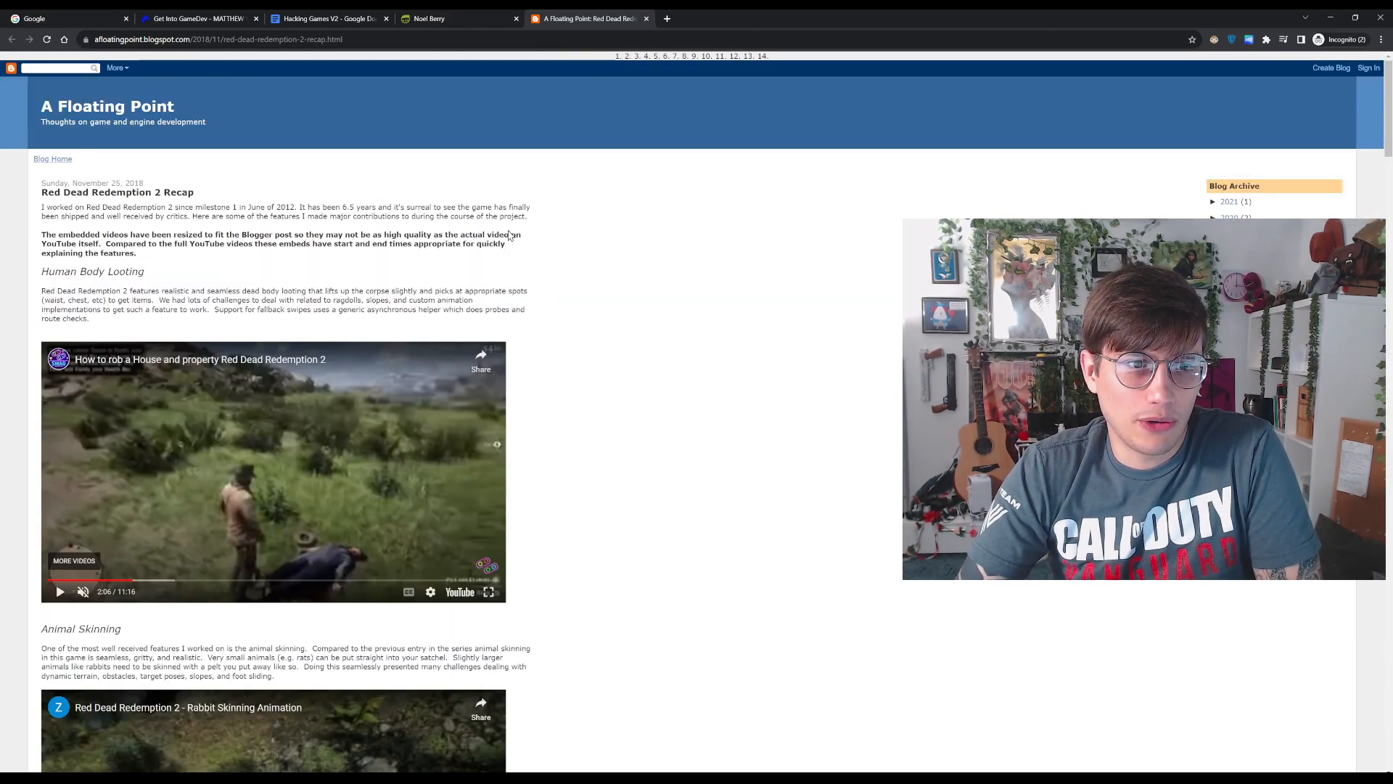
mouse_move(183, 187)
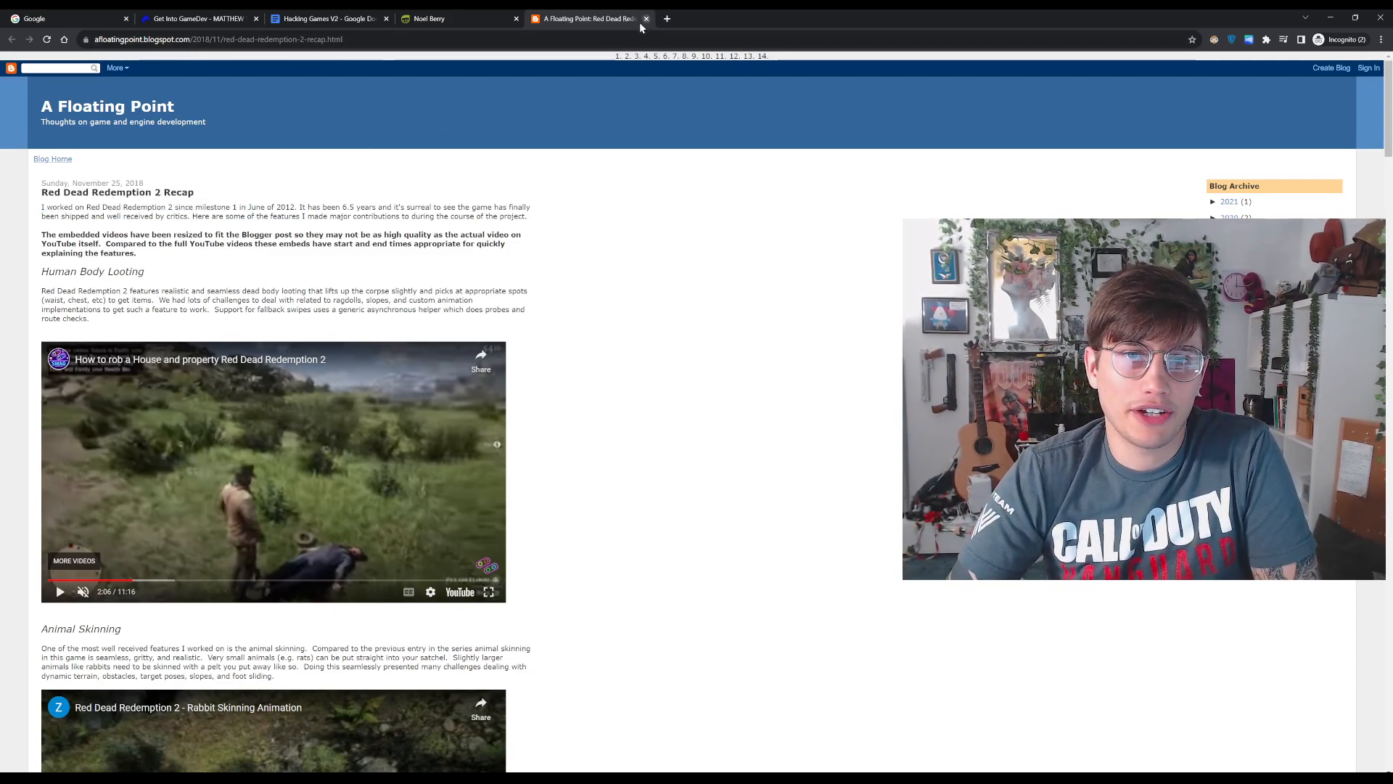
mouse_move(305, 205)
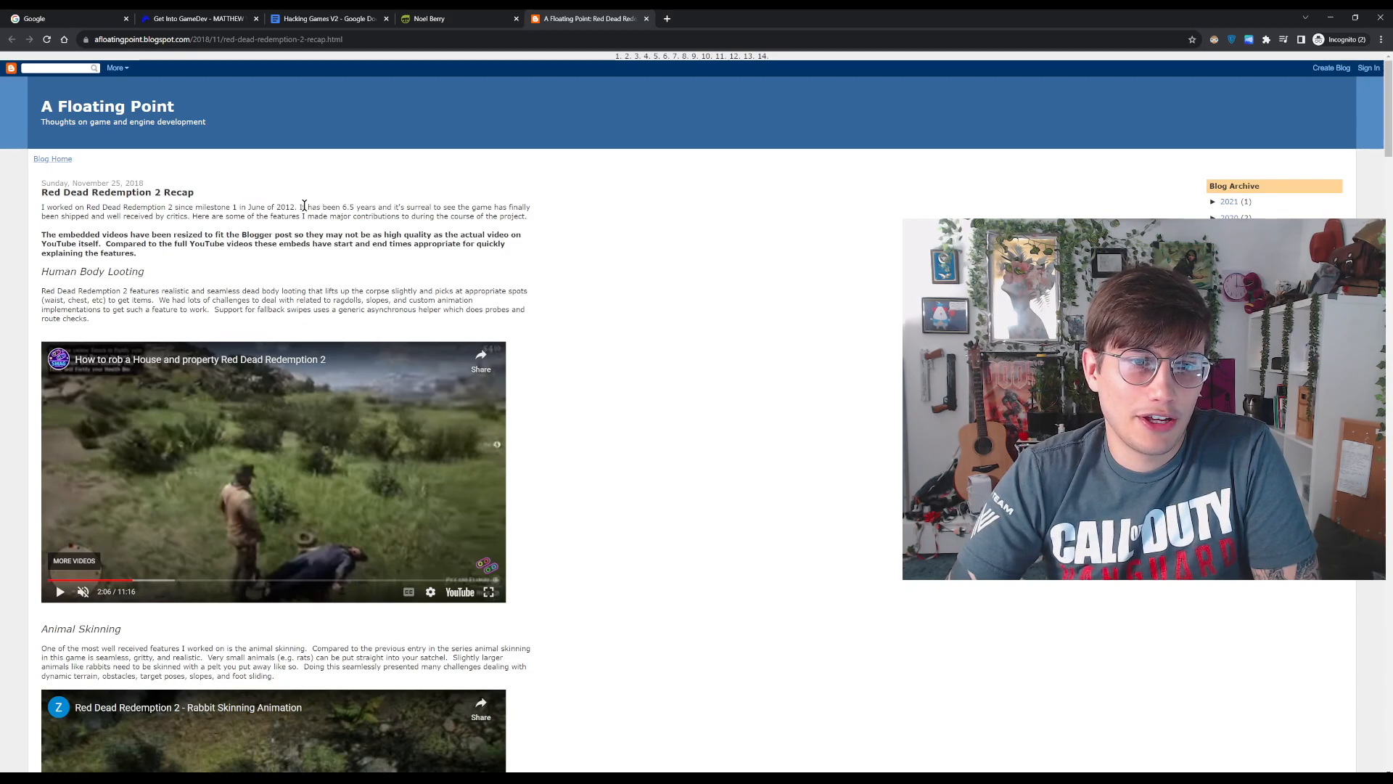
double_click(356, 206)
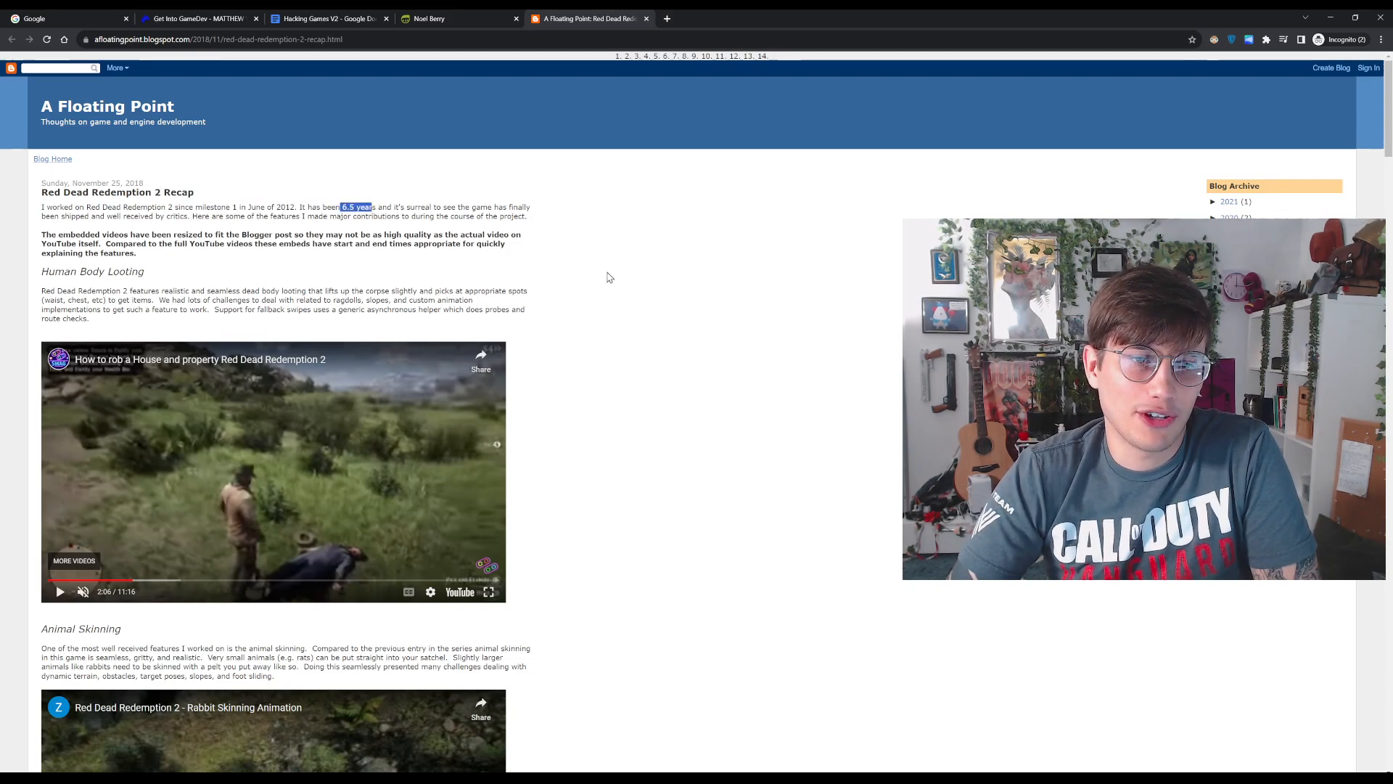
scroll(down, 3)
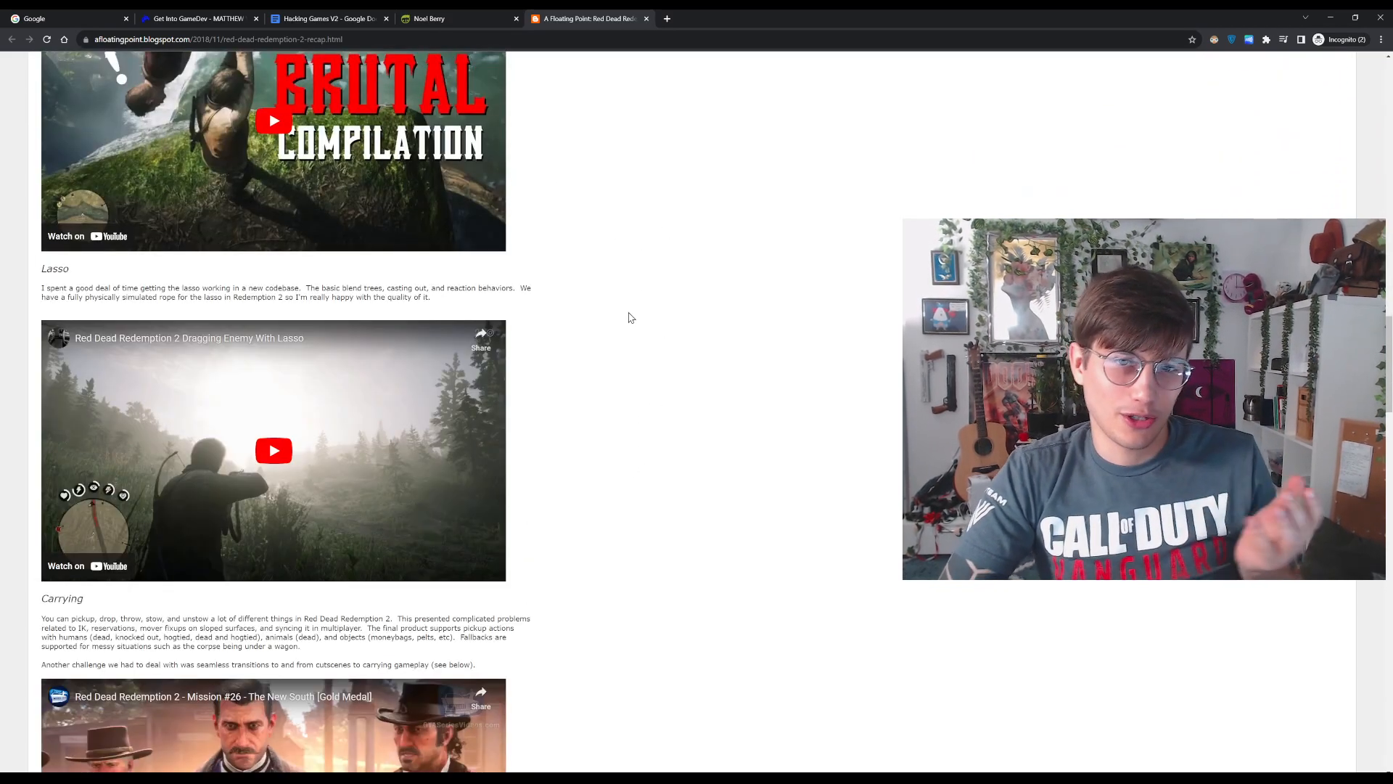
mouse_move(623, 252)
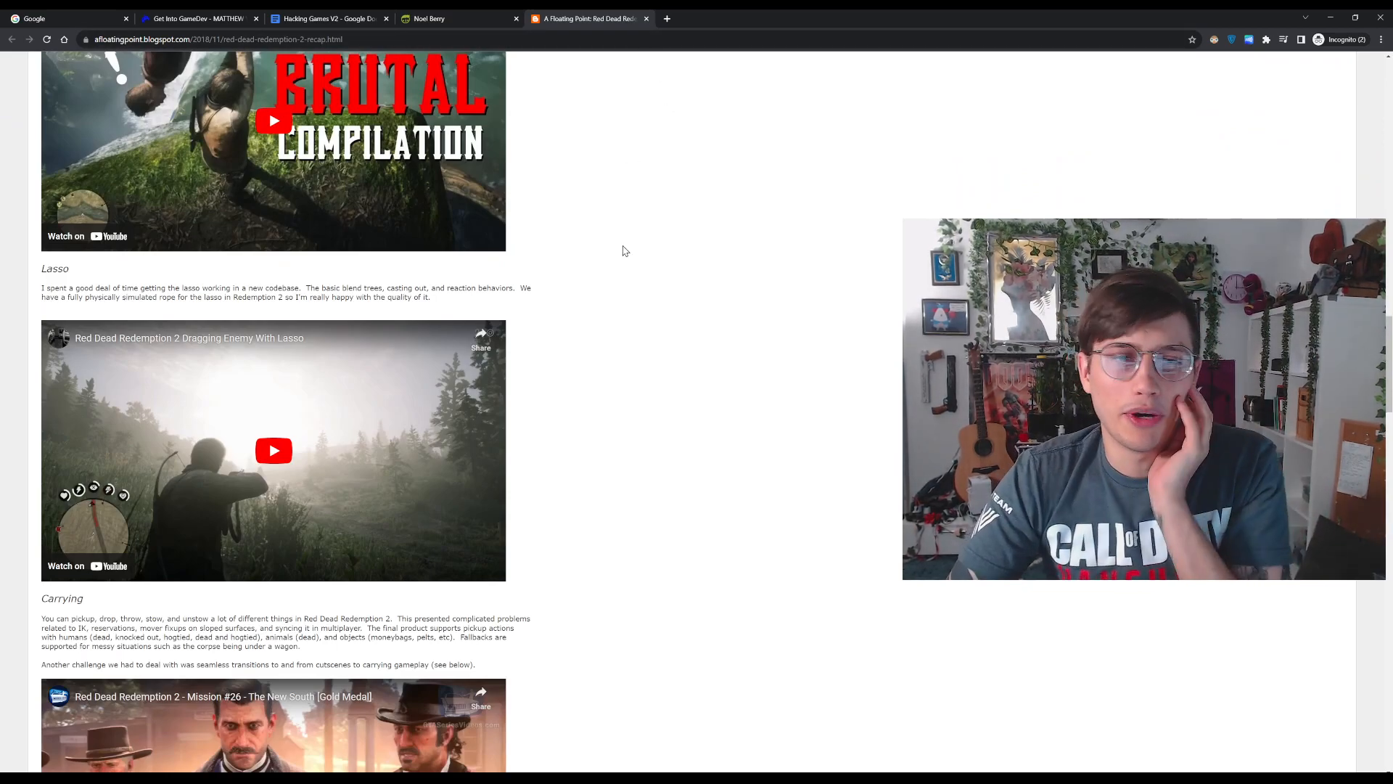
scroll(up, 3)
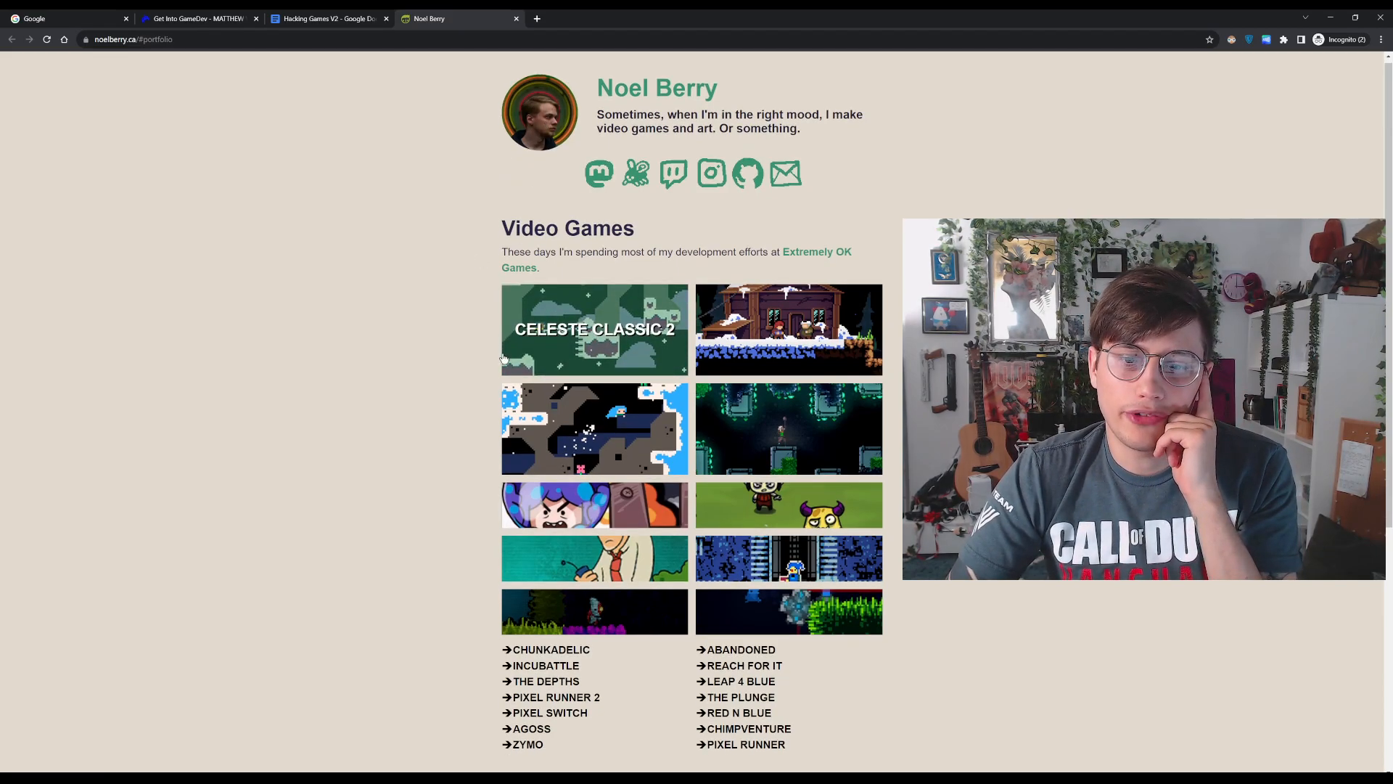
Scroll to the Video Games grid and open the Skytorn thumbnail.
scroll(down, 3)
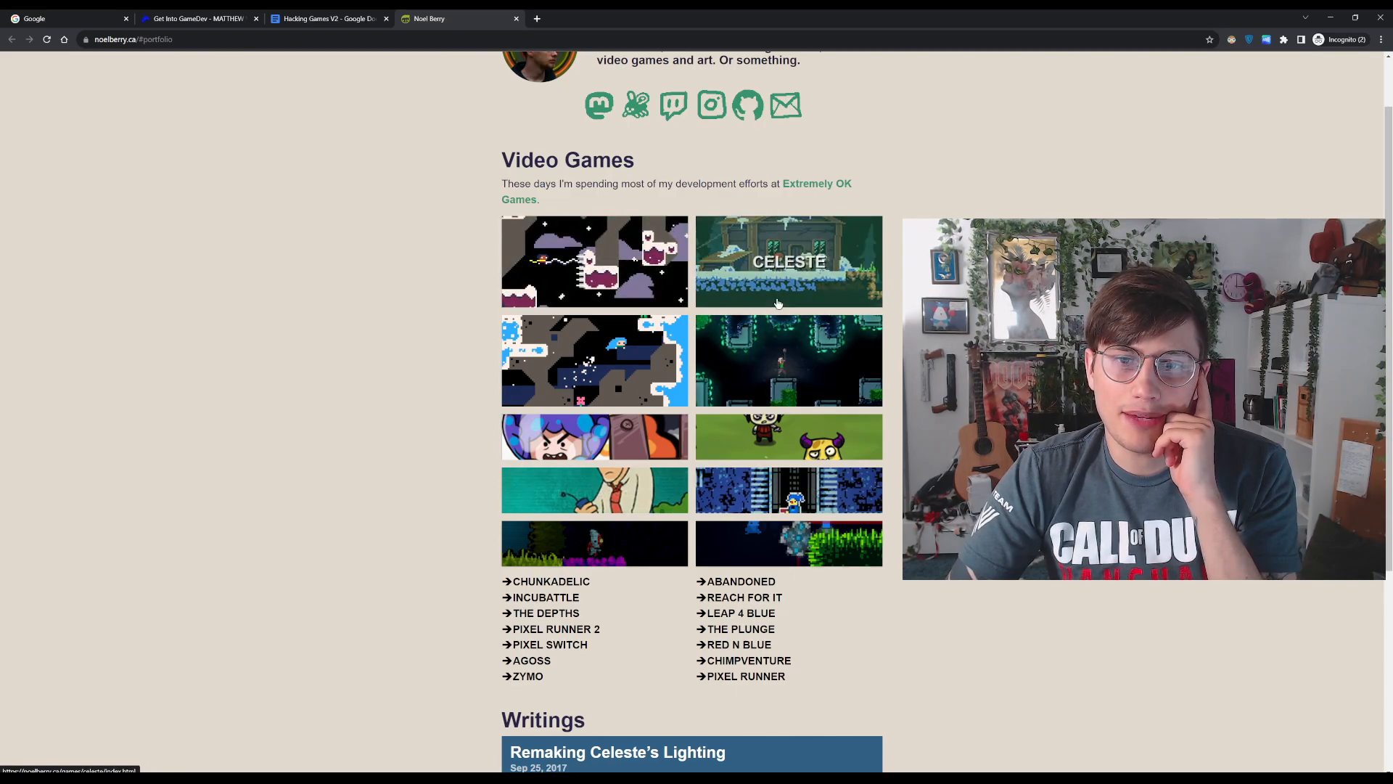
click(788, 261)
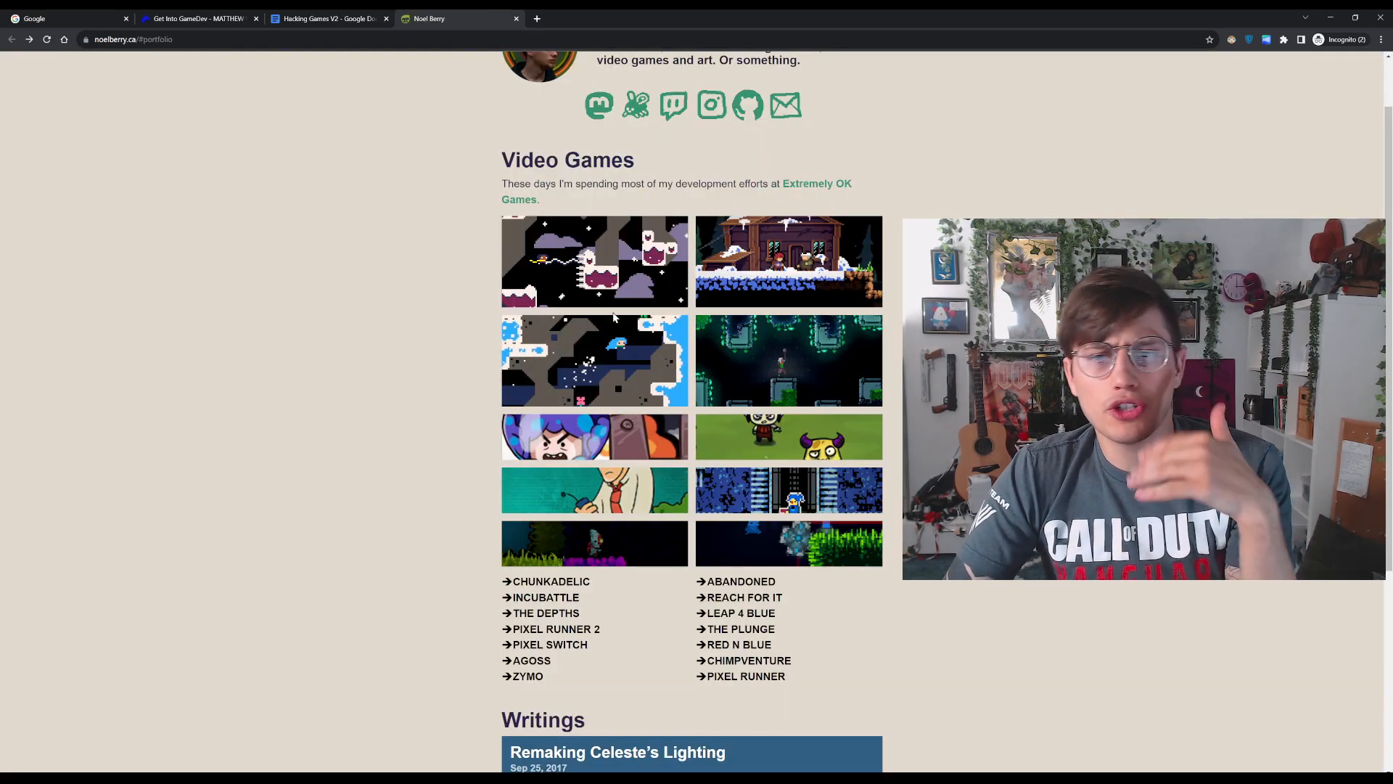
click(788, 360)
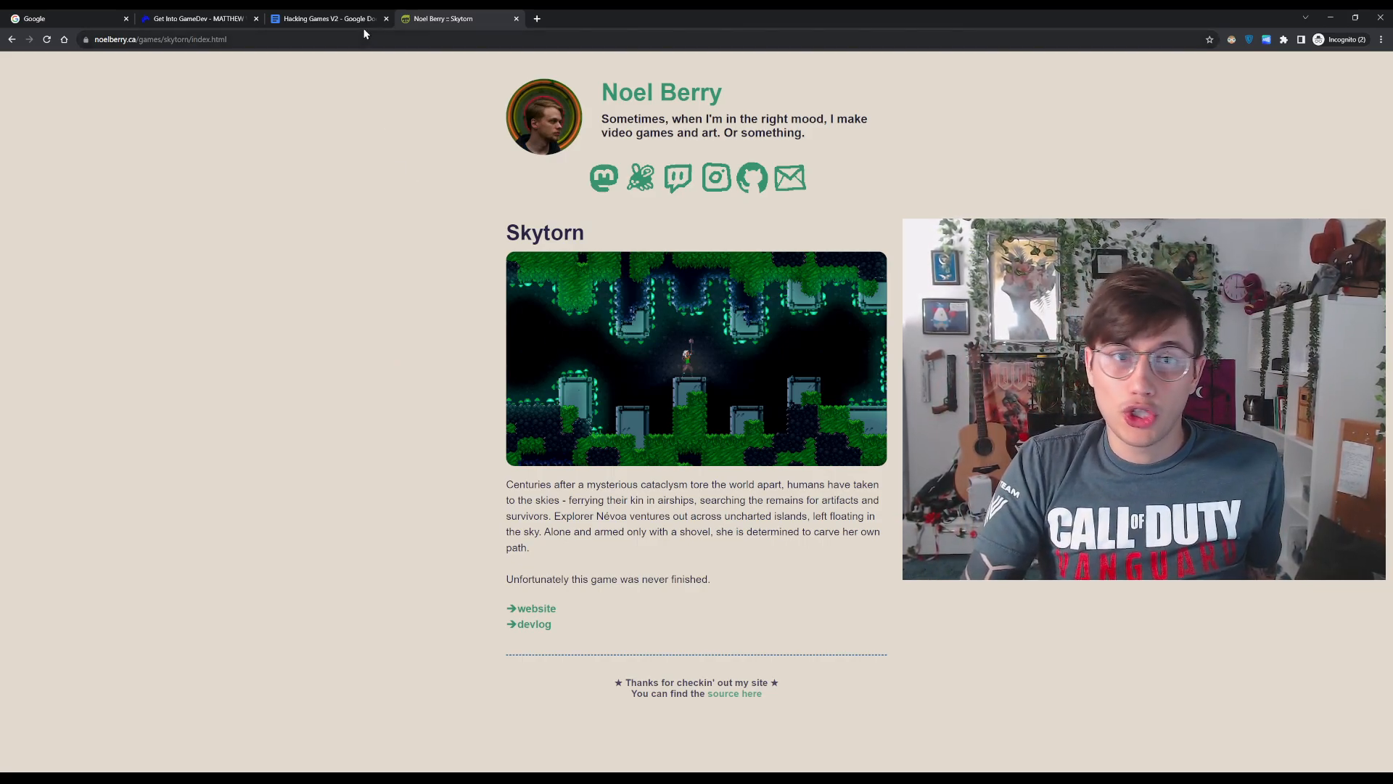
mouse_move(455, 18)
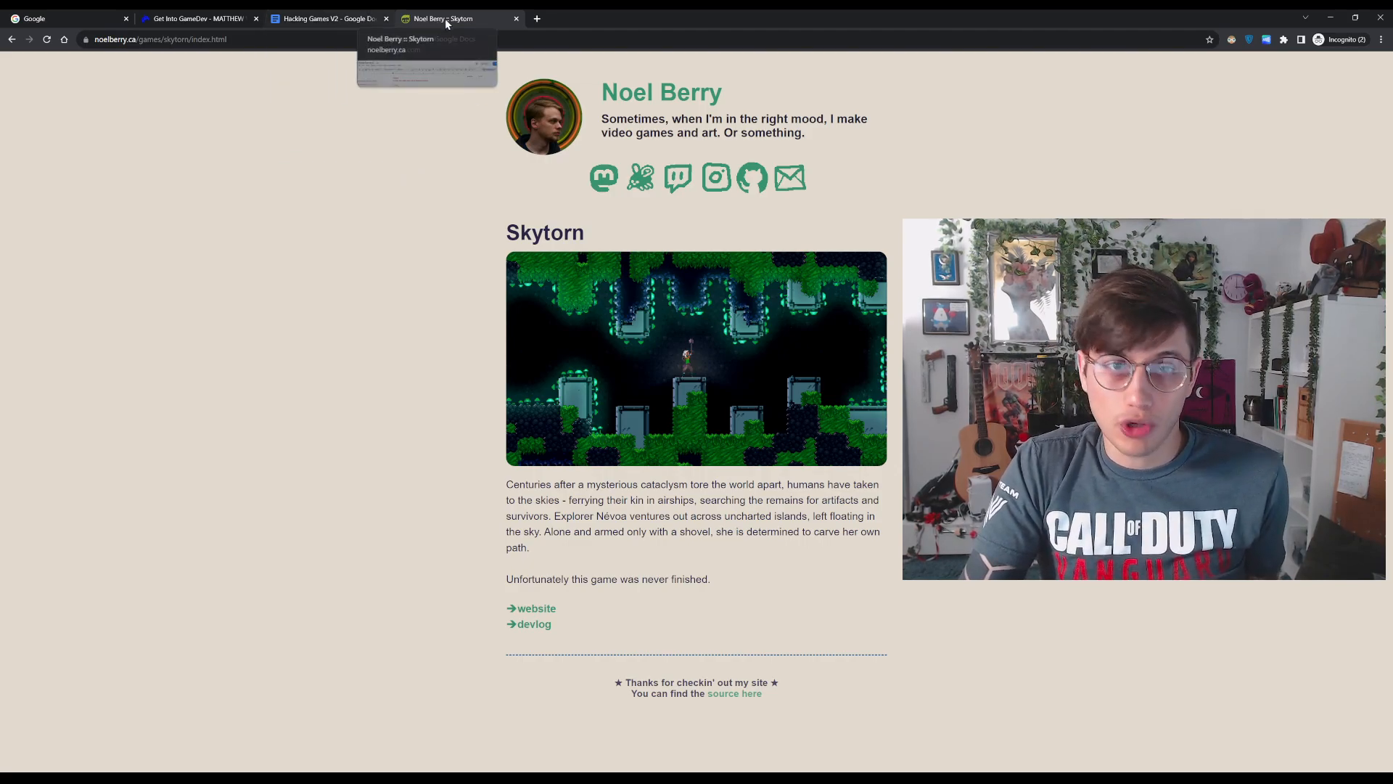
Switch to the Get Into GameDev tab and scroll through the Main Quests studio roles.
click(195, 17)
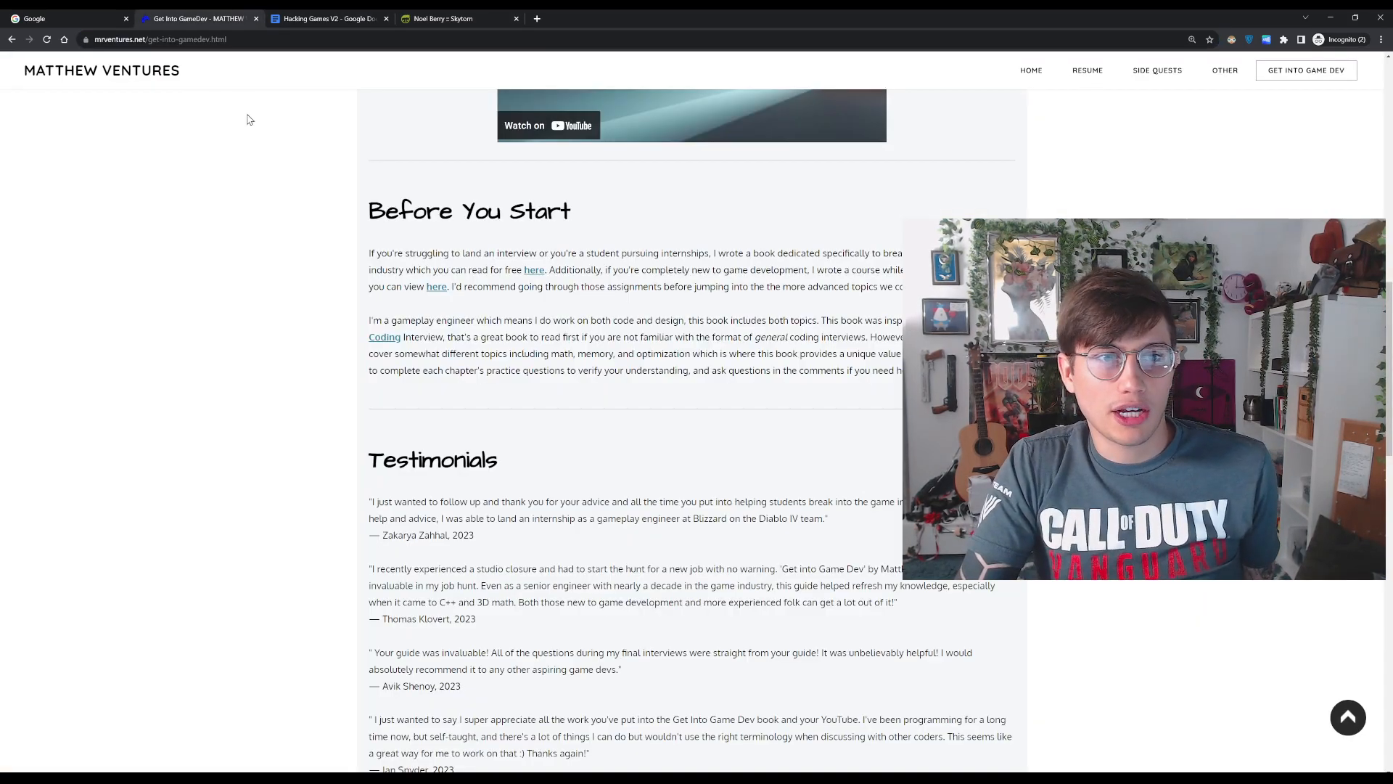
scroll(up, 3)
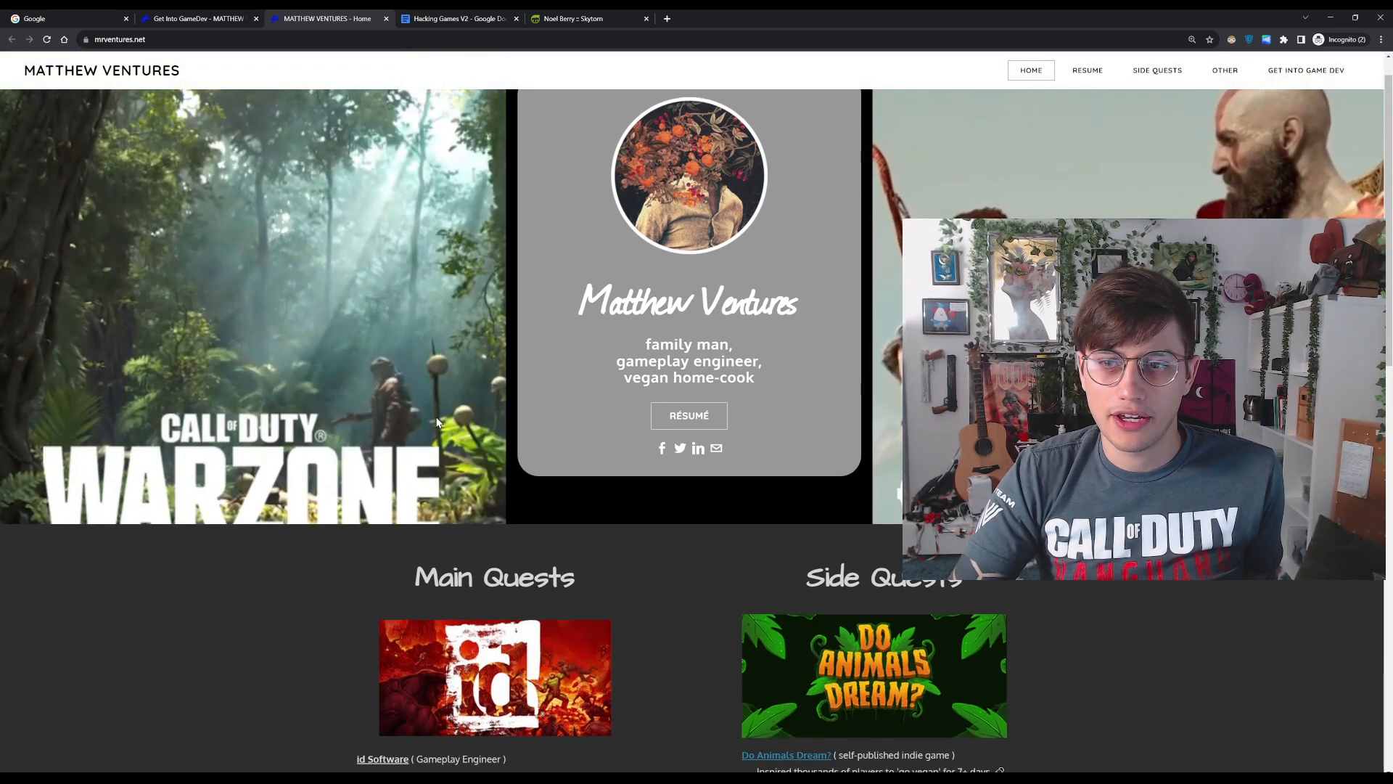
scroll(down, 3)
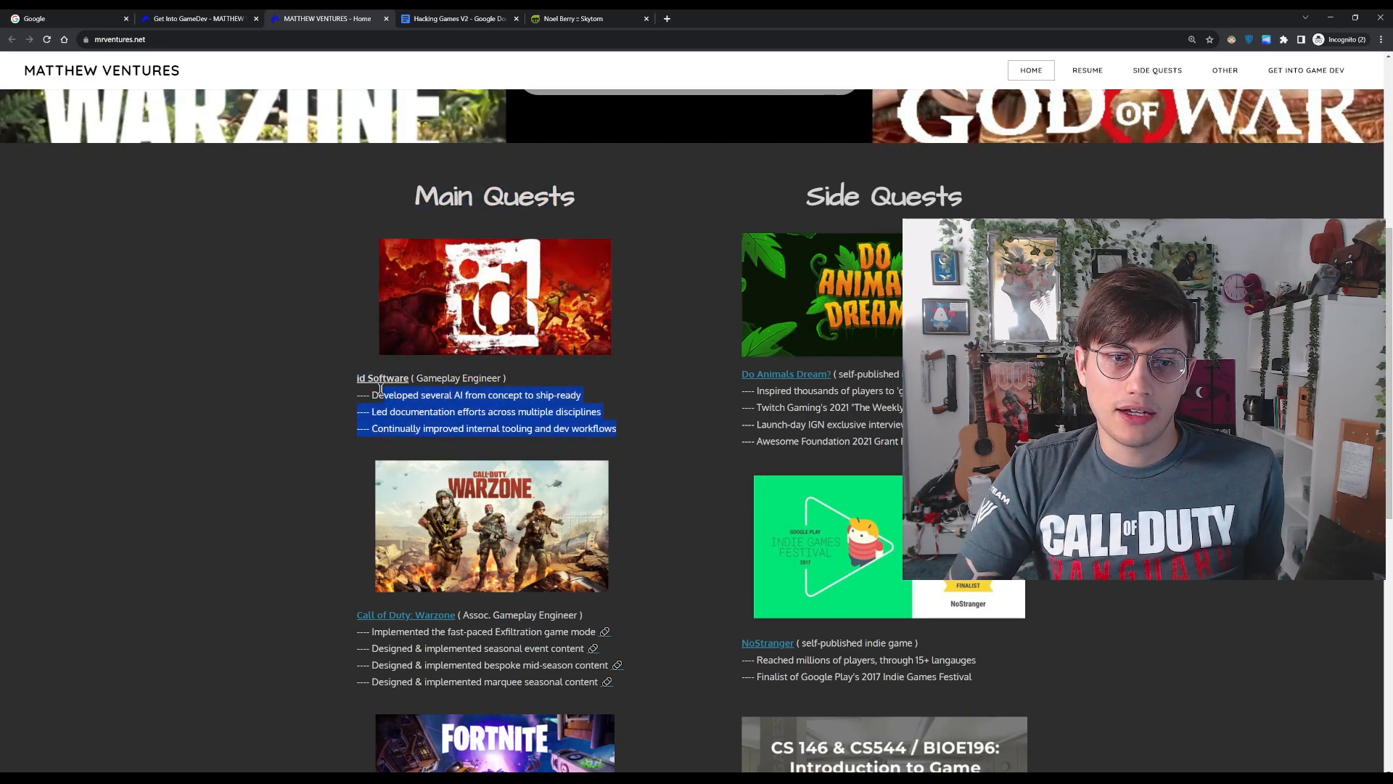
scroll(down, 3)
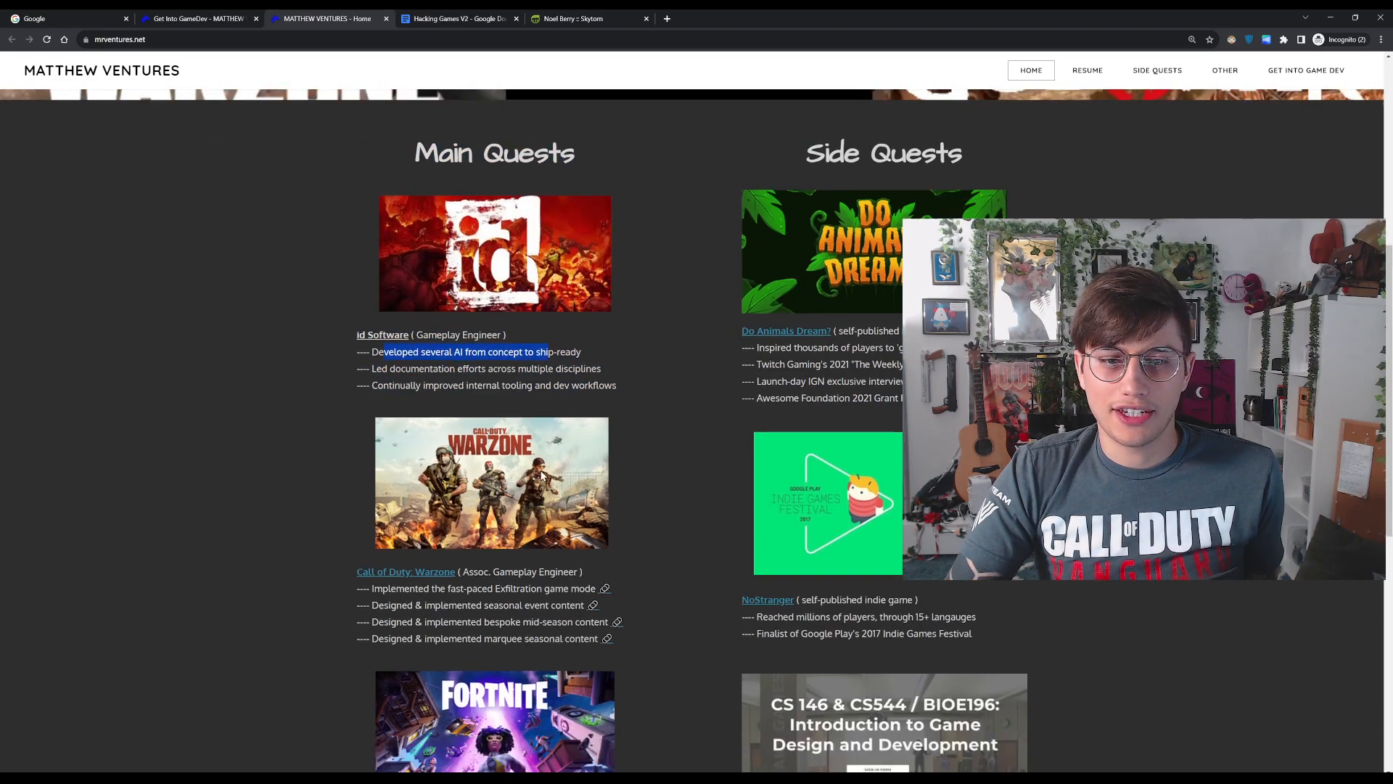
scroll(down, 3)
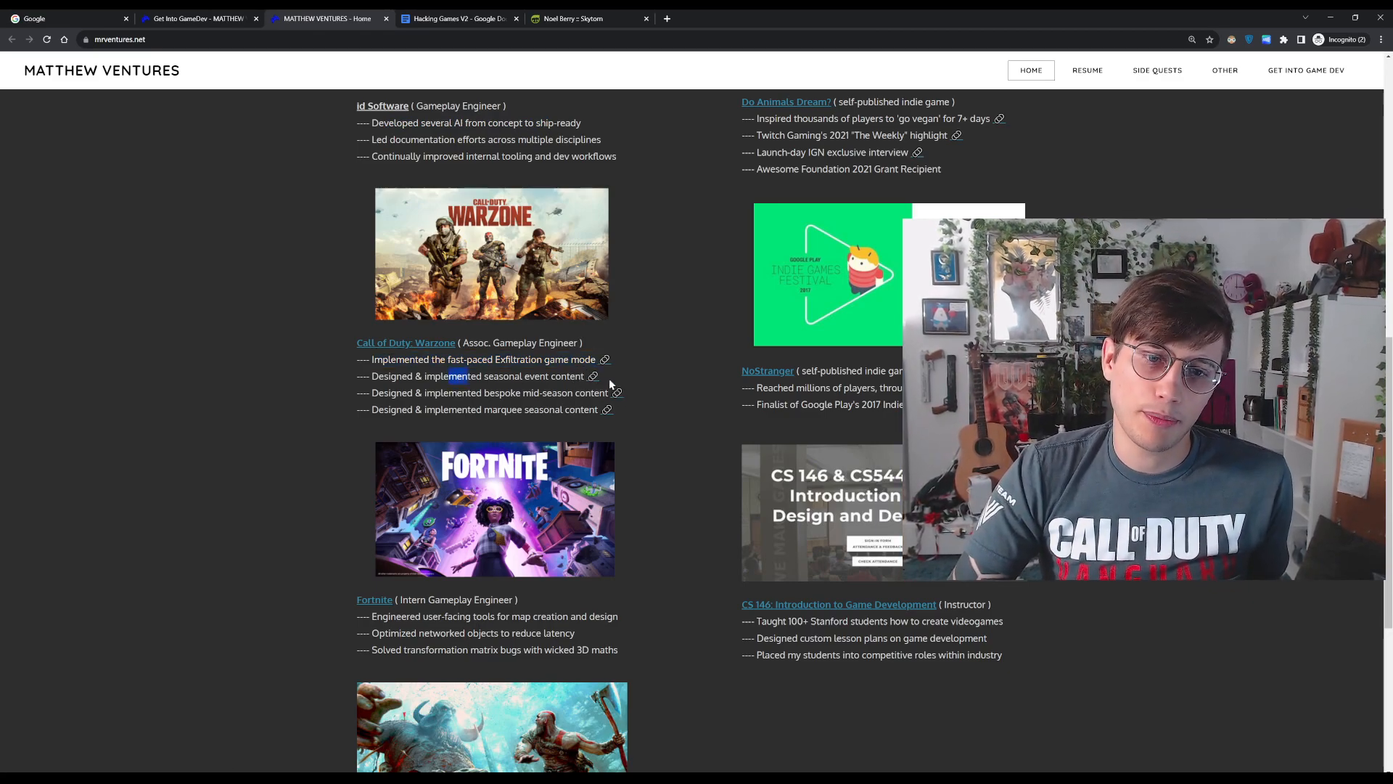
scroll(down, 3)
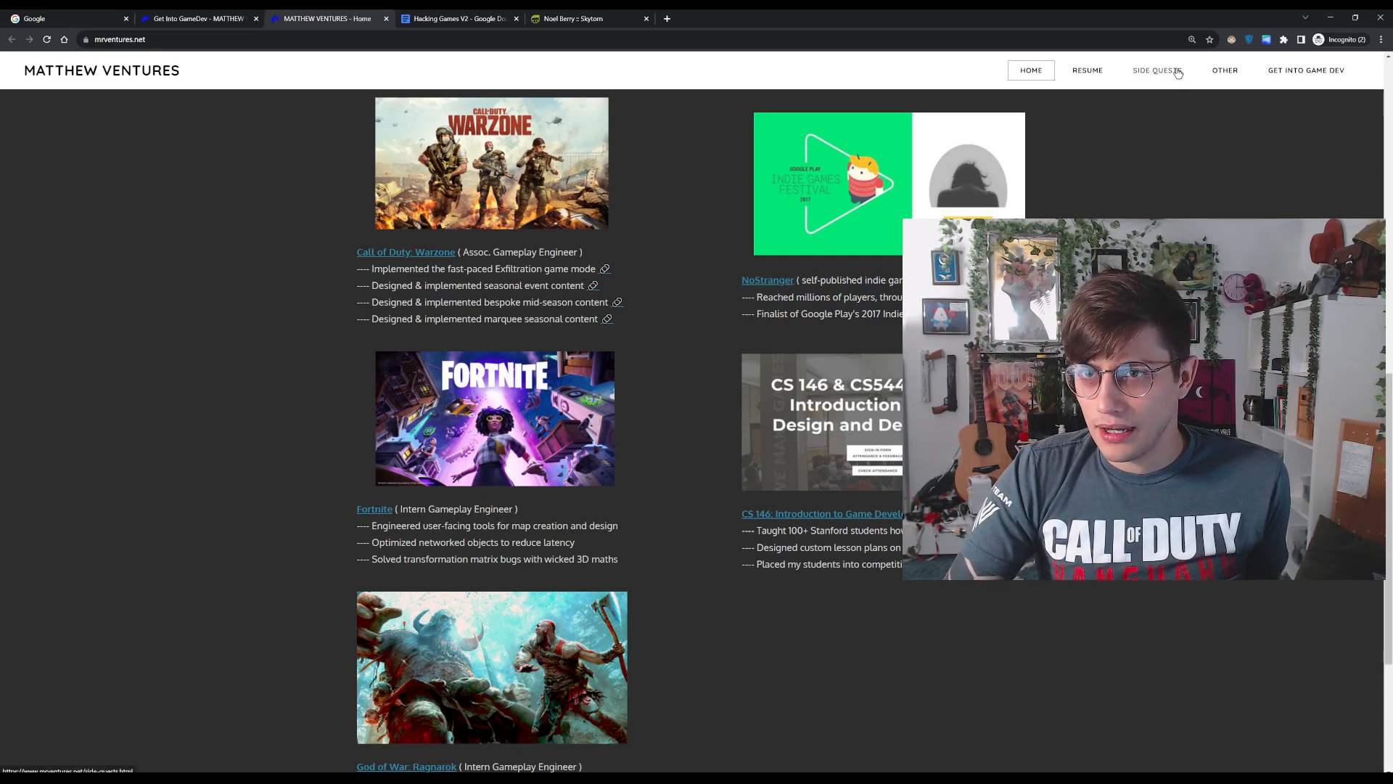
Open the portfolio's Side Quests page and scroll through the NoStranger project.
click(1224, 71)
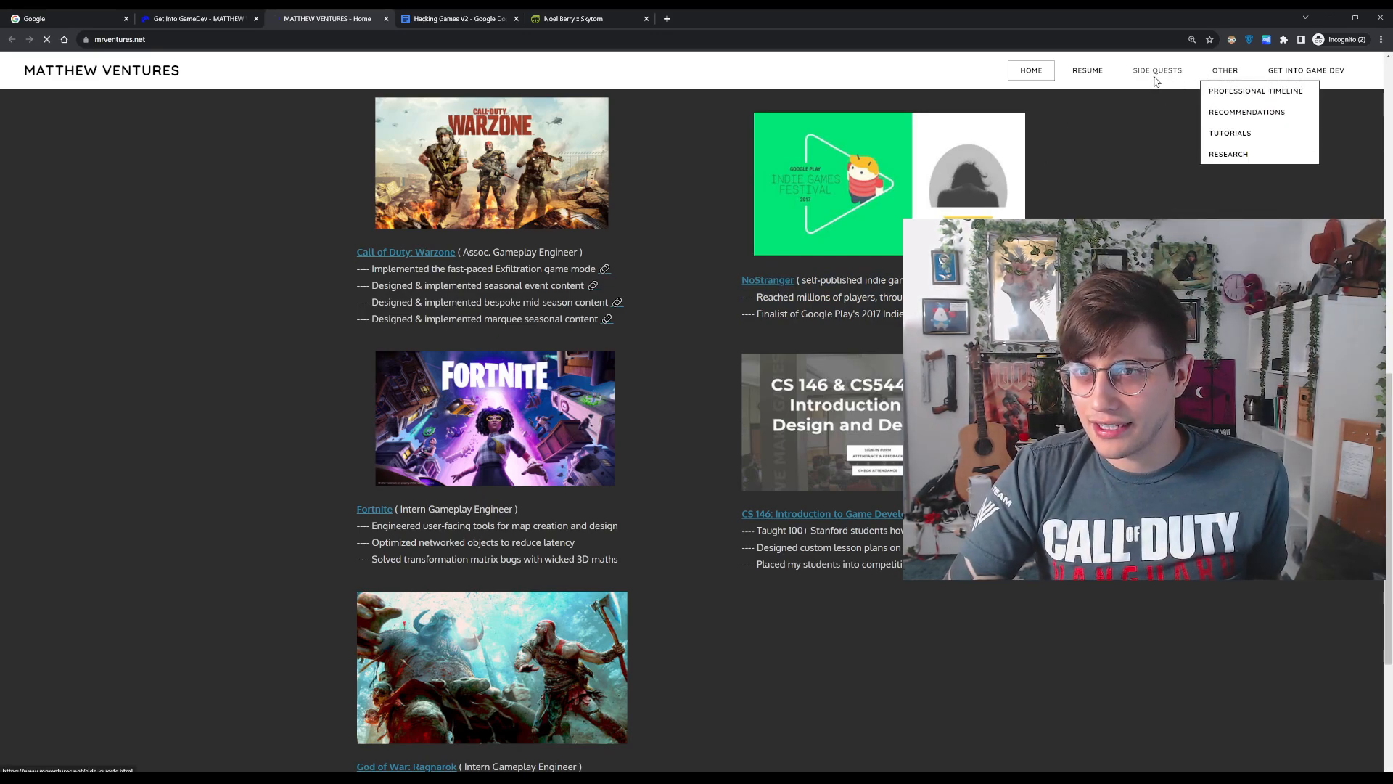
click(1157, 71)
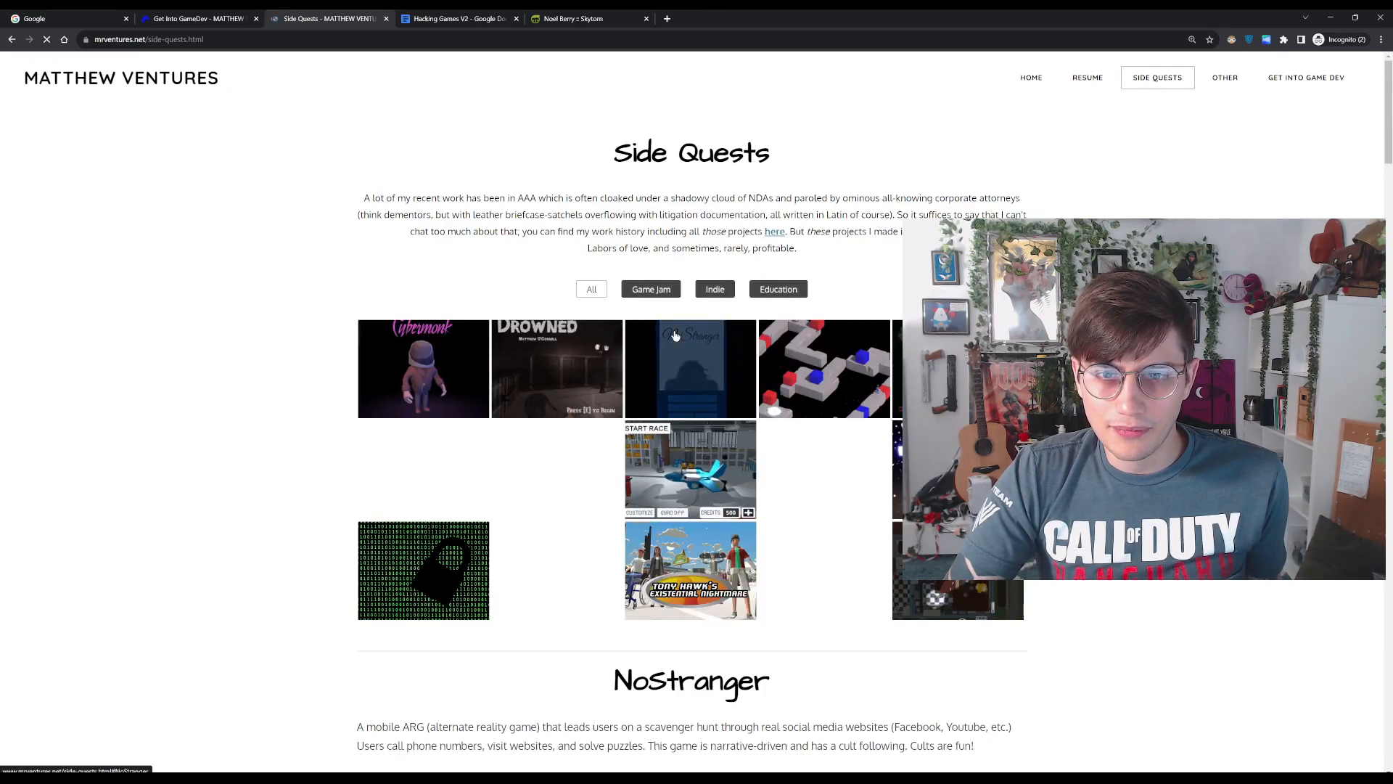
scroll(down, 3)
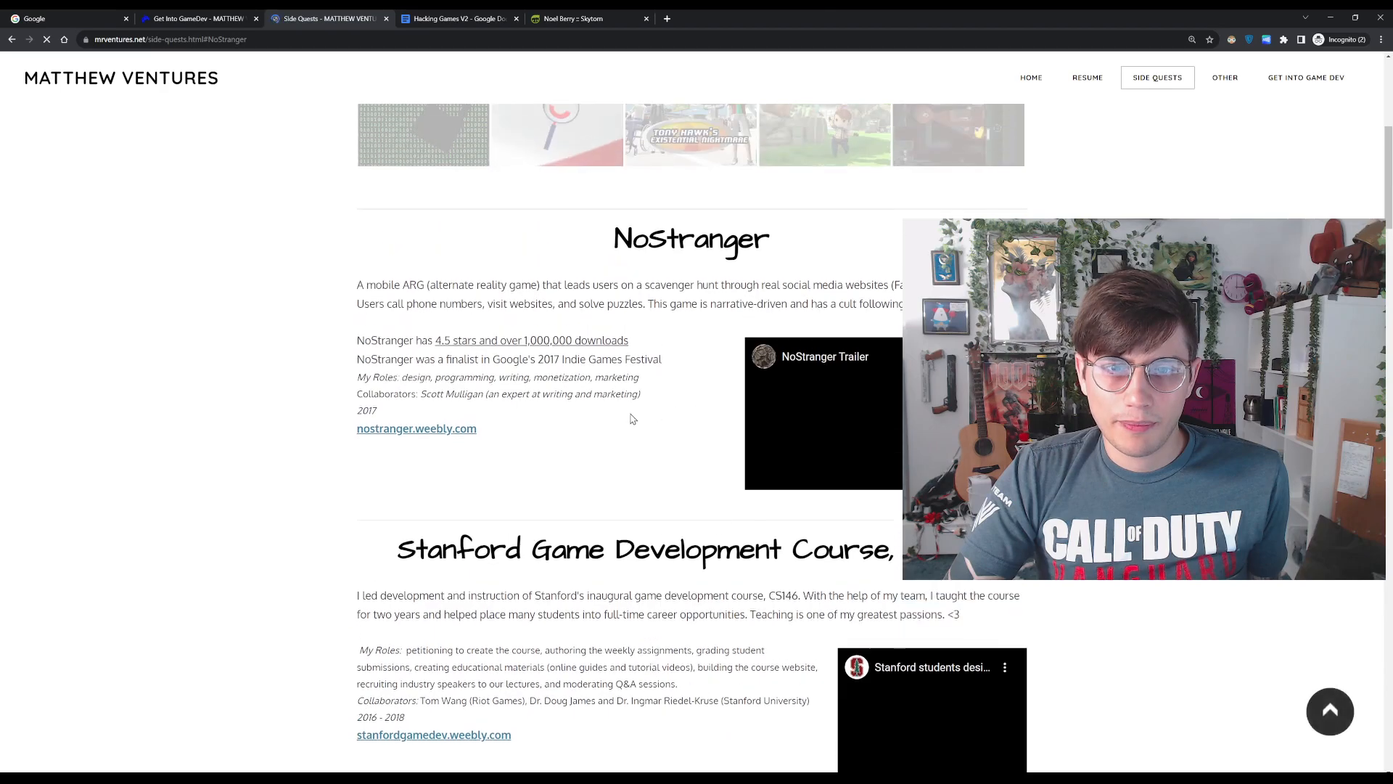
scroll(down, 3)
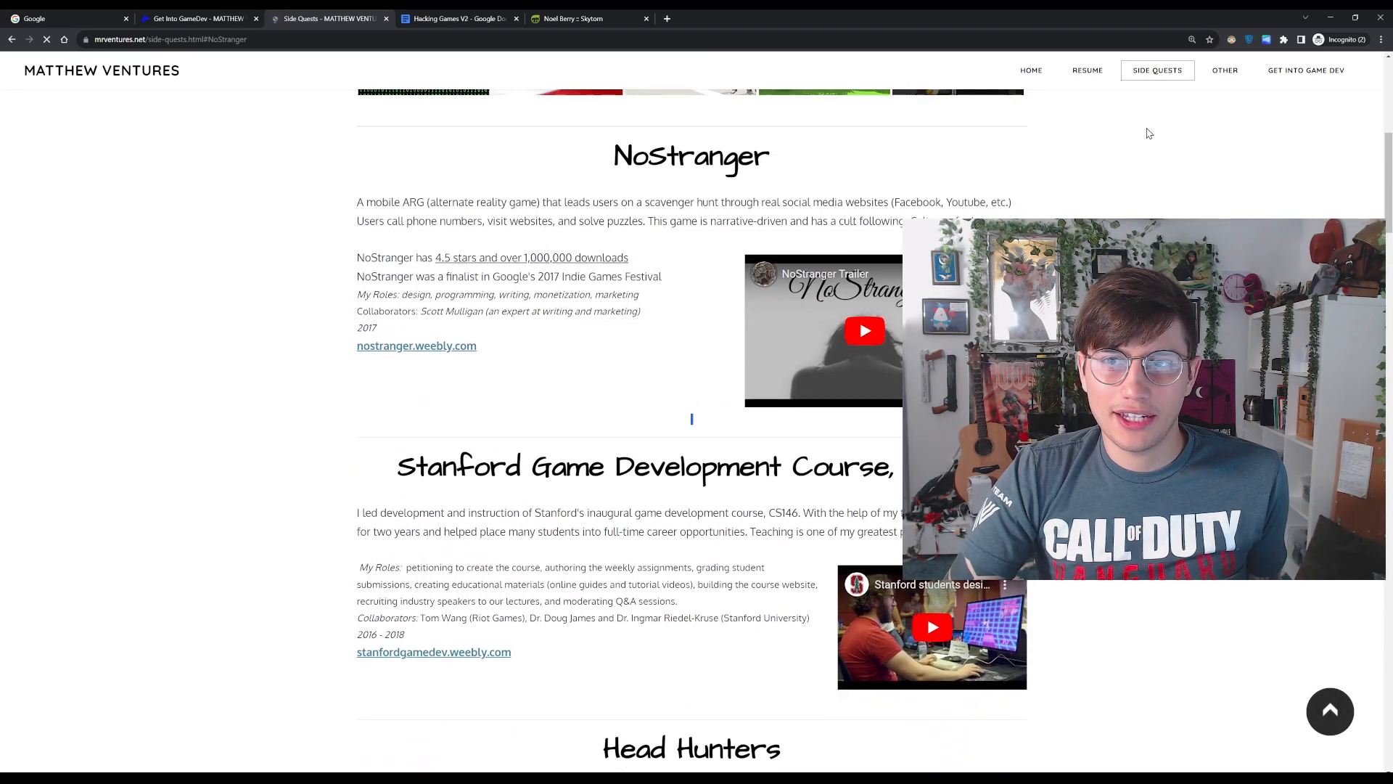
scroll(down, 3)
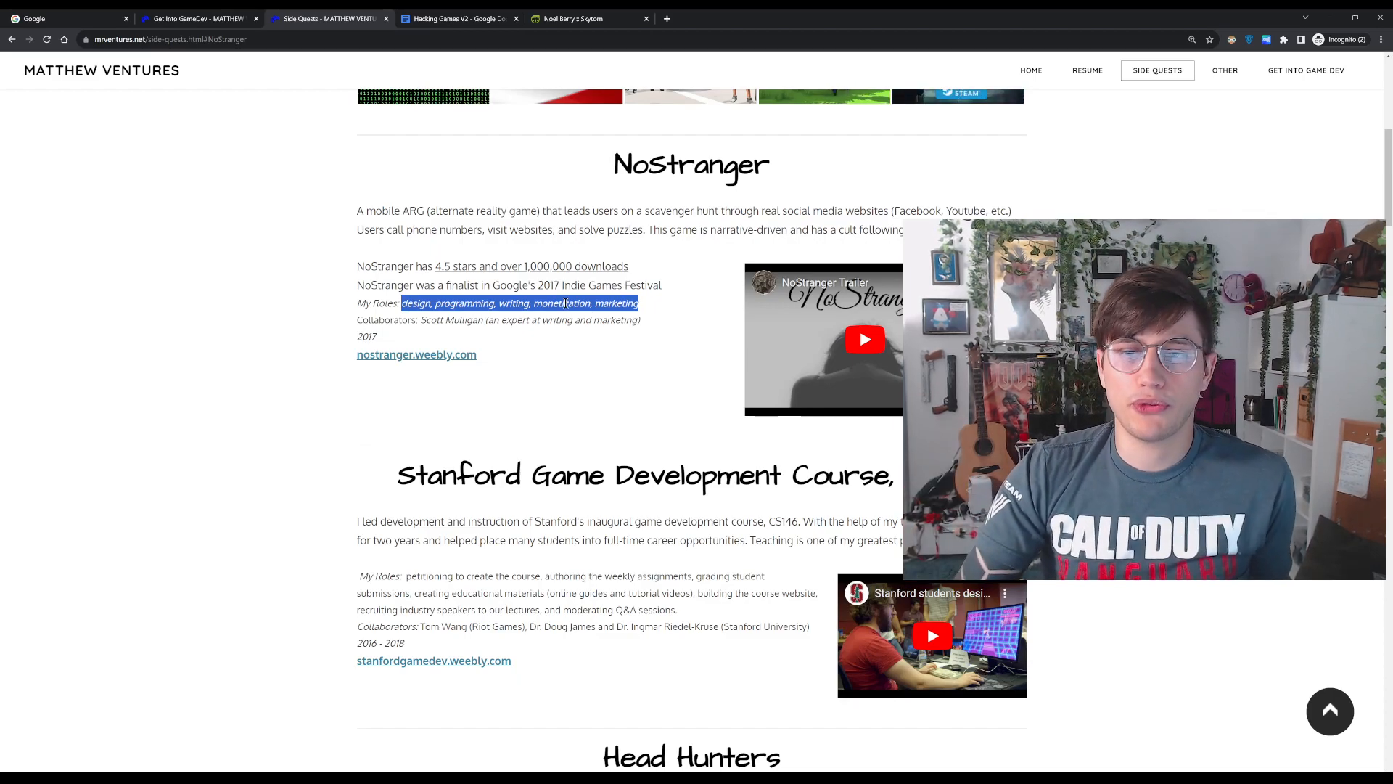
scroll(up, 3)
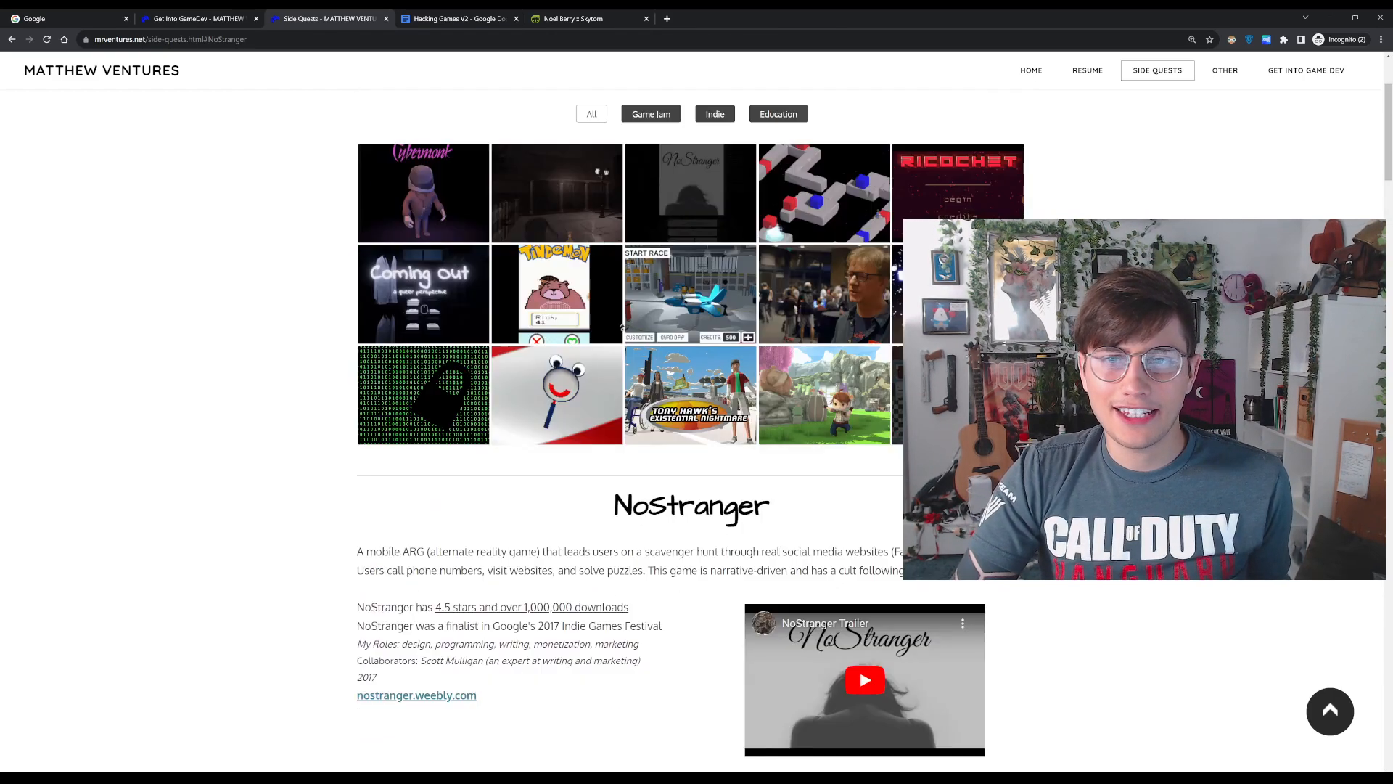
scroll(up, 3)
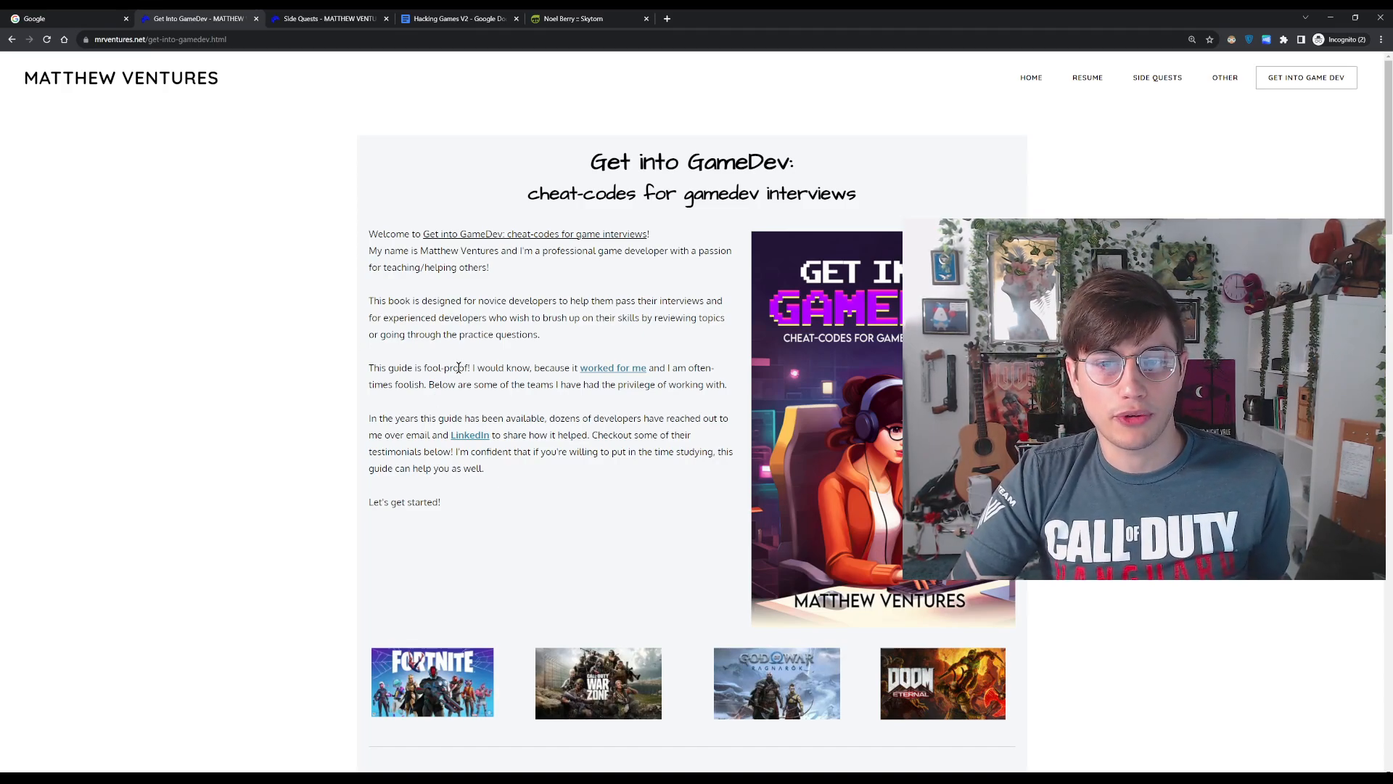
mouse_move(458, 17)
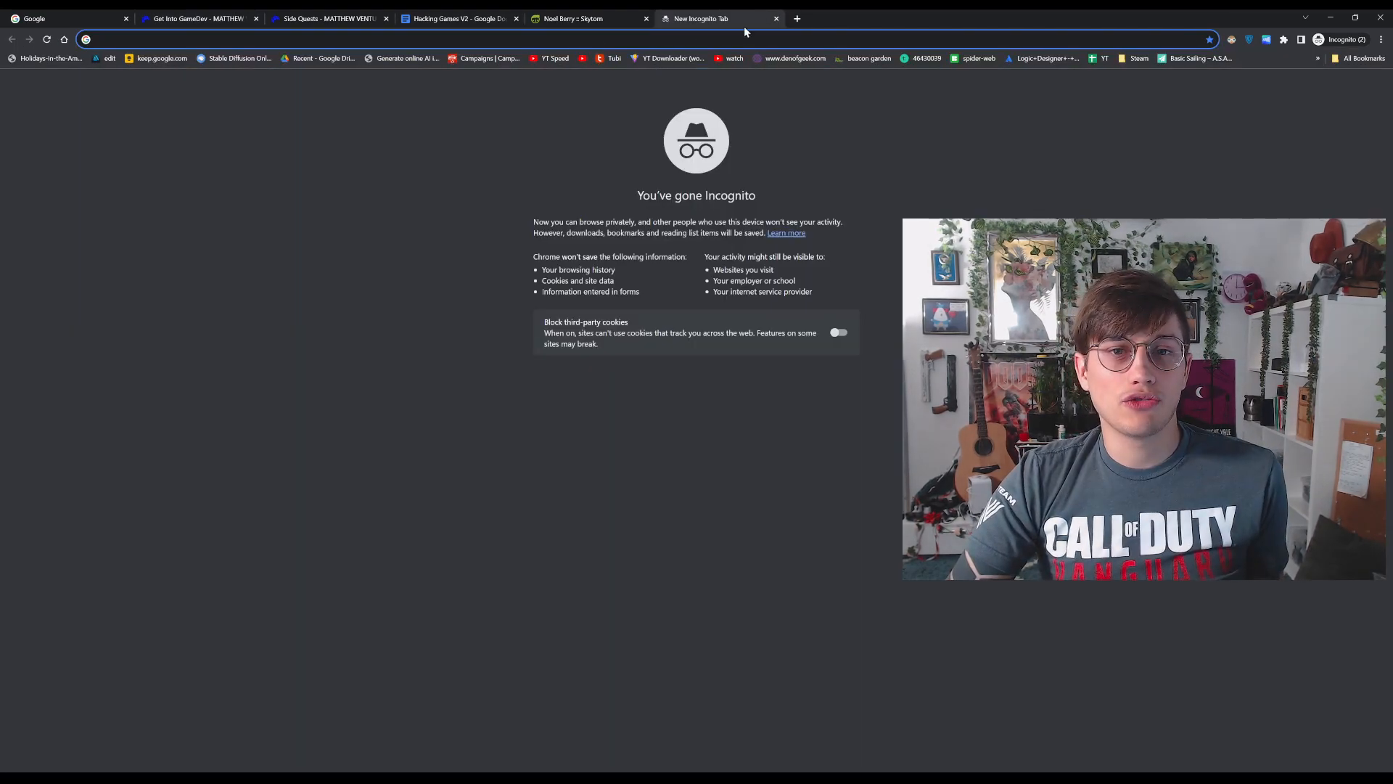
mouse_move(796, 17)
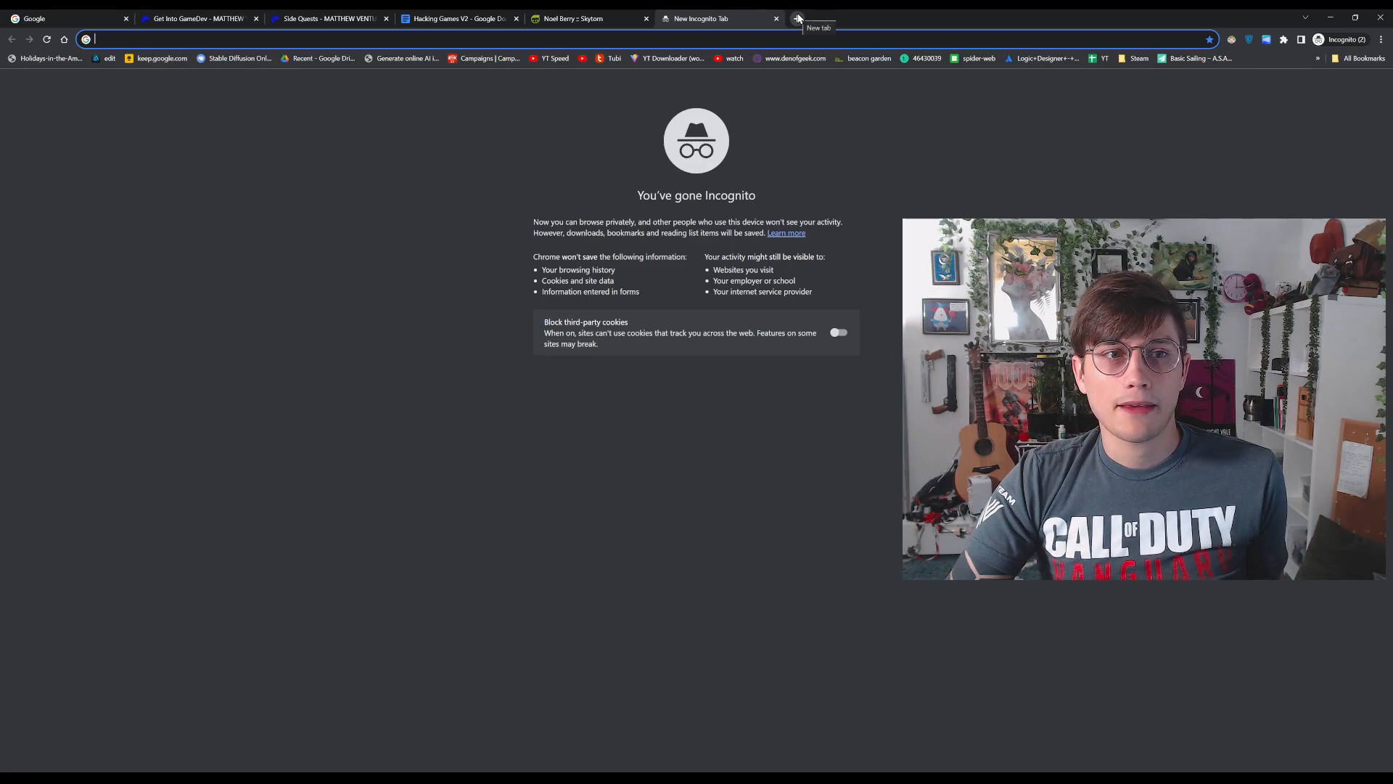
Search Google for 'kratos god of war' using the autocomplete suggestion.
text(google.com/maps)
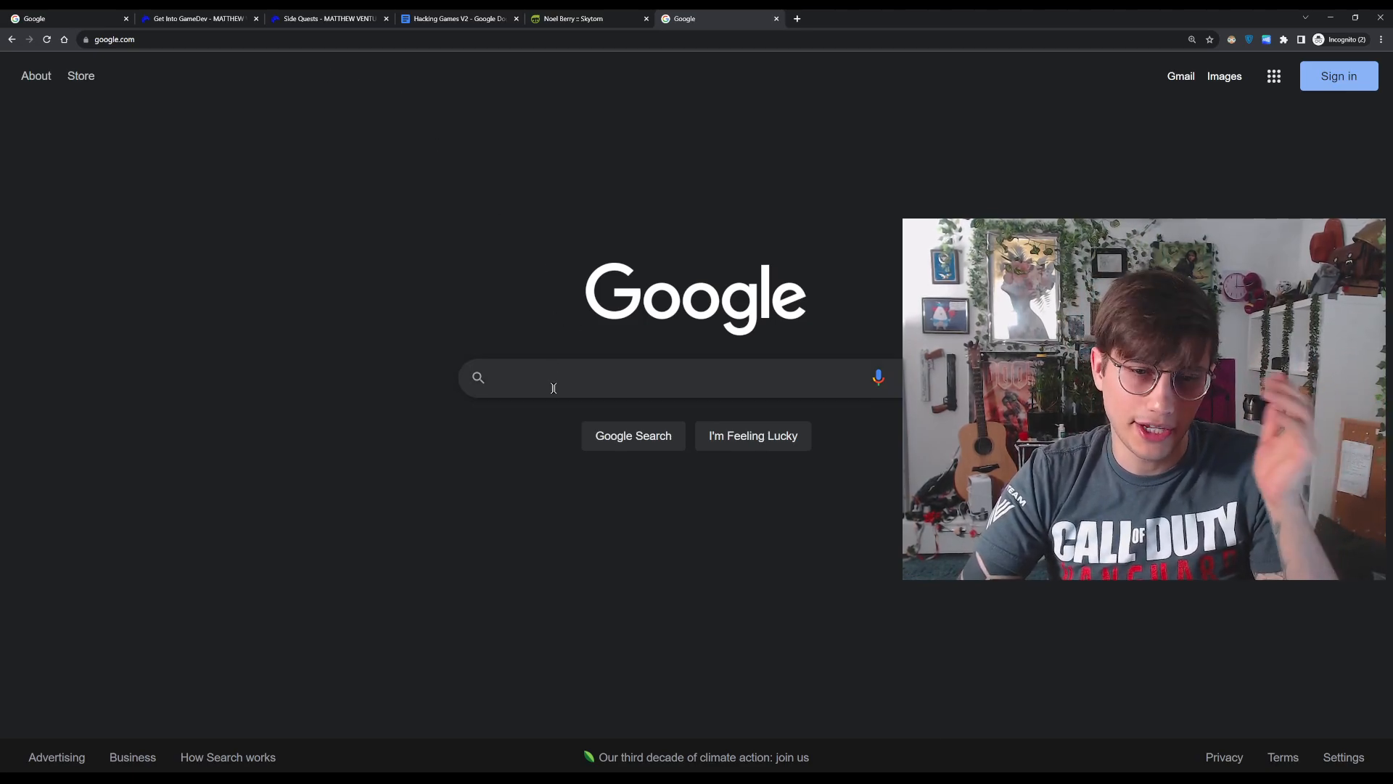
click(680, 377)
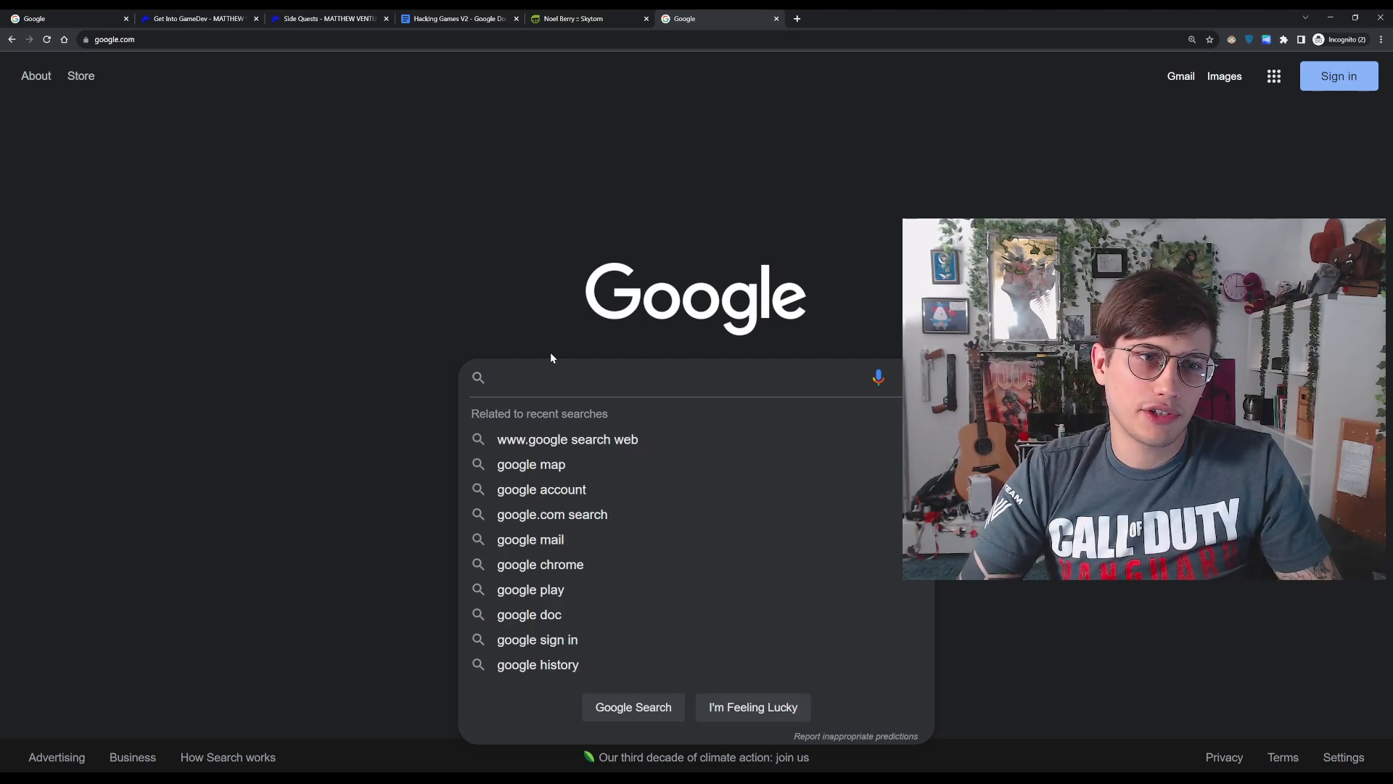
text(kratos)
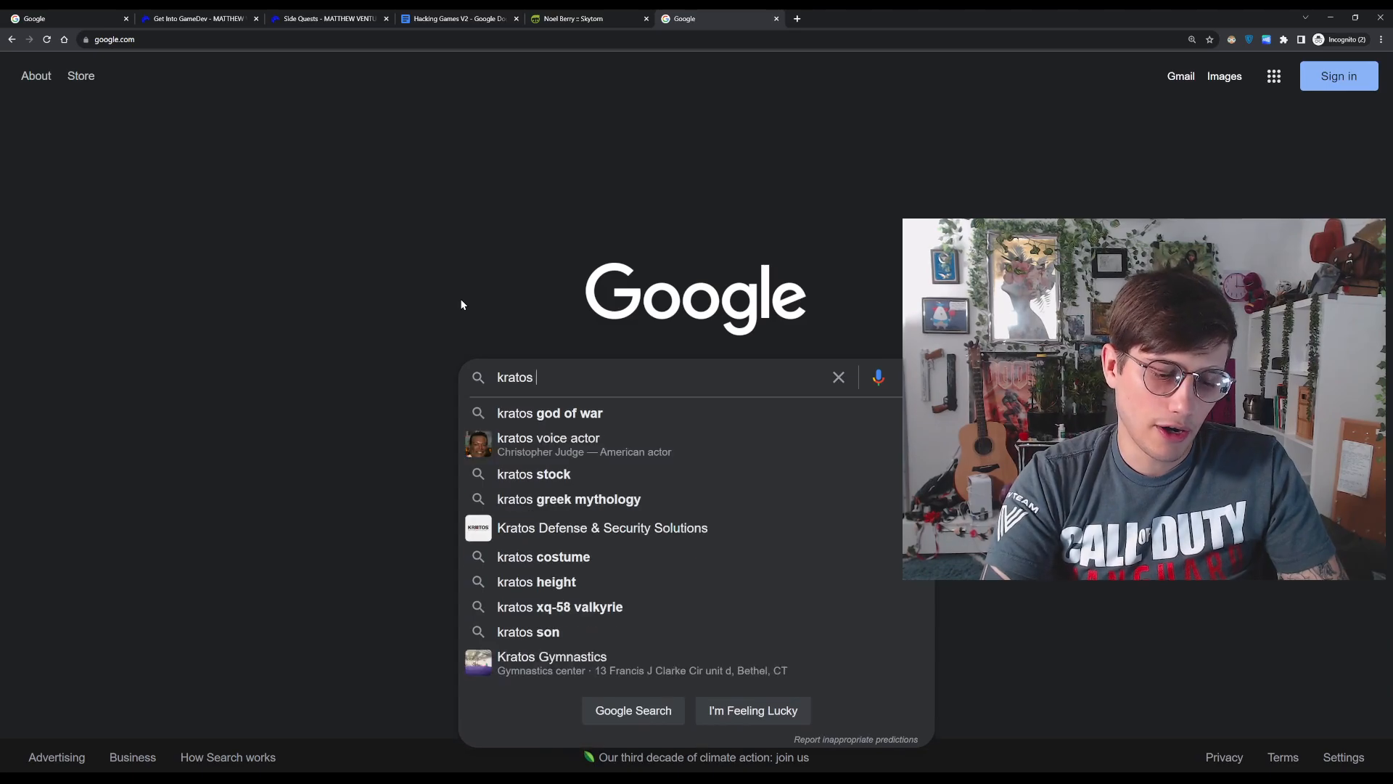
text(god)
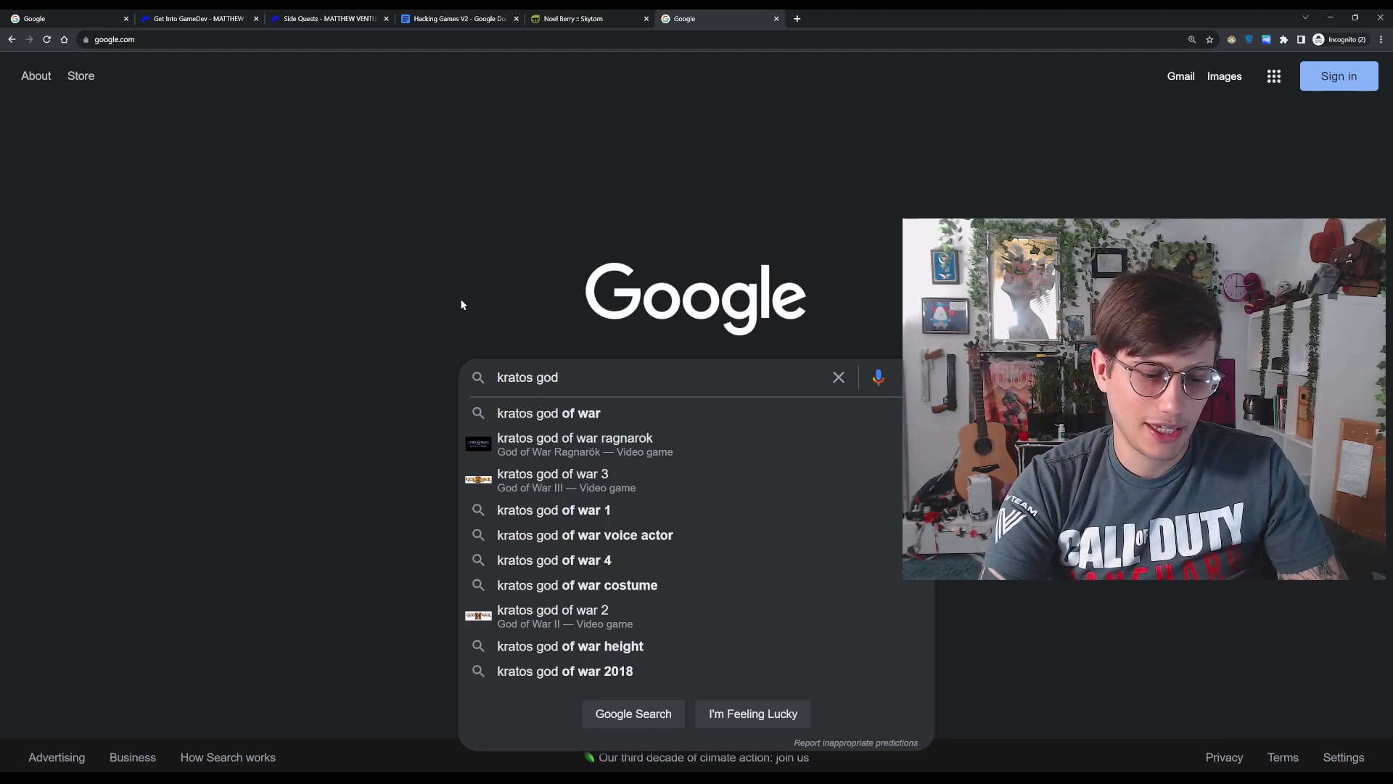
click(548, 412)
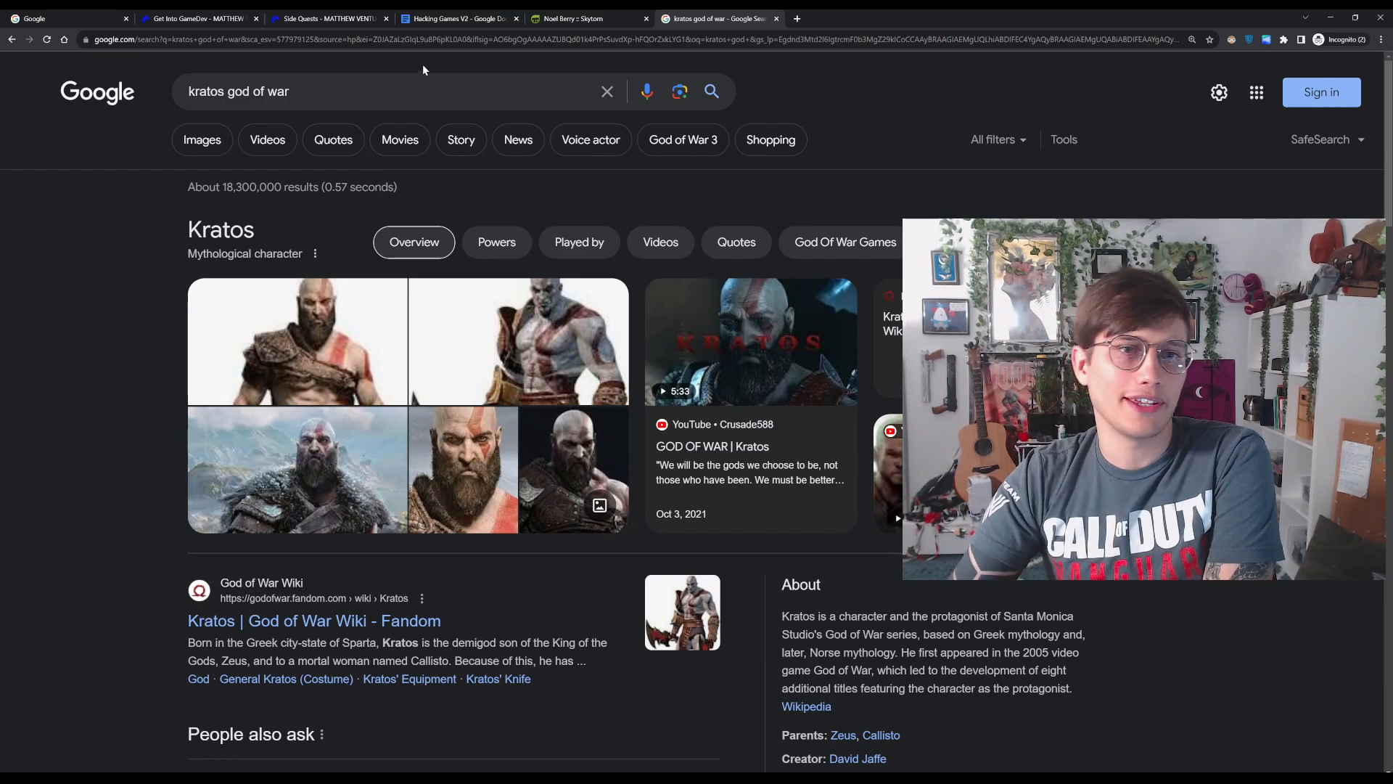
Add 'in unreal engine' to the query and open 'I Made God Of War In 24 Hours'.
click(382, 91)
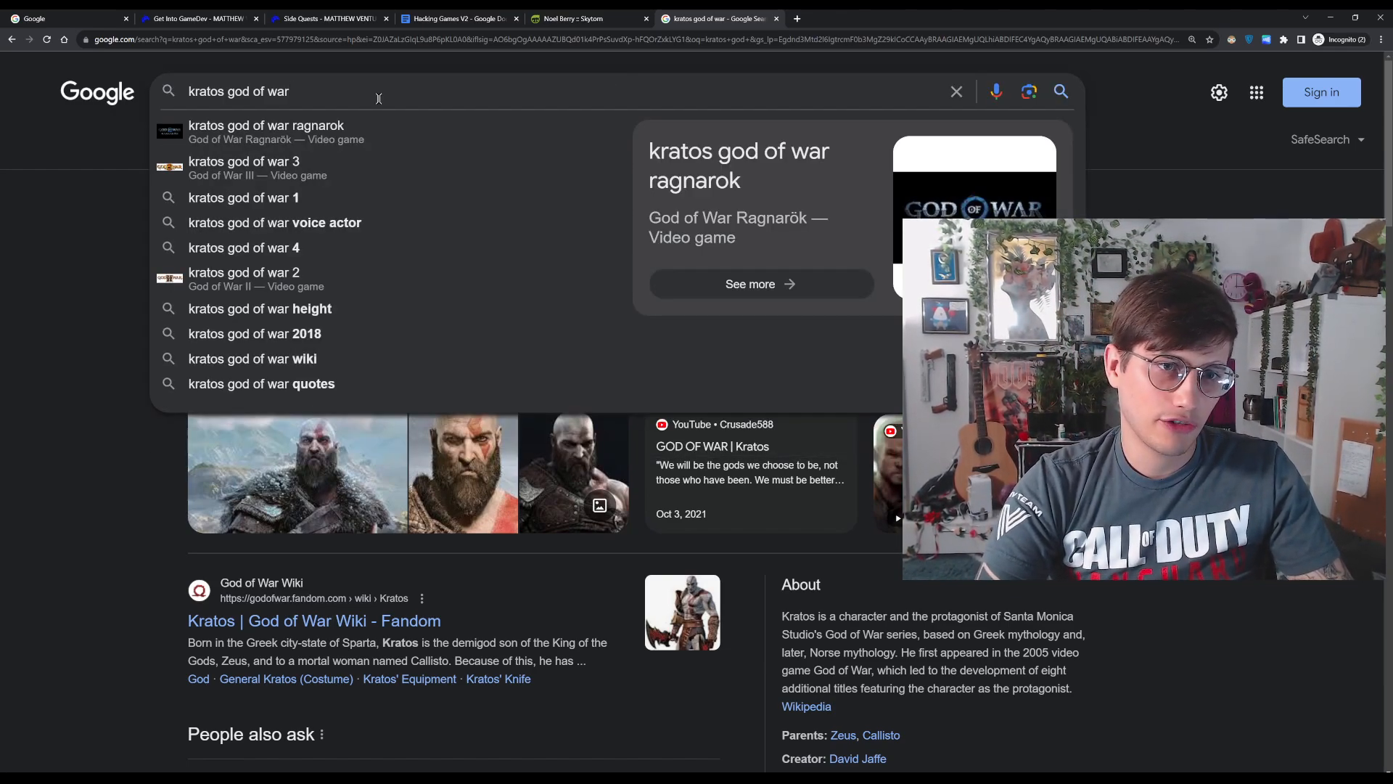
text(in unreal engine)
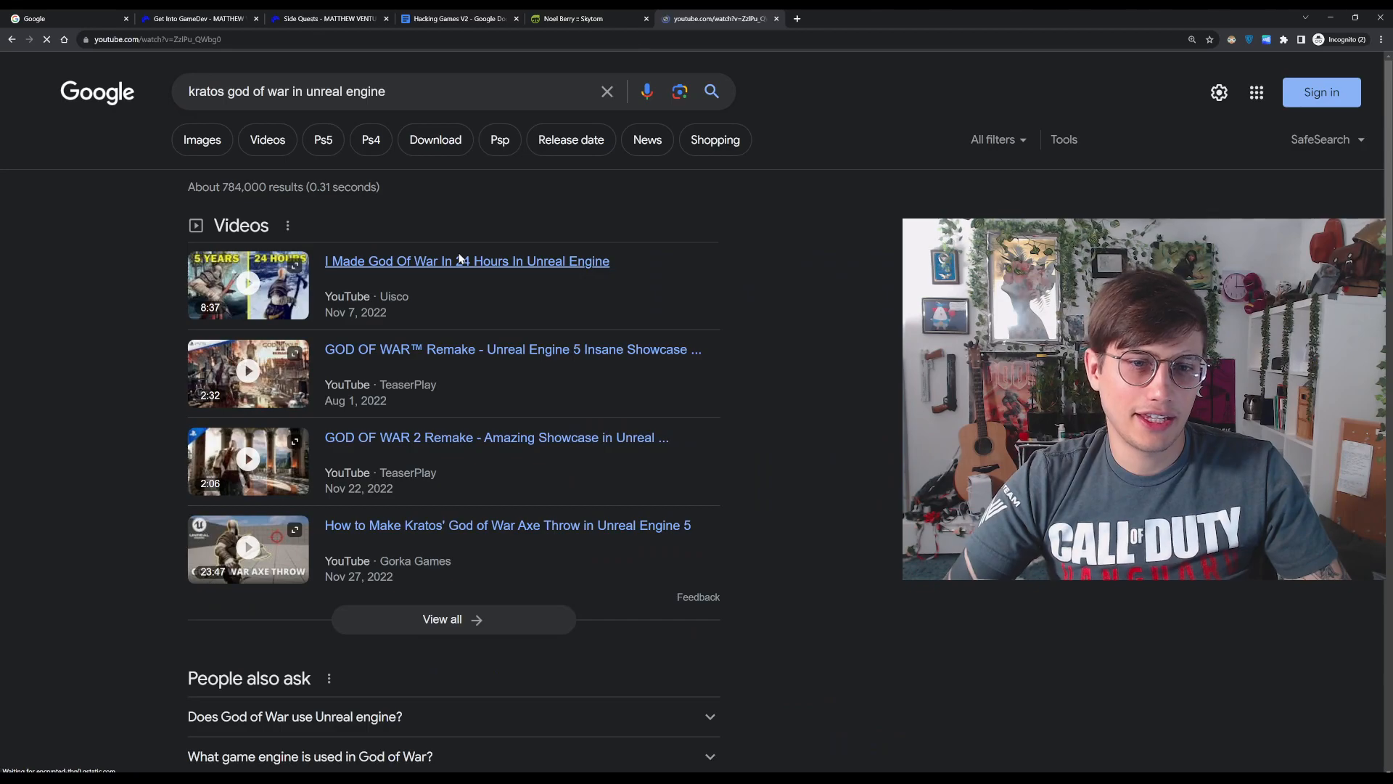
click(466, 261)
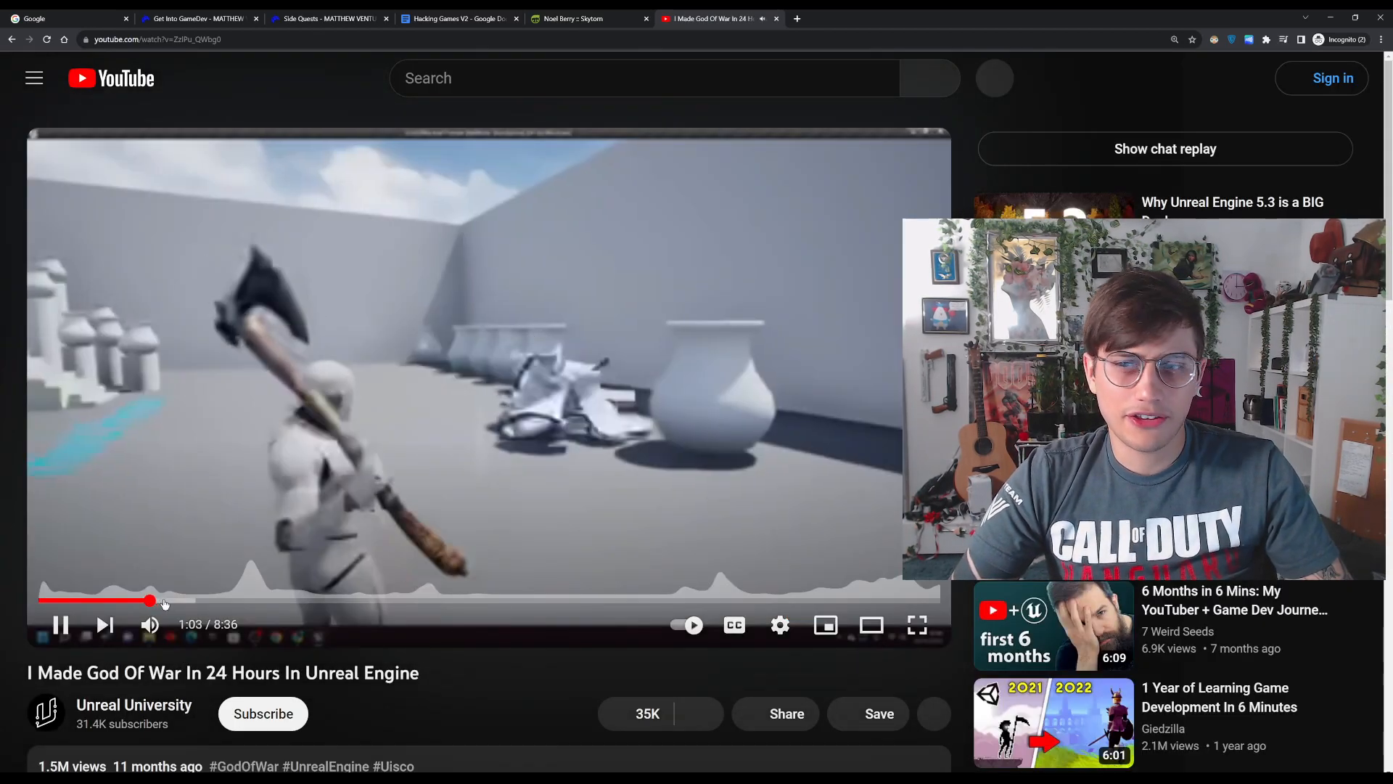
Mute the video and skip ahead to its blueprint and gameplay demo parts.
click(780, 624)
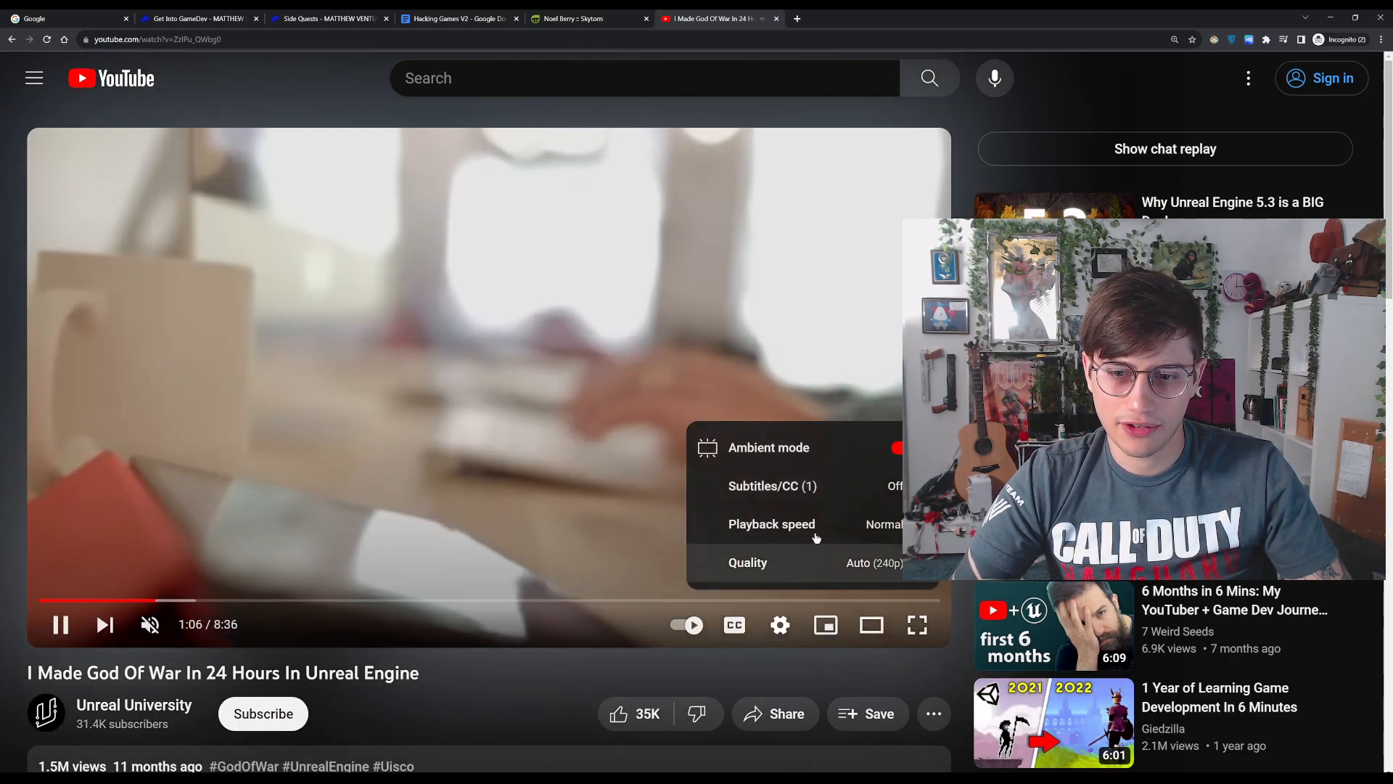
click(748, 561)
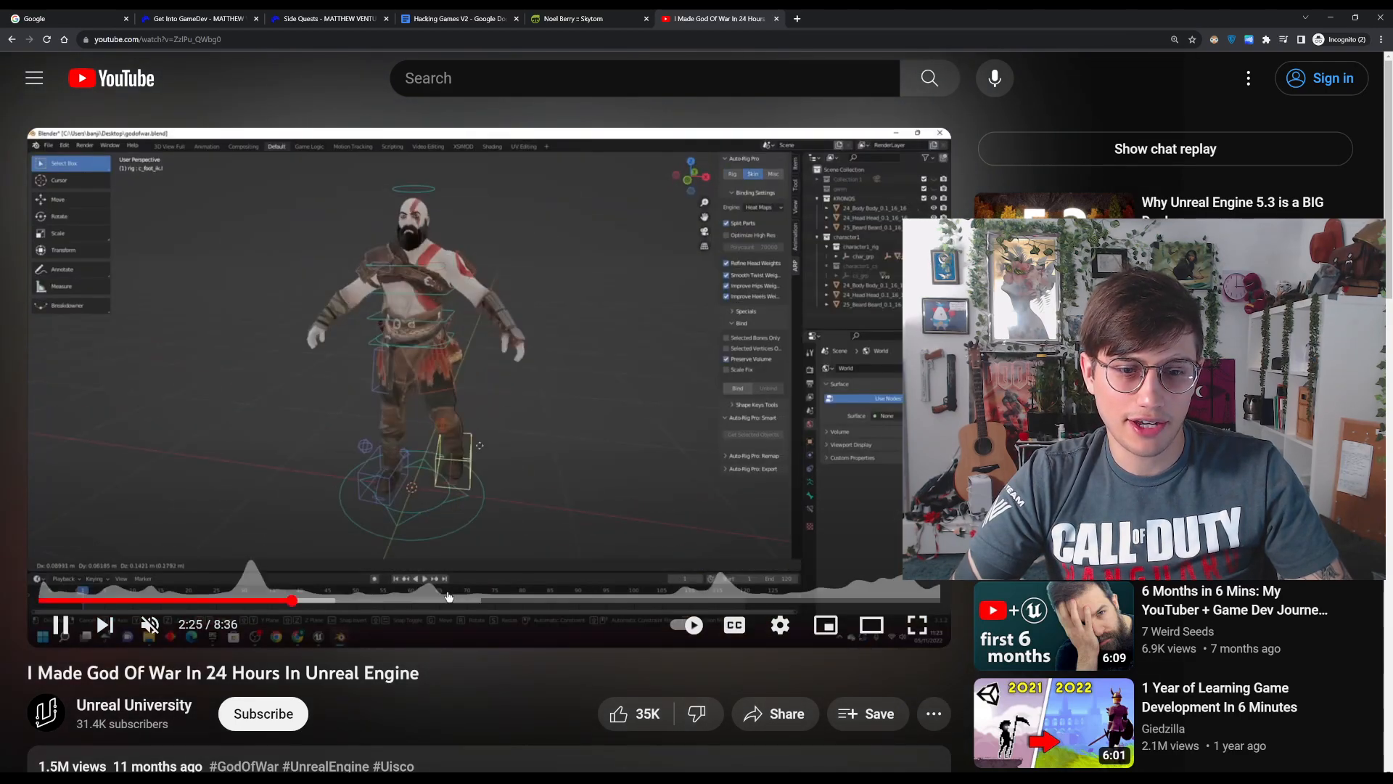
click(442, 600)
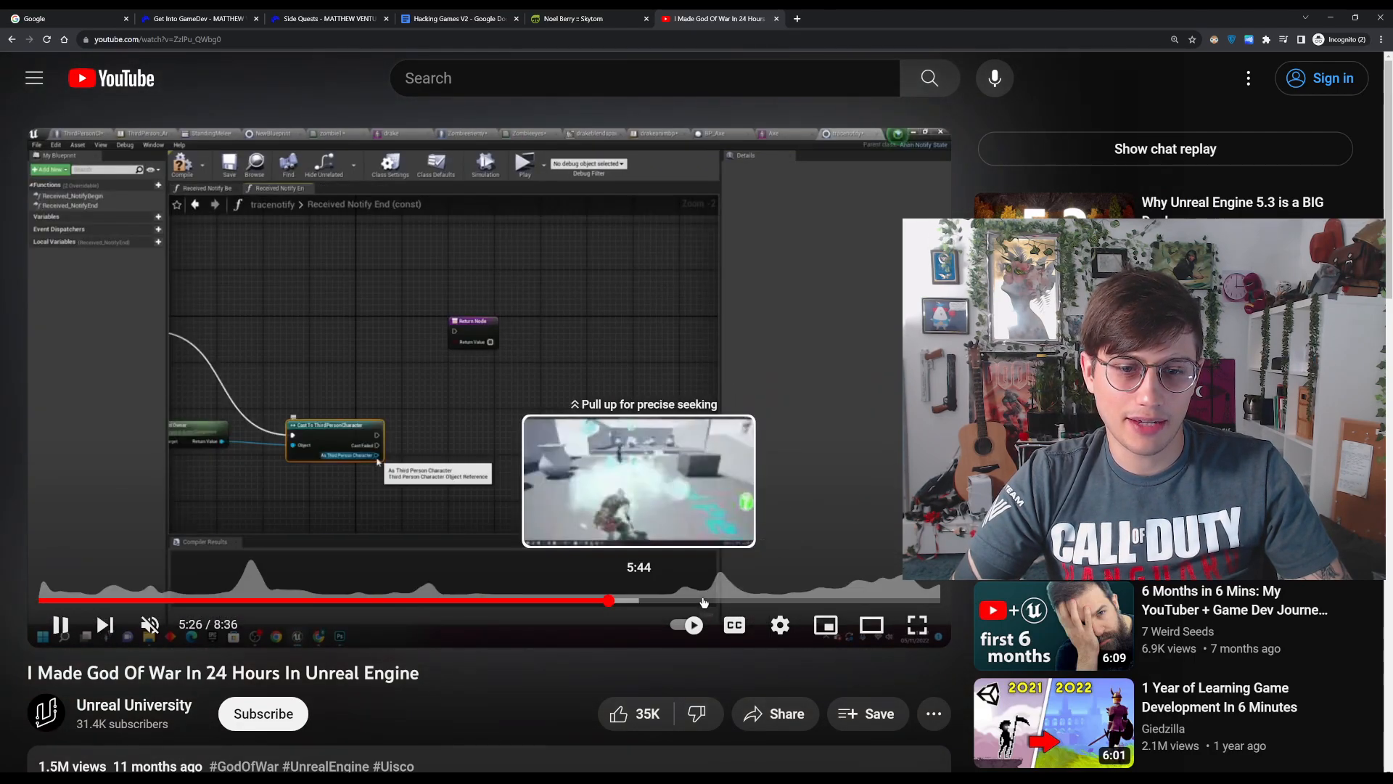
click(704, 601)
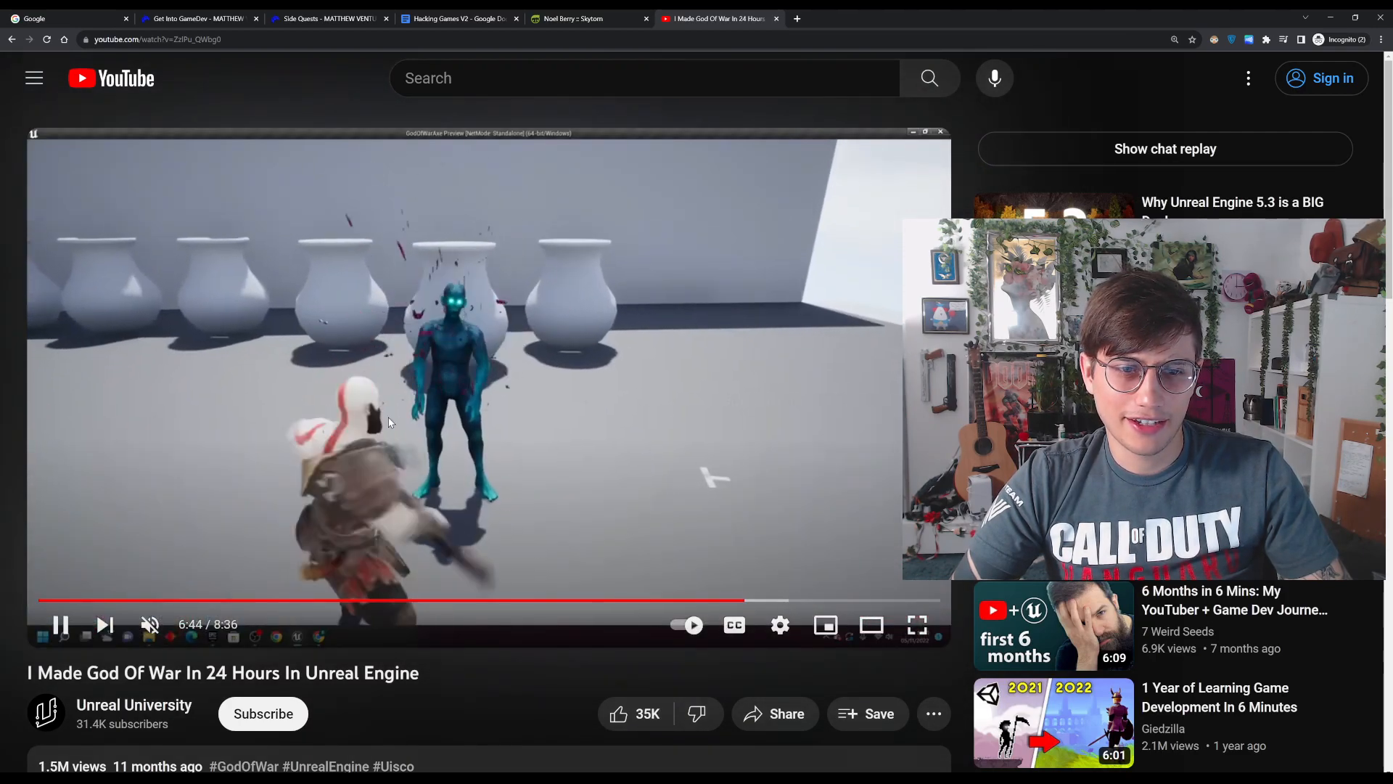
mouse_move(826, 600)
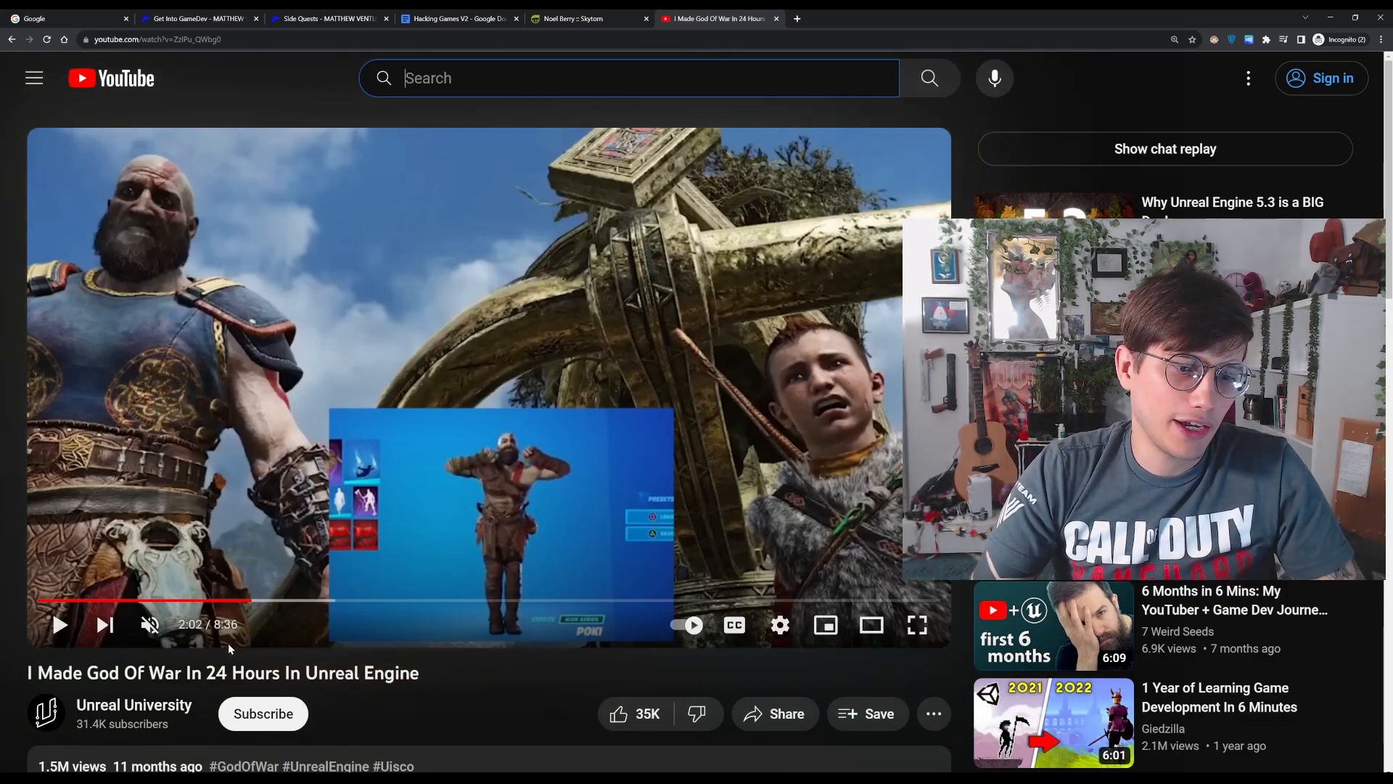
Search YouTube for 'God Of War unreal engine axe throw' and open Gorka Games' tutorial.
double_click(127, 673)
text(God Of War)
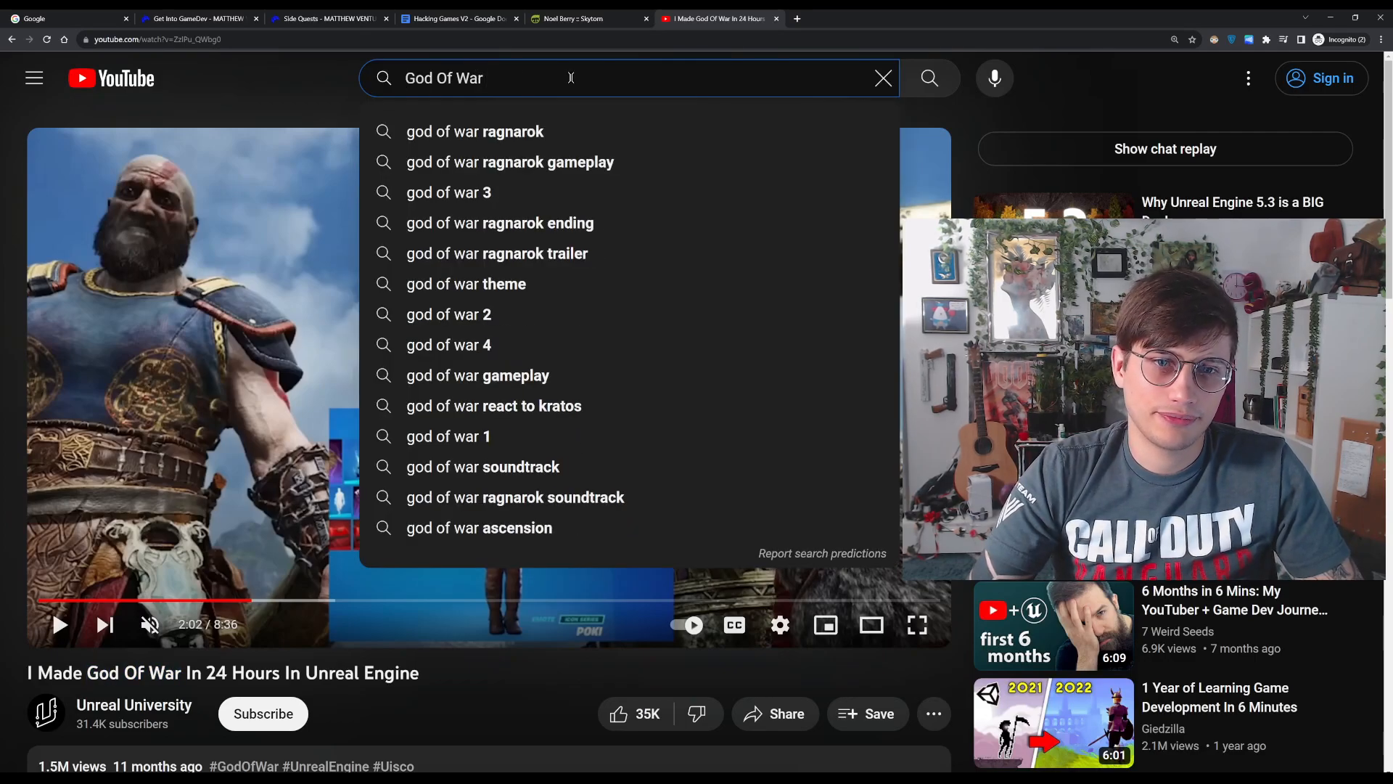
text(unreal e)
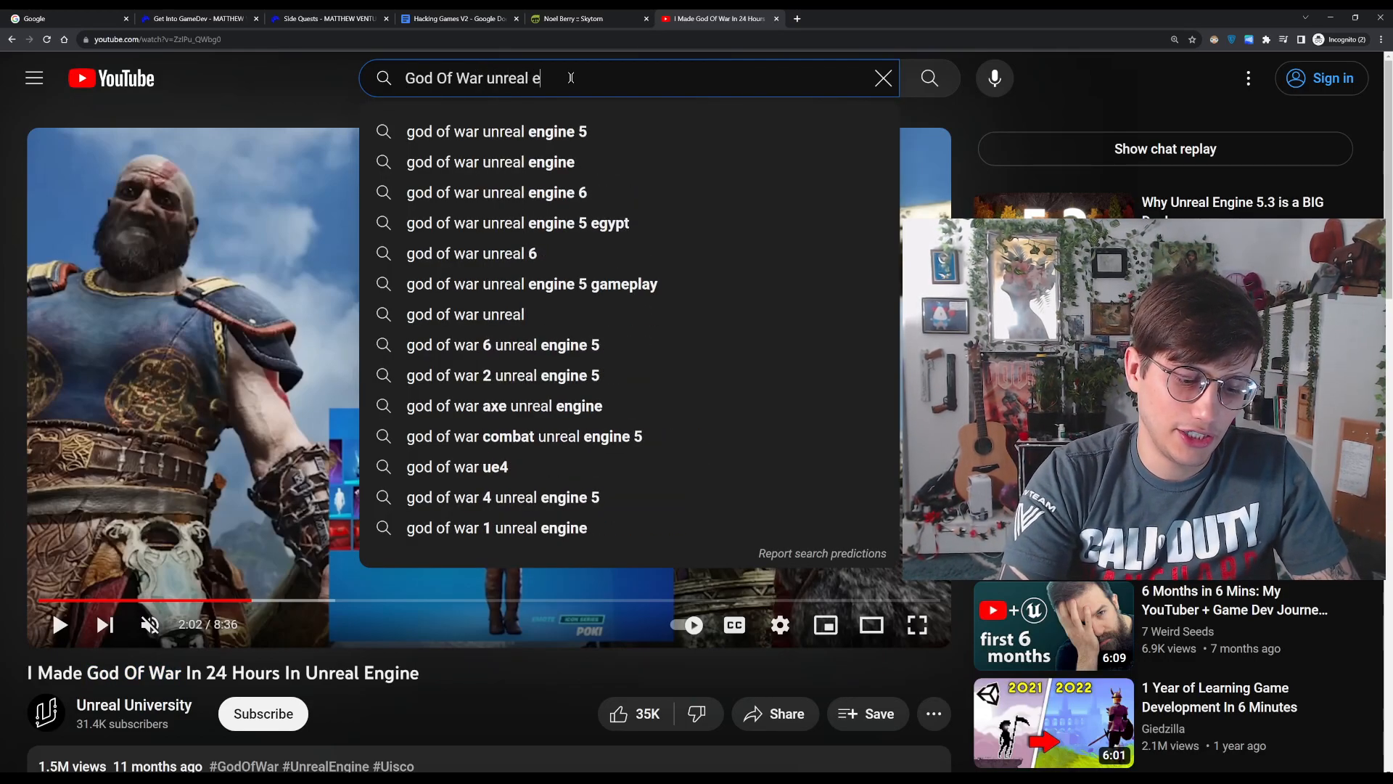
text(ngine axe throw)
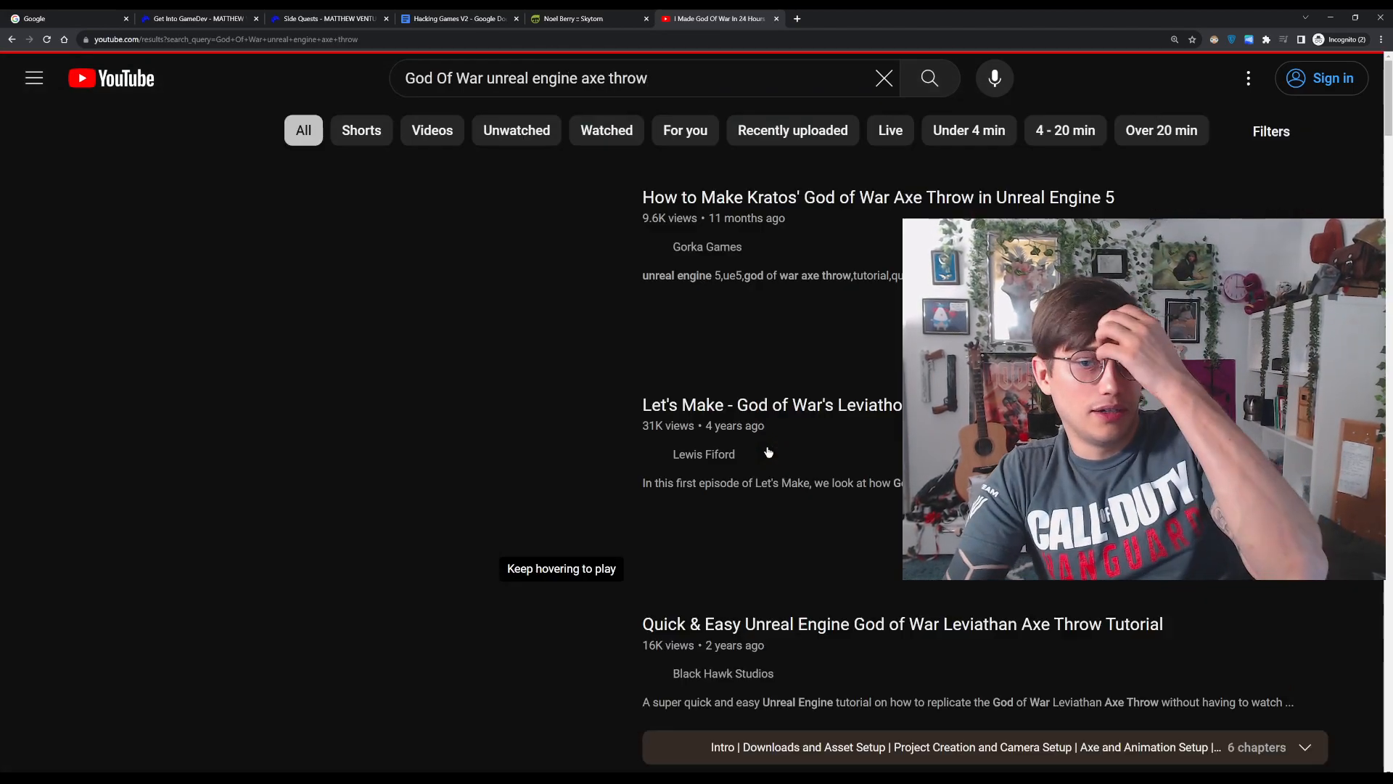
click(34, 78)
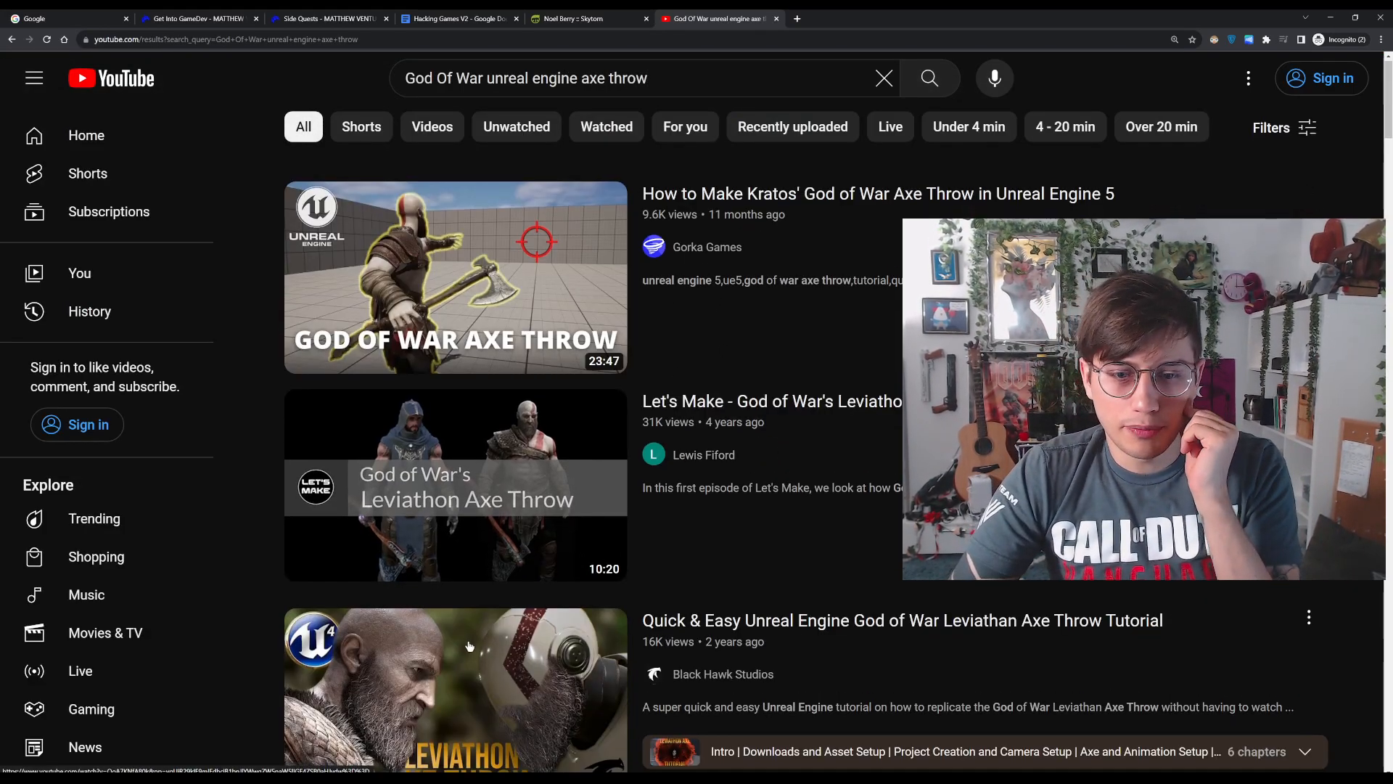
click(455, 277)
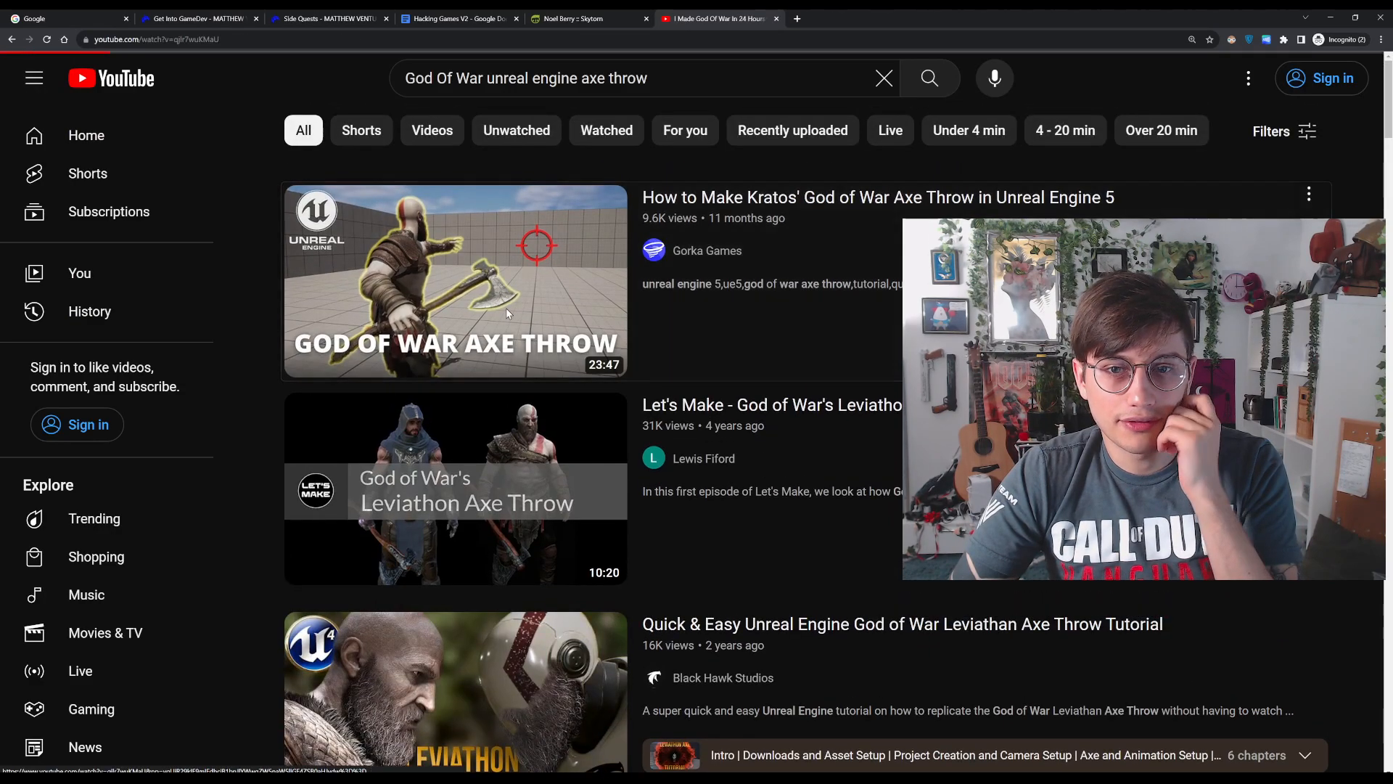
click(454, 281)
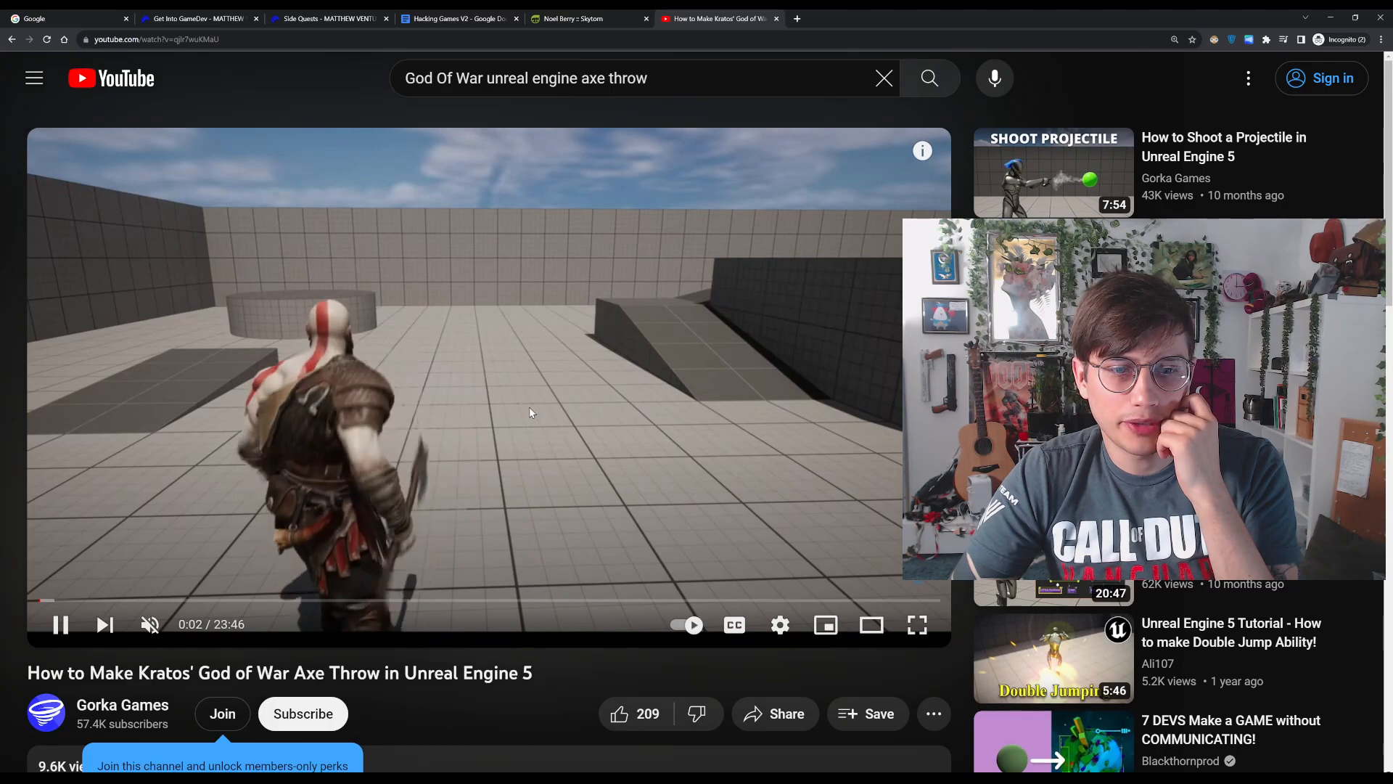
Pause the axe throw tutorial, seek to 7:08, then back to 6:53.
click(60, 625)
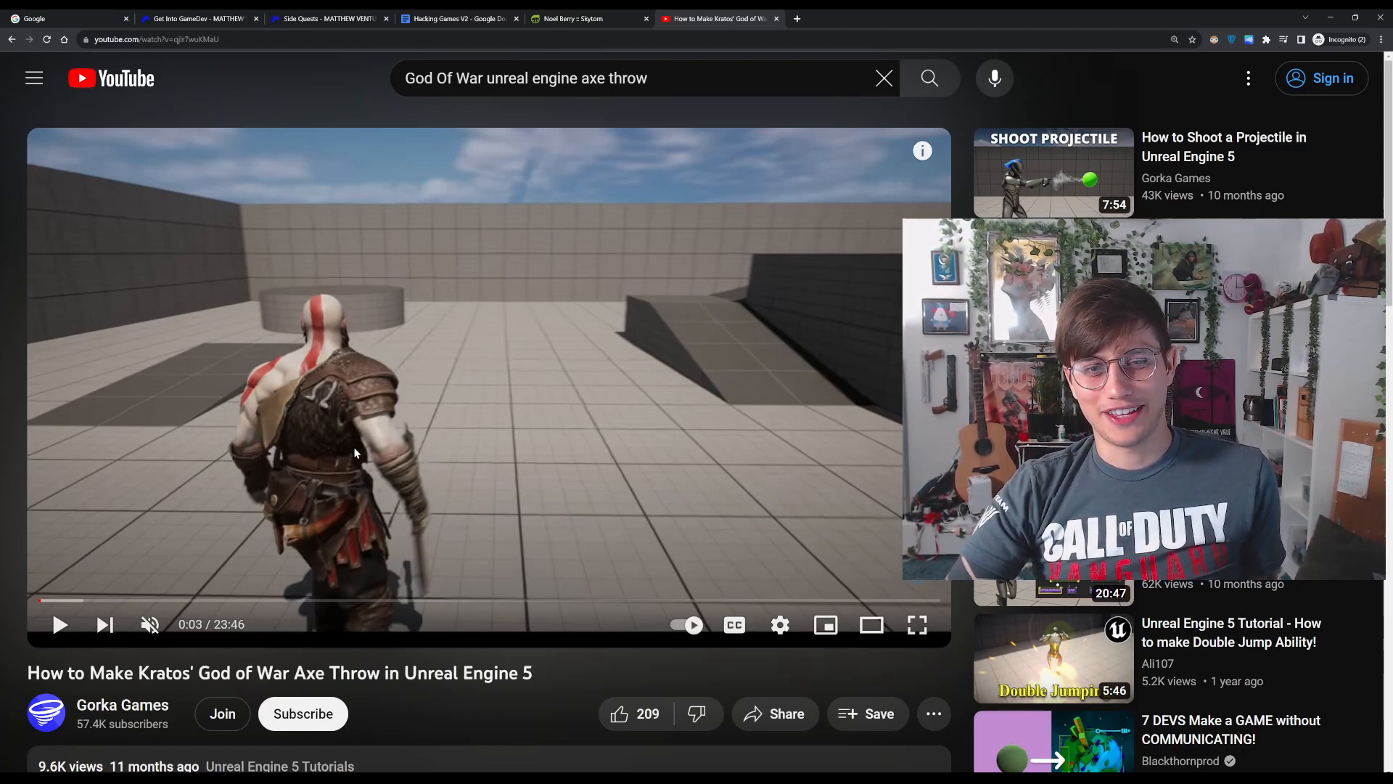
mouse_move(316, 600)
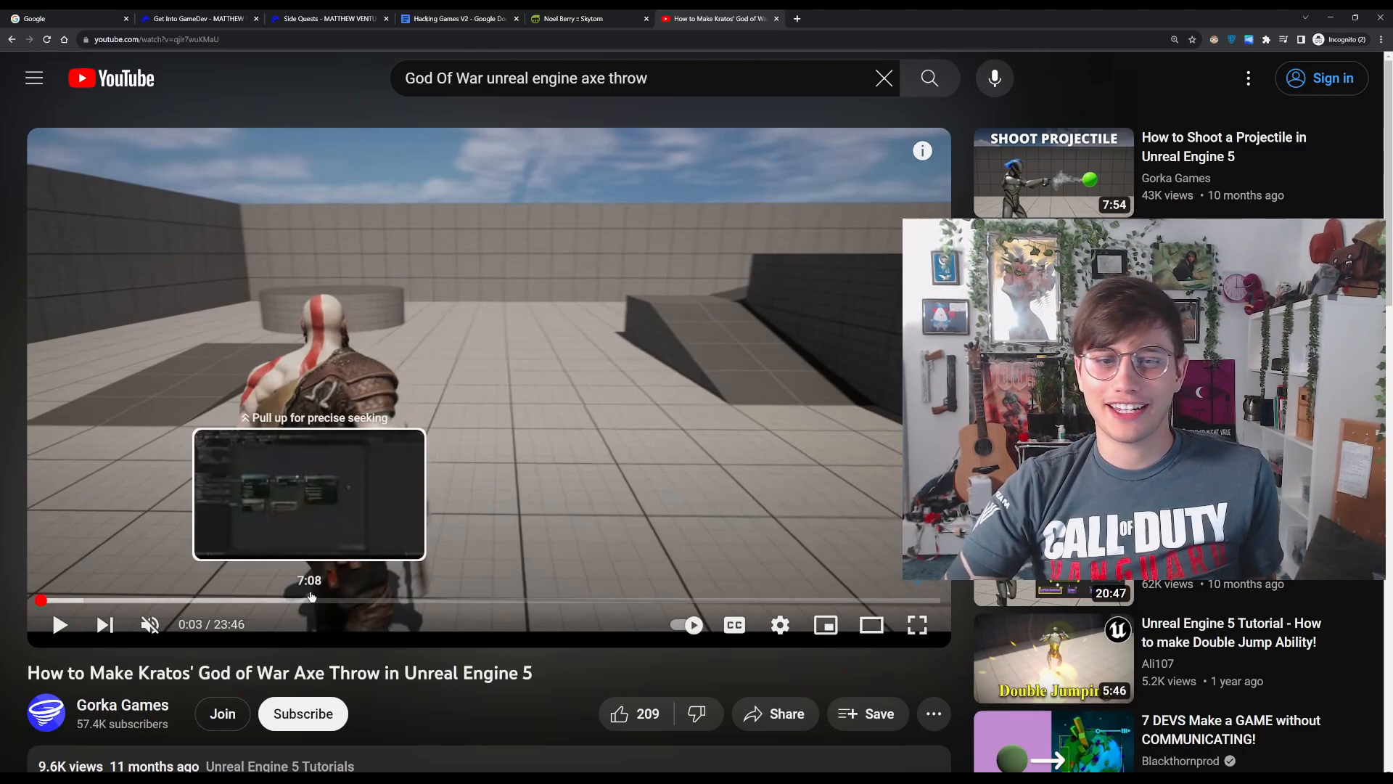
click(312, 600)
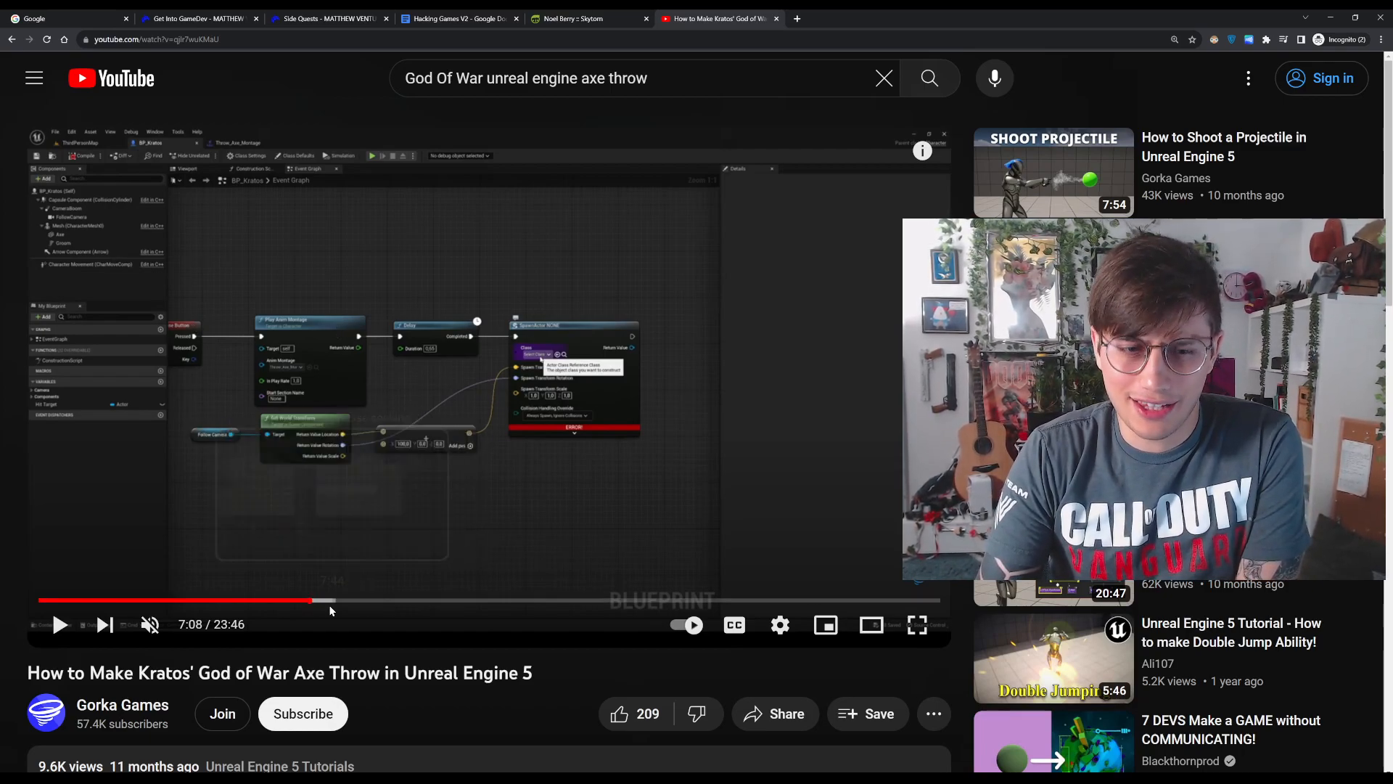
mouse_move(309, 600)
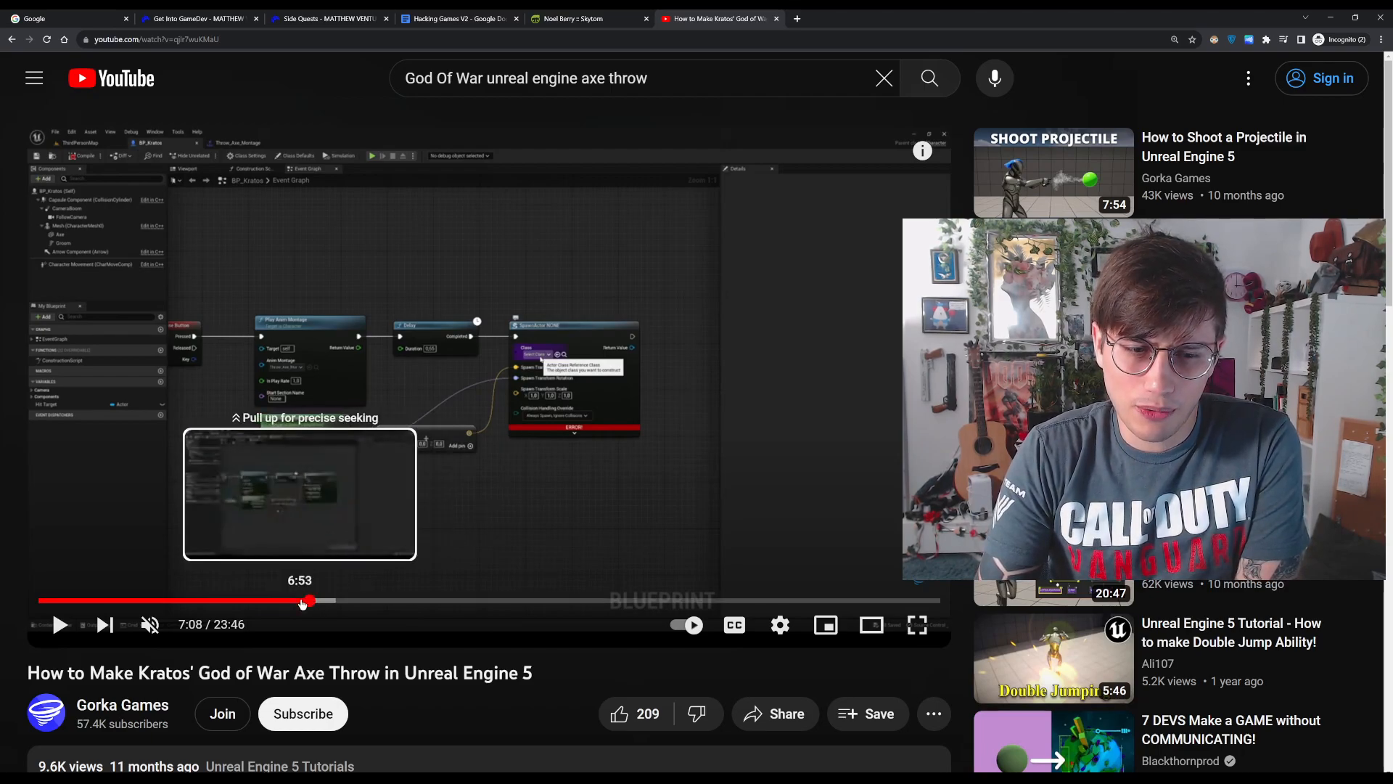
click(305, 600)
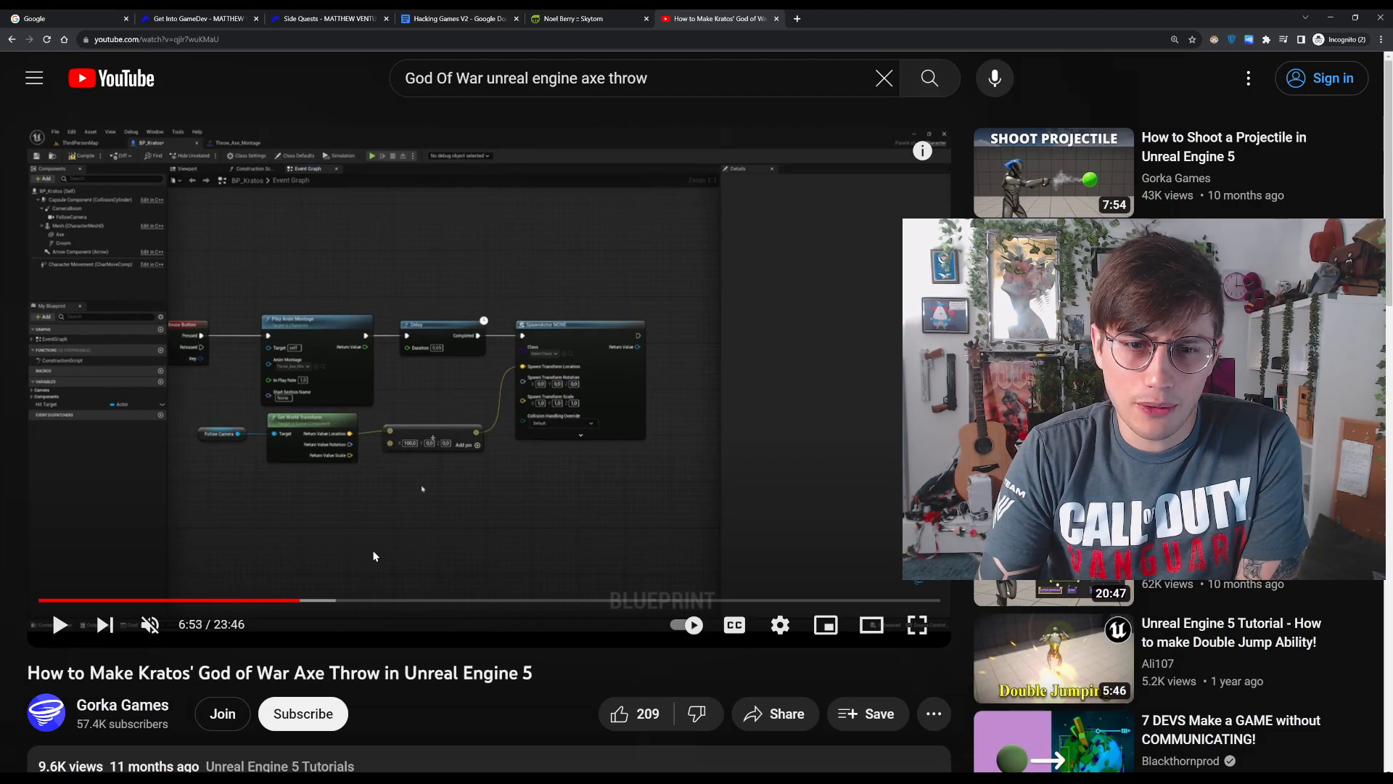
mouse_move(353, 582)
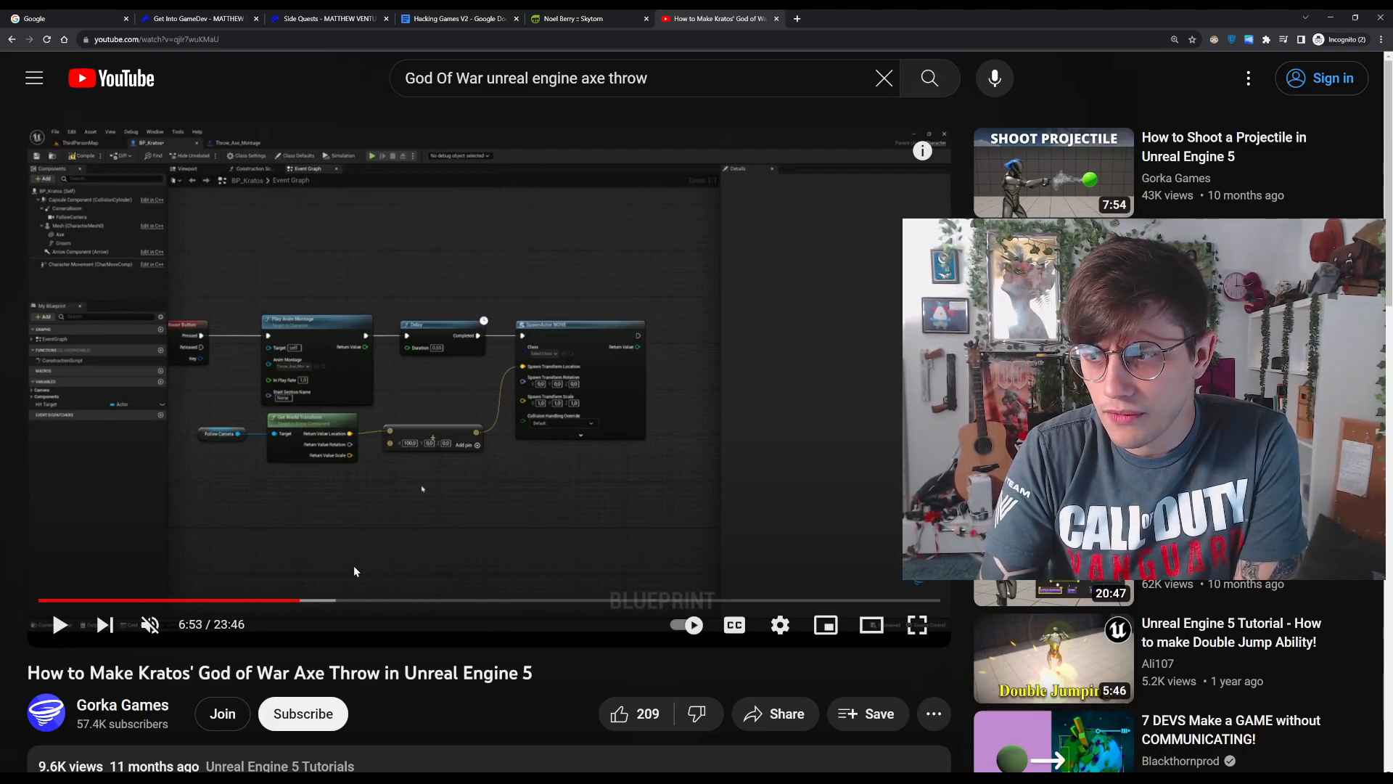
mouse_move(379, 561)
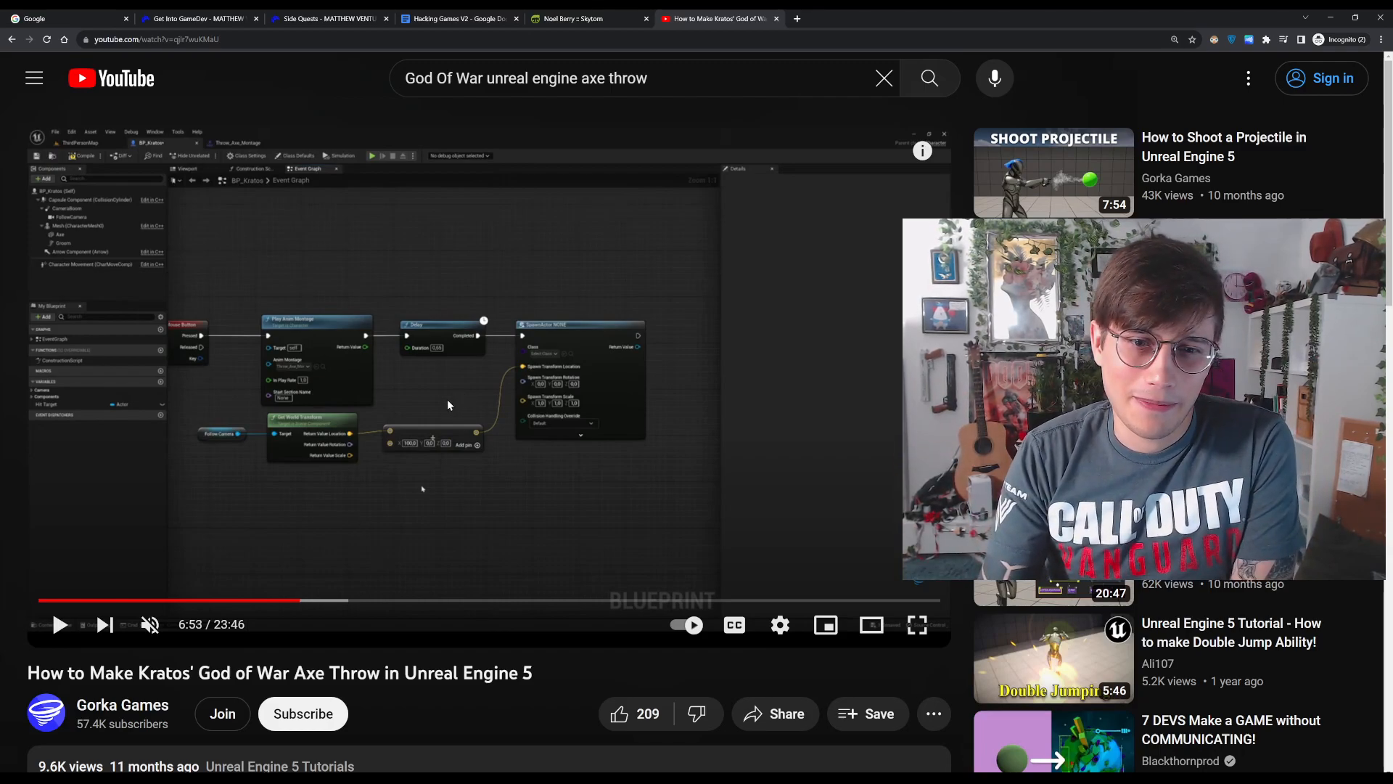
mouse_move(440, 417)
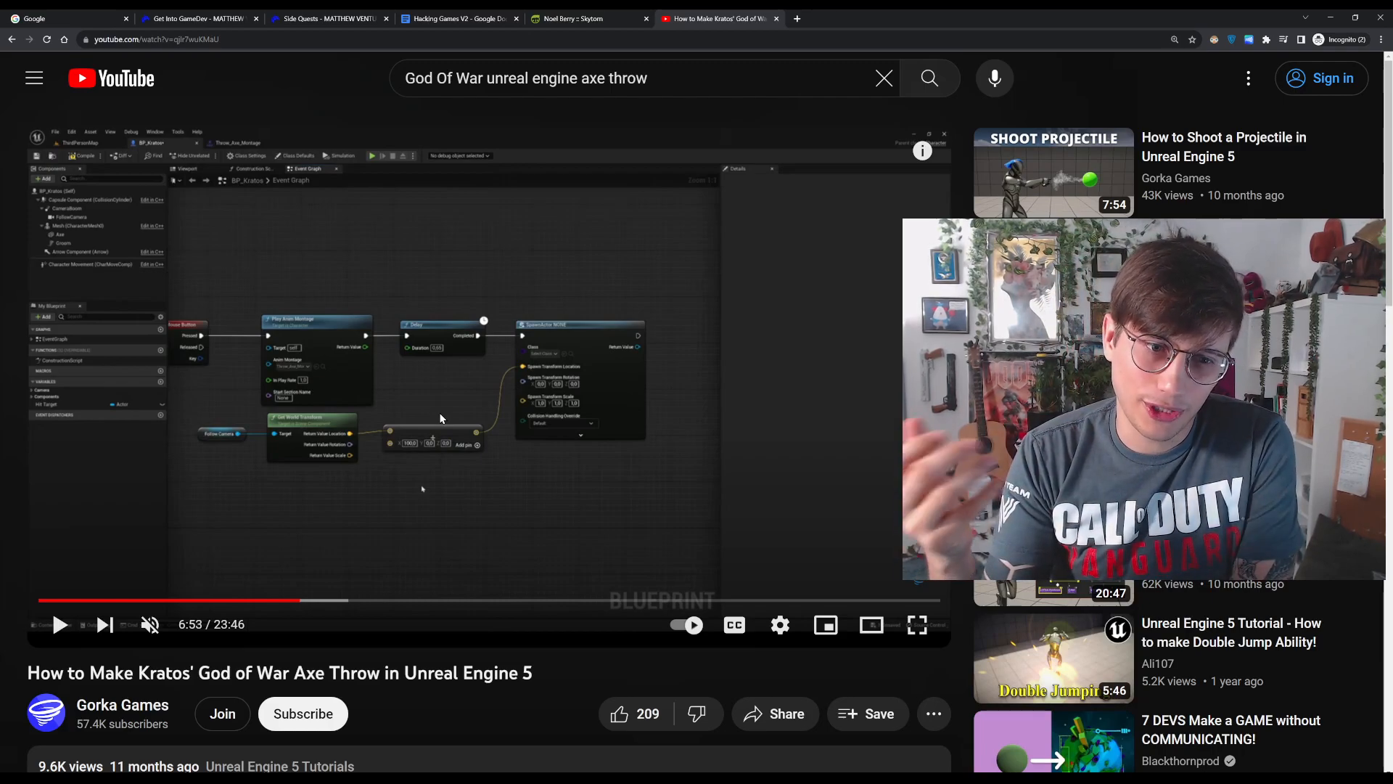
mouse_move(559, 280)
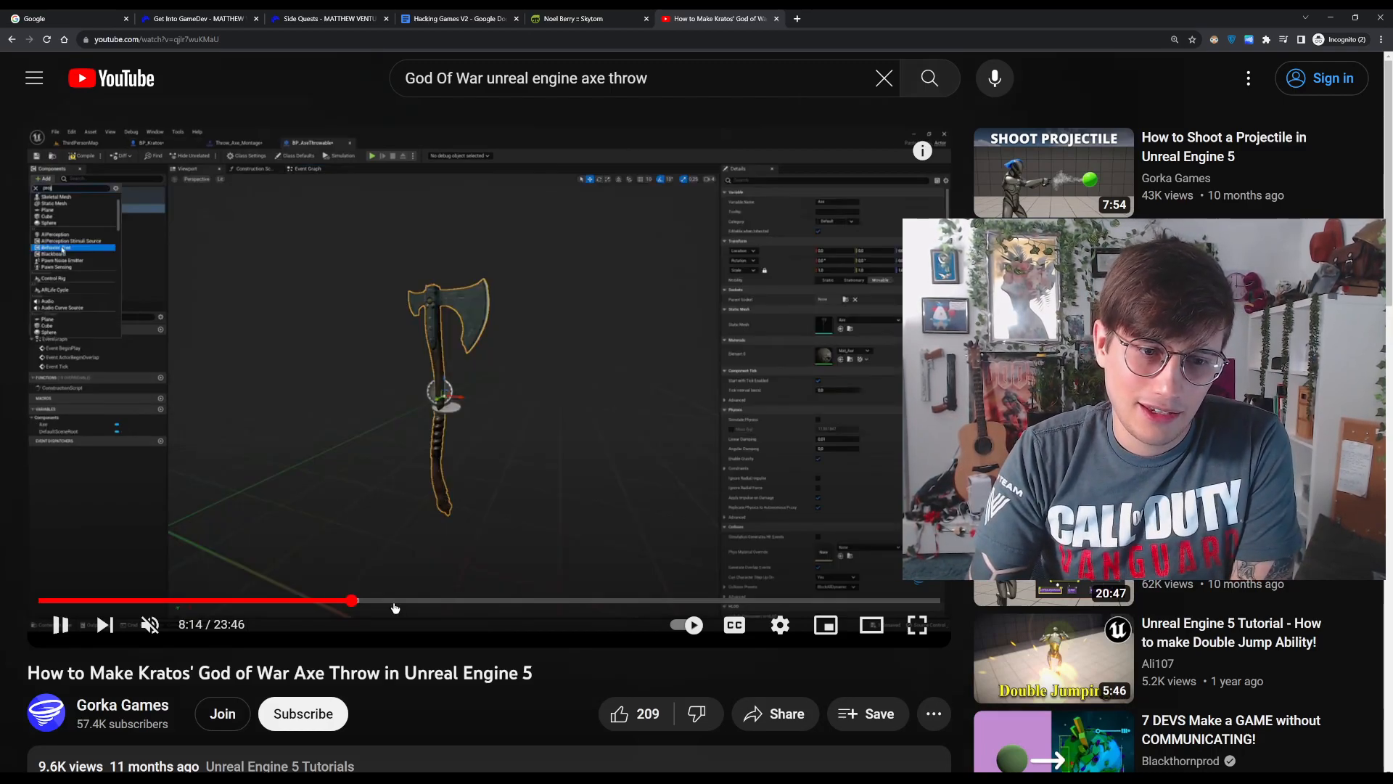
Skip the Kratos axe-throw tutorial ahead to about 21:32, play briefly, and pause at 21:36.
click(495, 600)
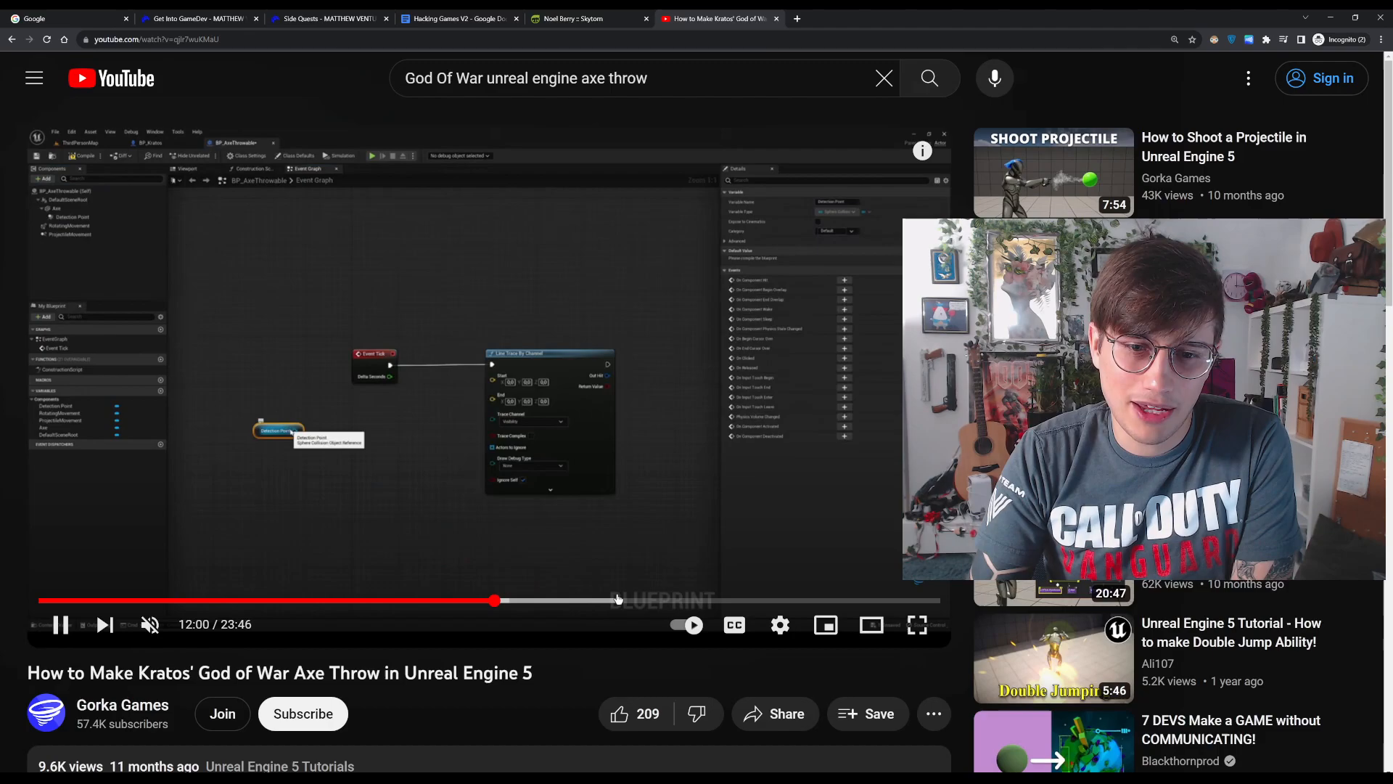
click(613, 601)
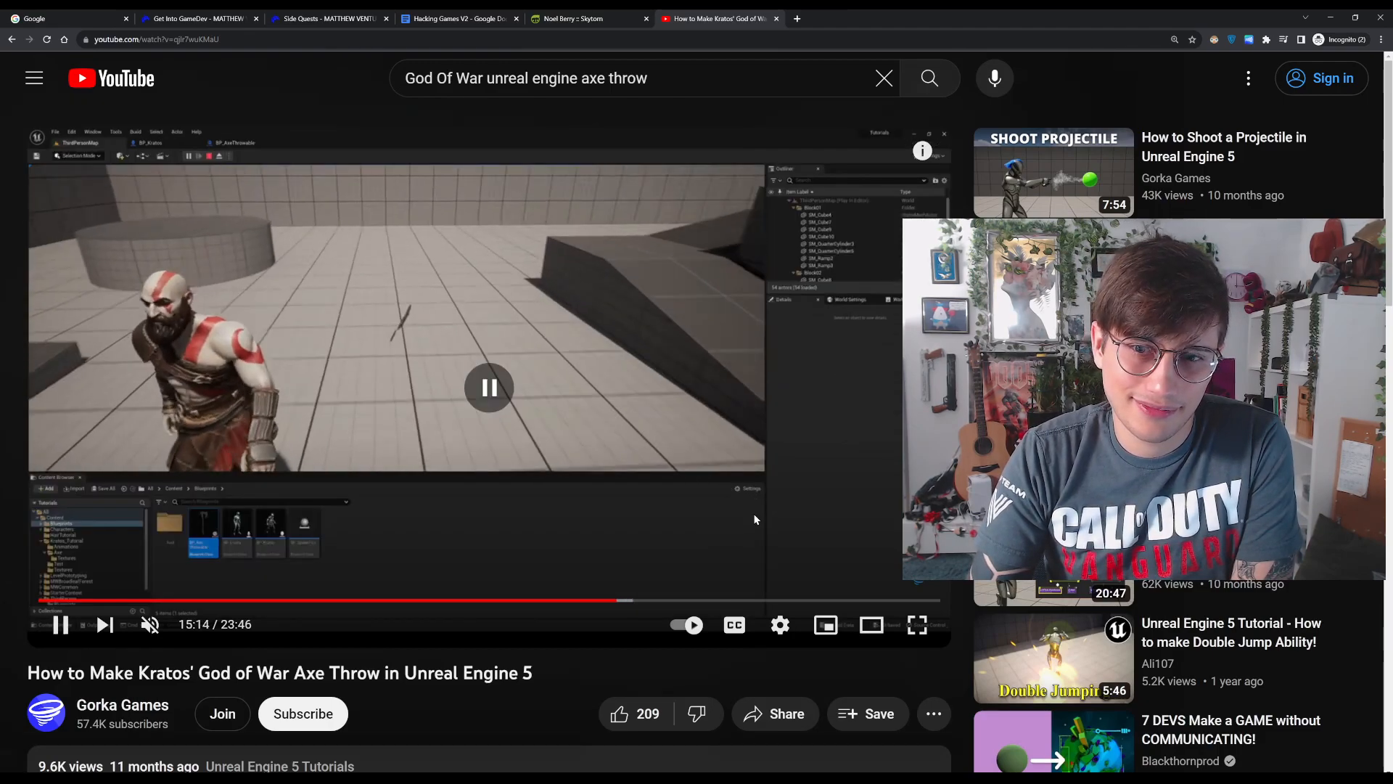
click(782, 601)
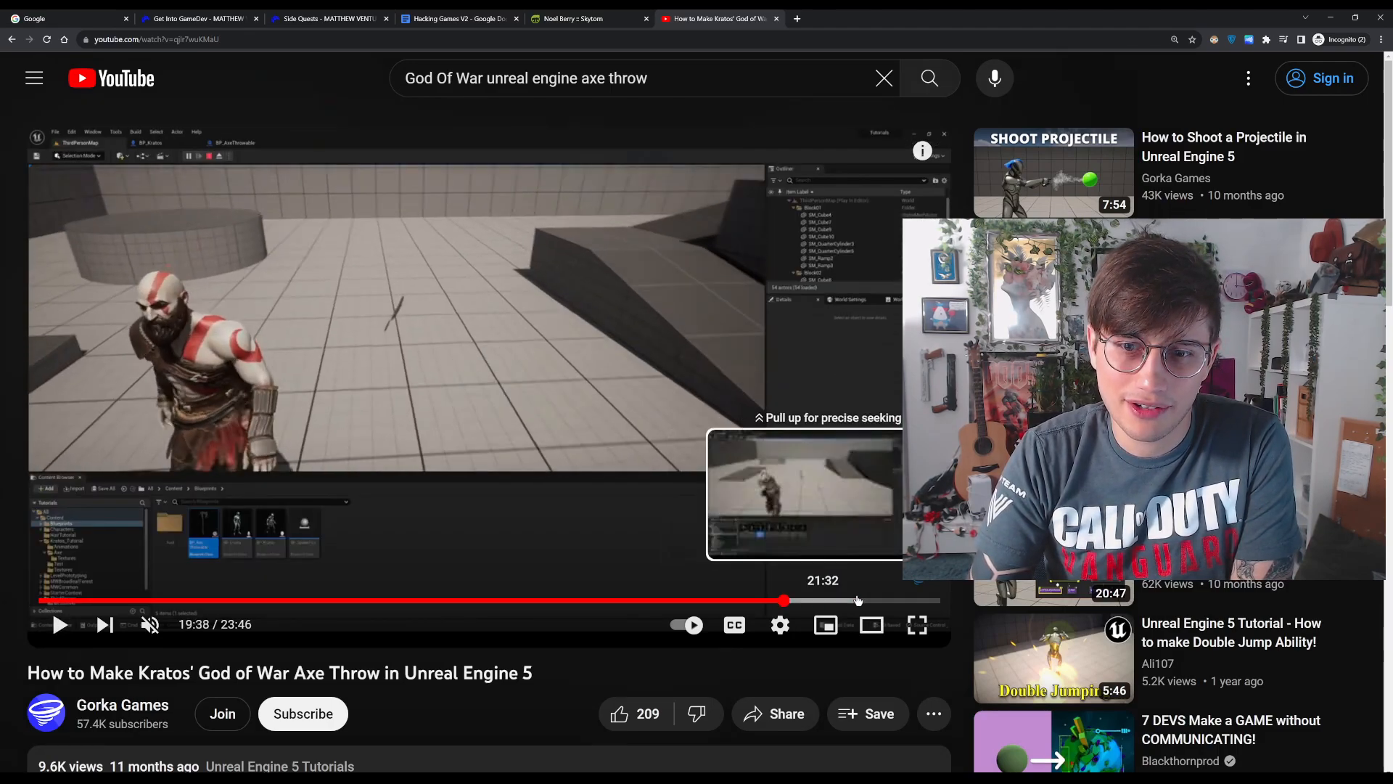
click(782, 600)
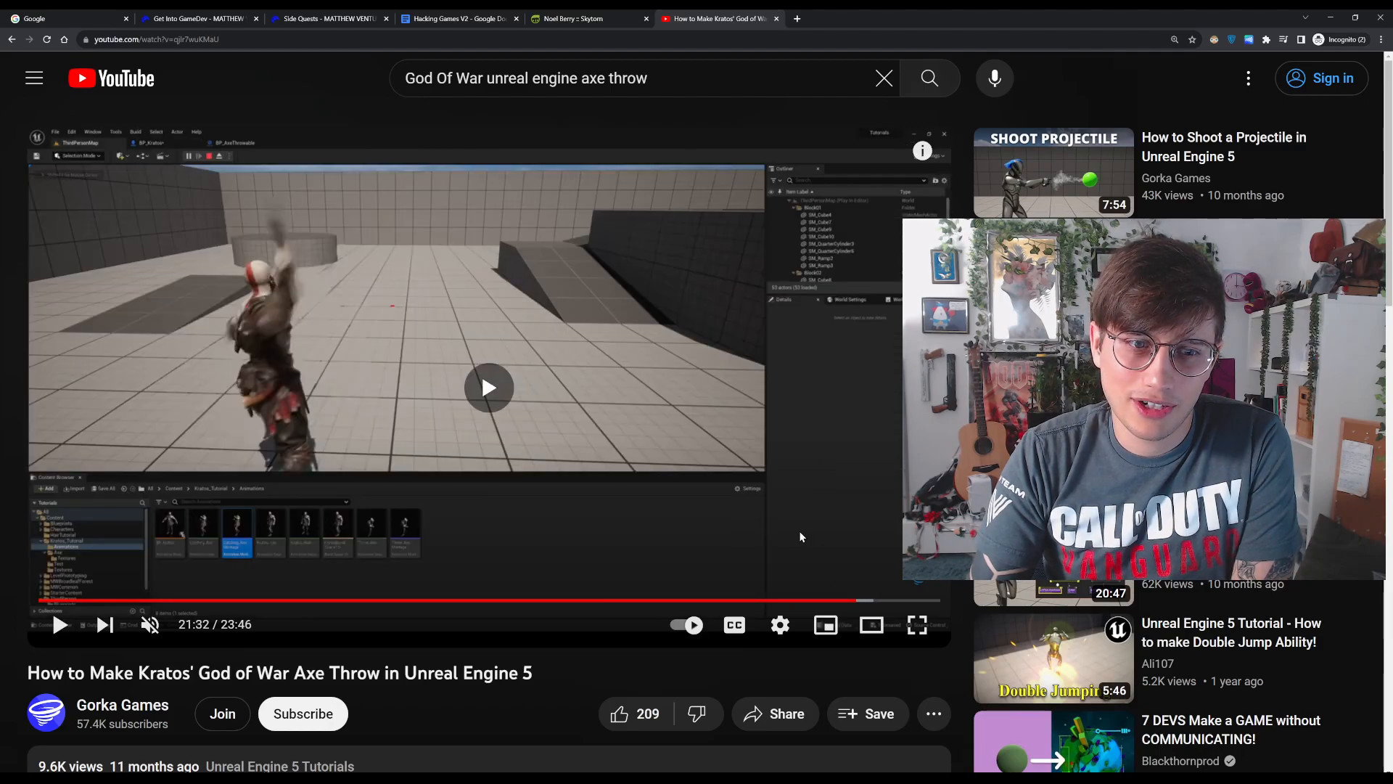
click(487, 388)
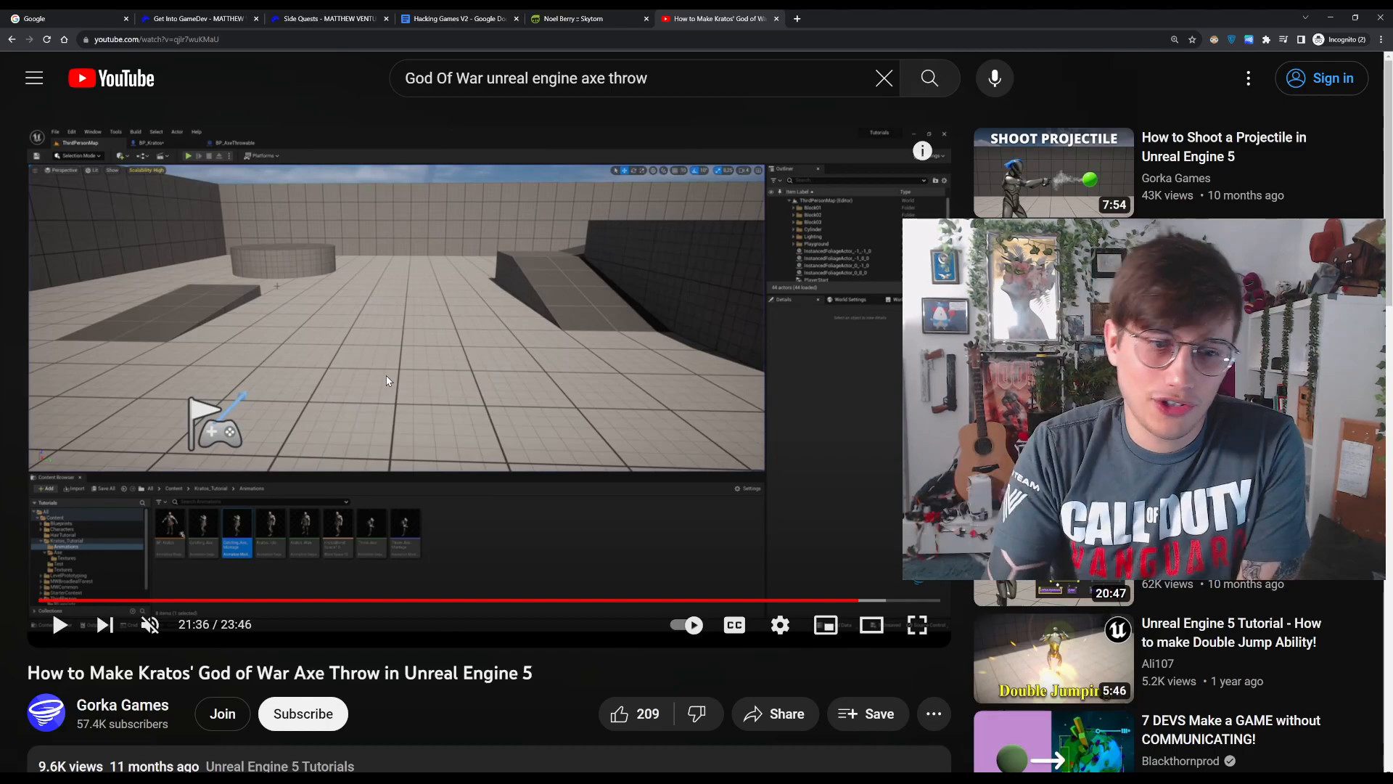
Seek the demo back to 10:33, pause at 10:37, and return to the Hacking Games V2 guide.
click(395, 600)
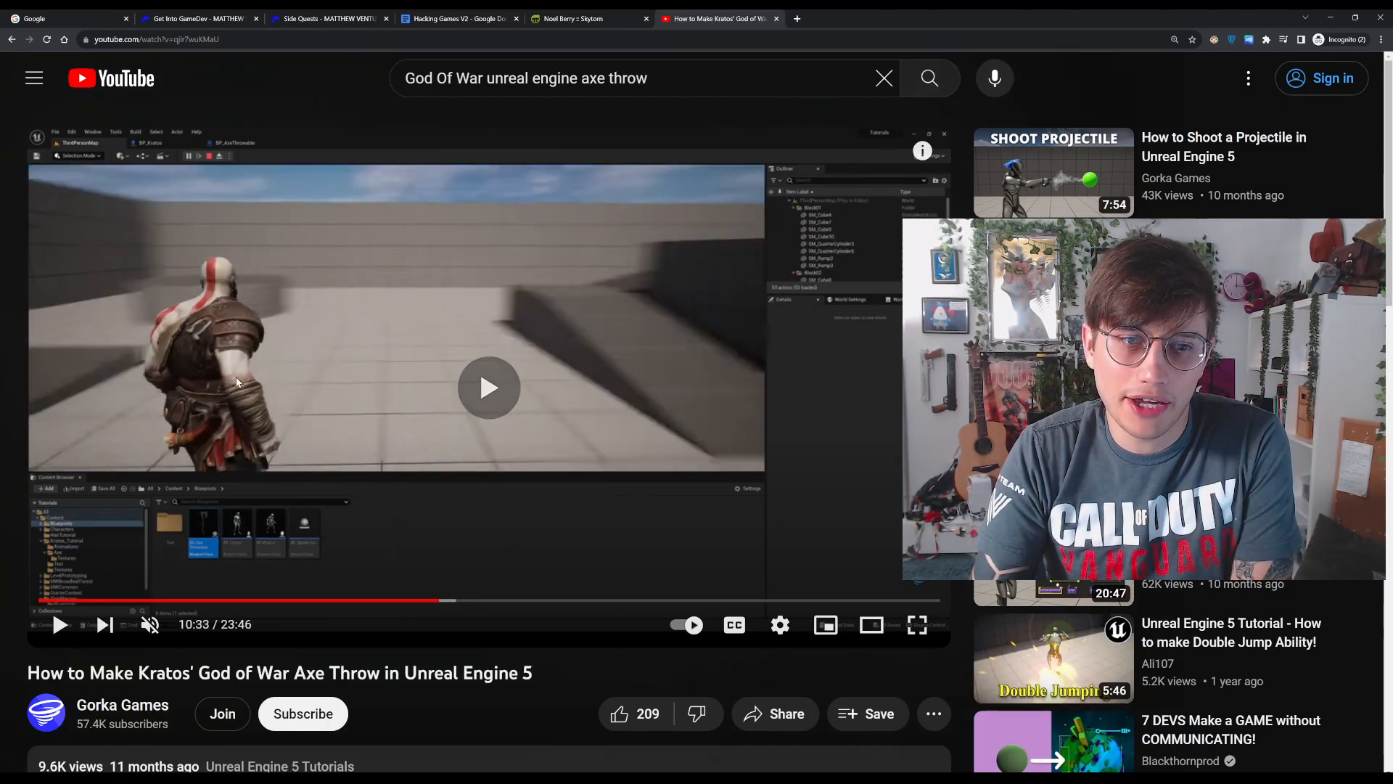
click(488, 387)
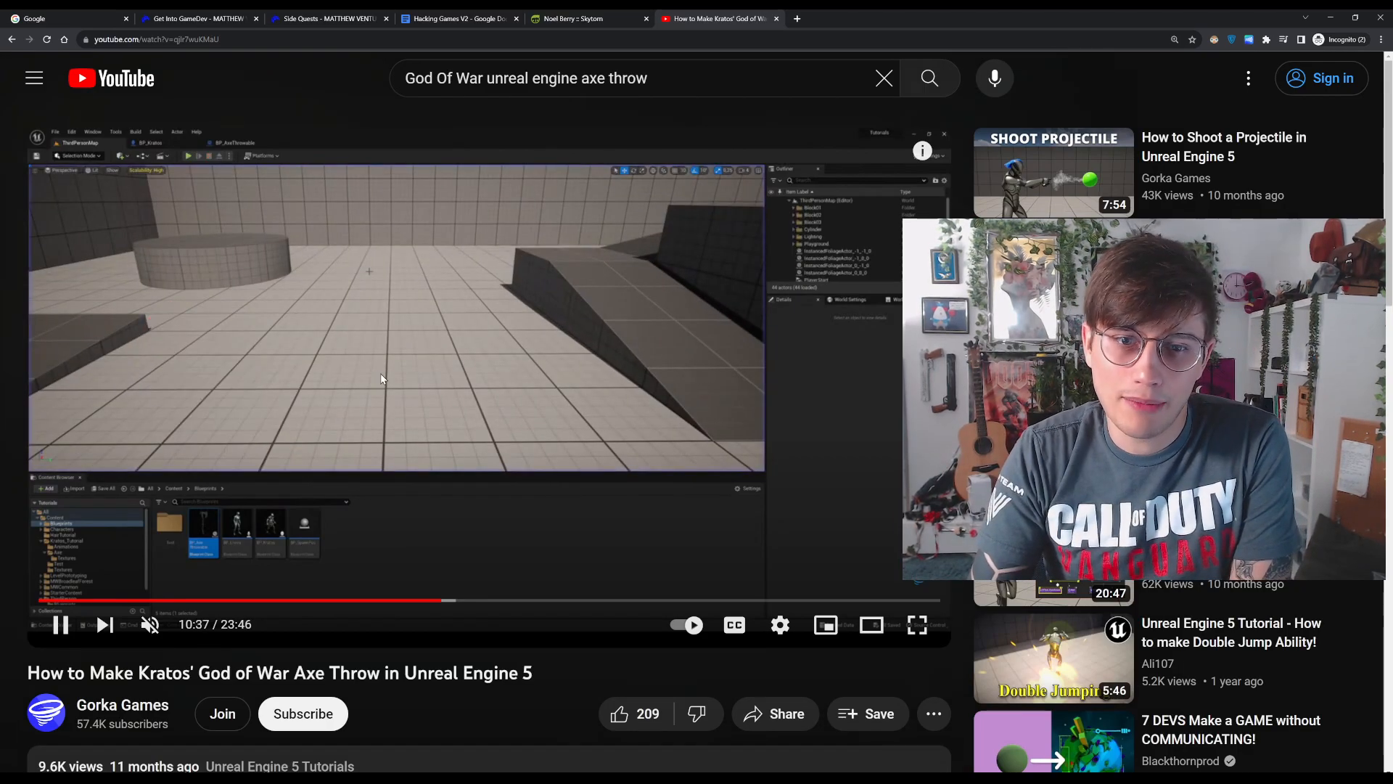
click(60, 624)
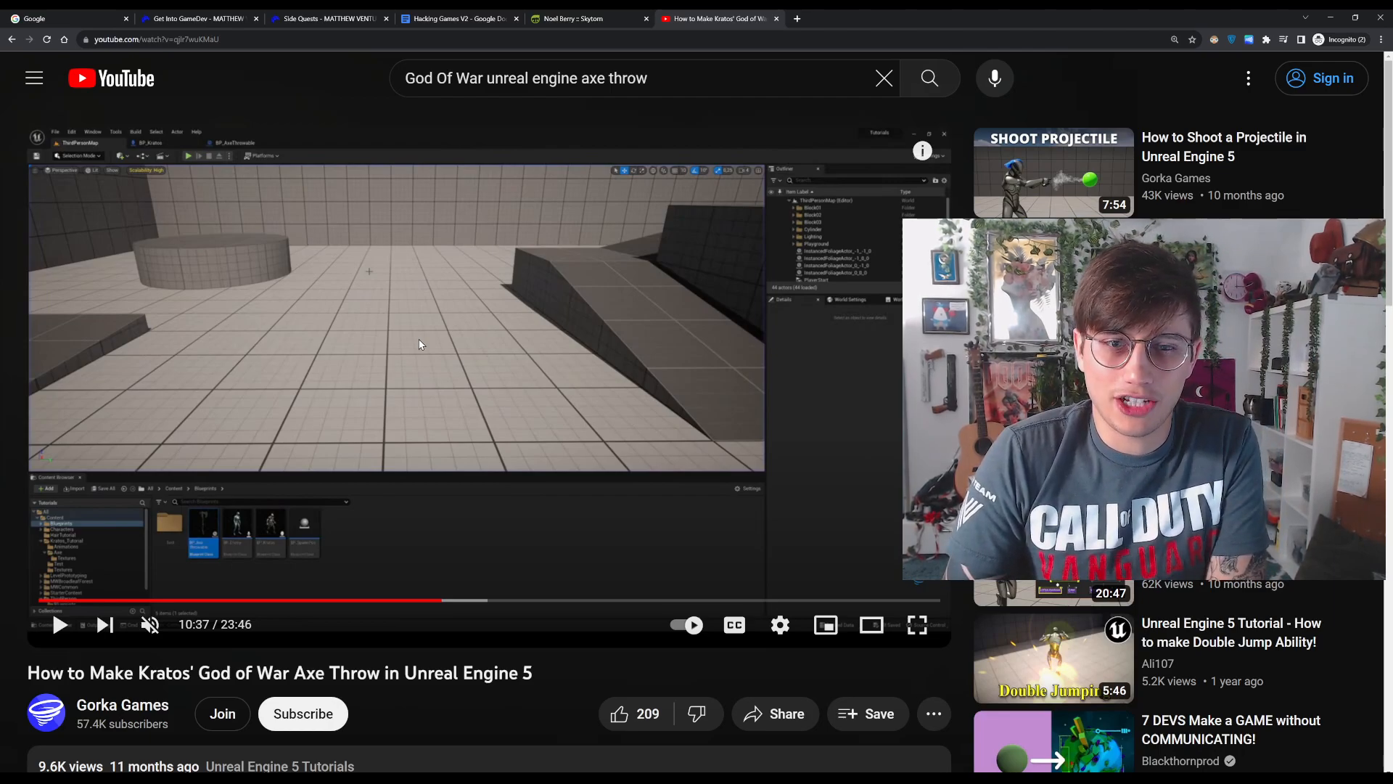
mouse_move(543, 601)
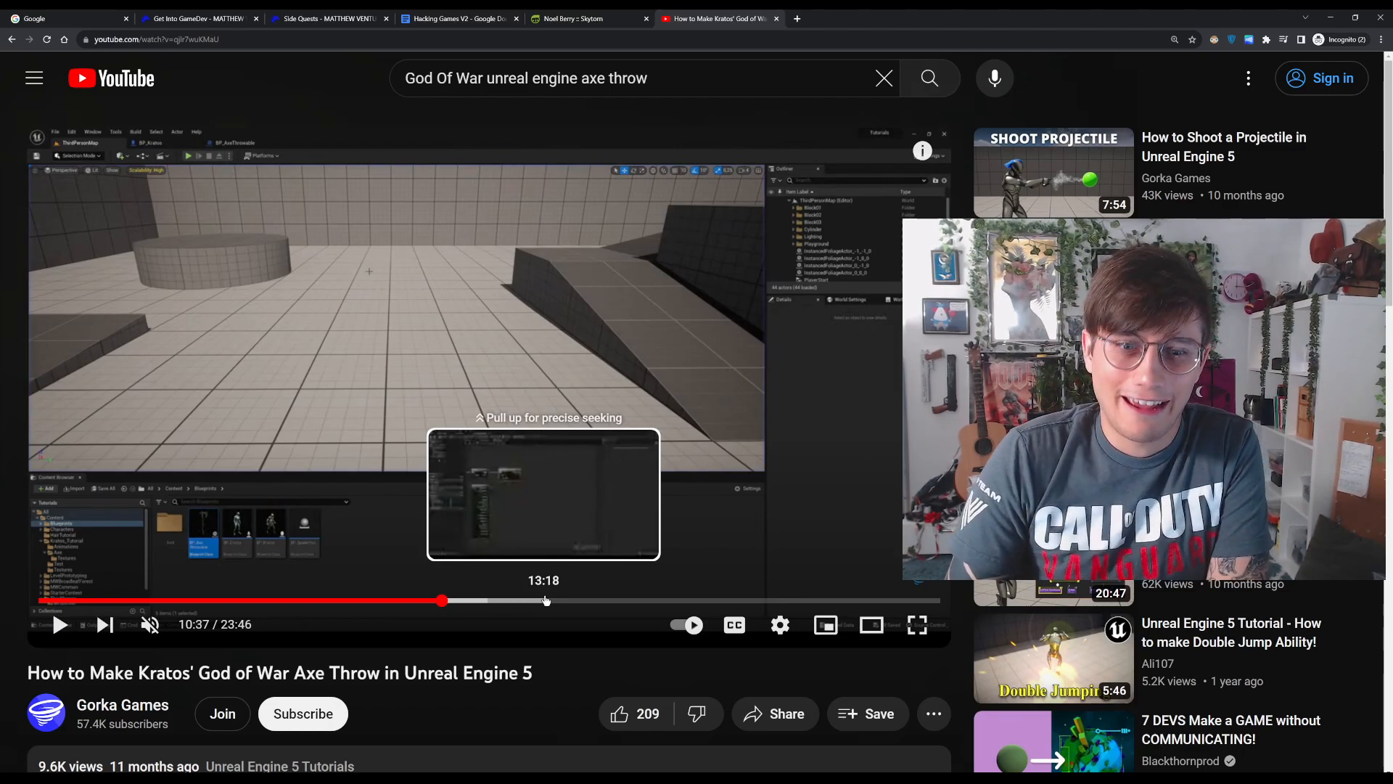
mouse_move(818, 203)
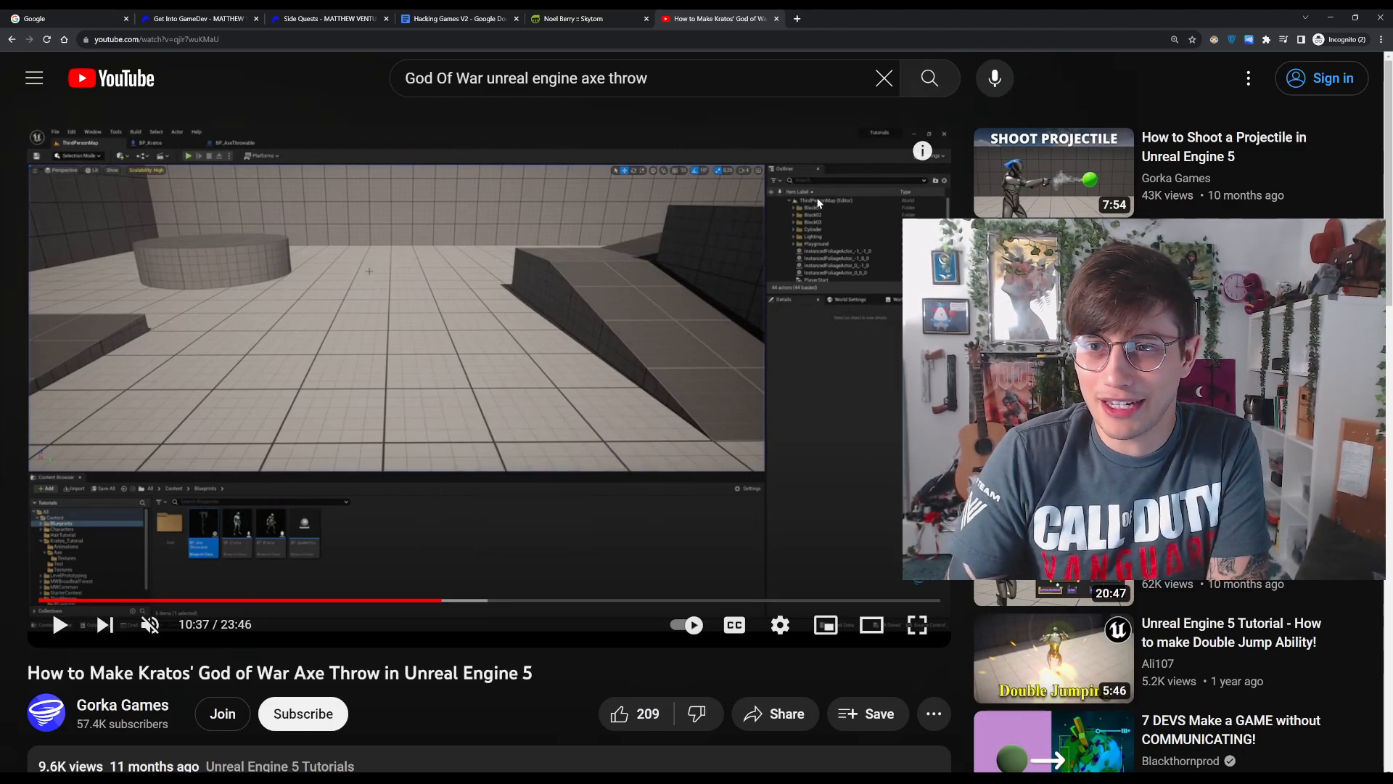
click(458, 17)
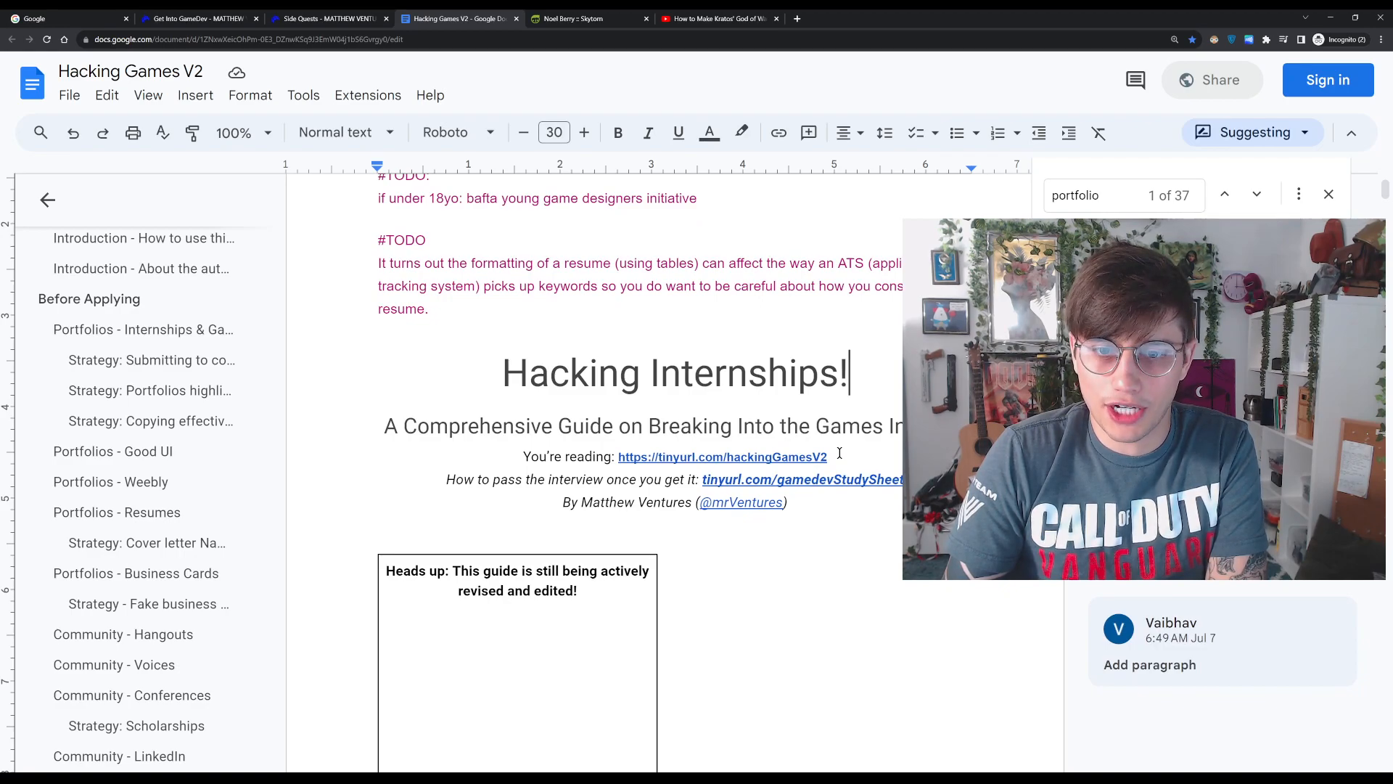
Preview the guide's tinyurl link and close the Find bar searching for 'portfolio'.
click(721, 455)
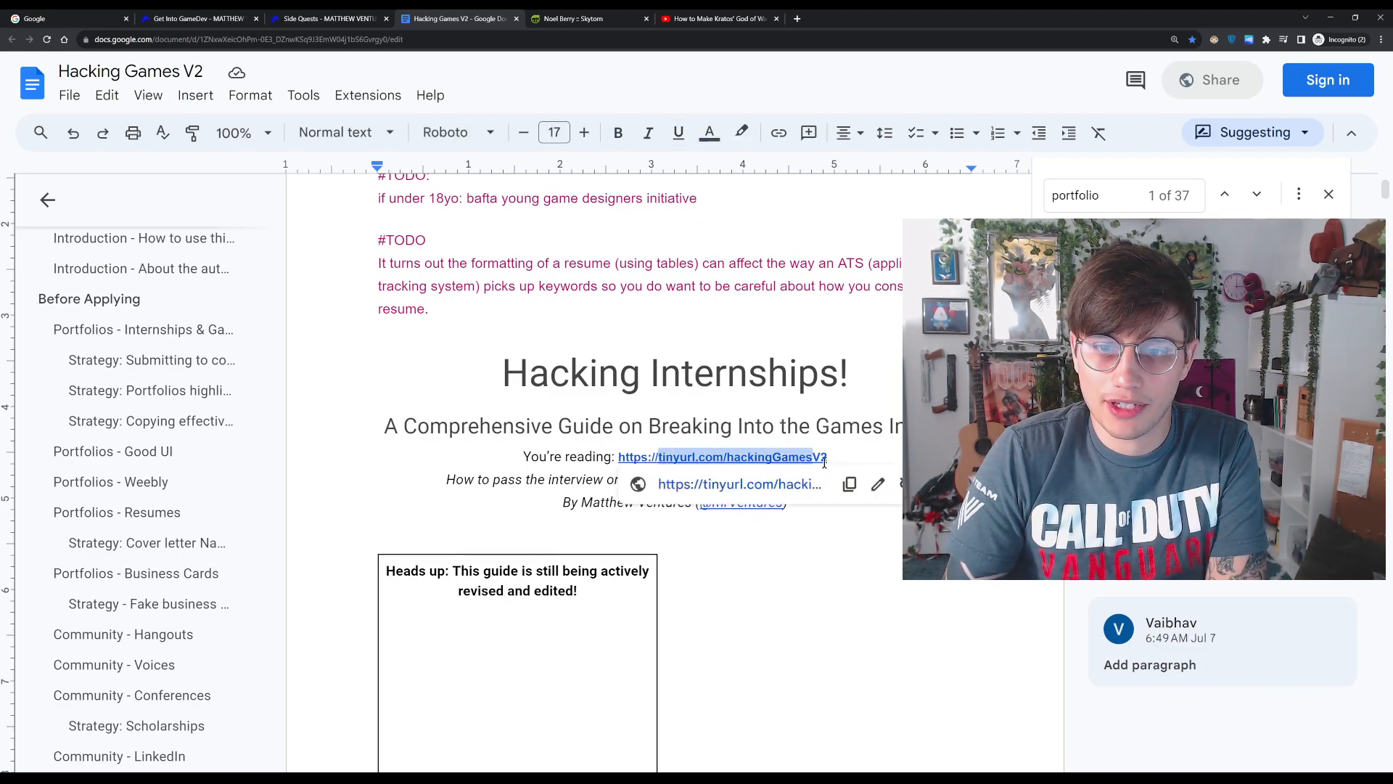
scroll(down, 3)
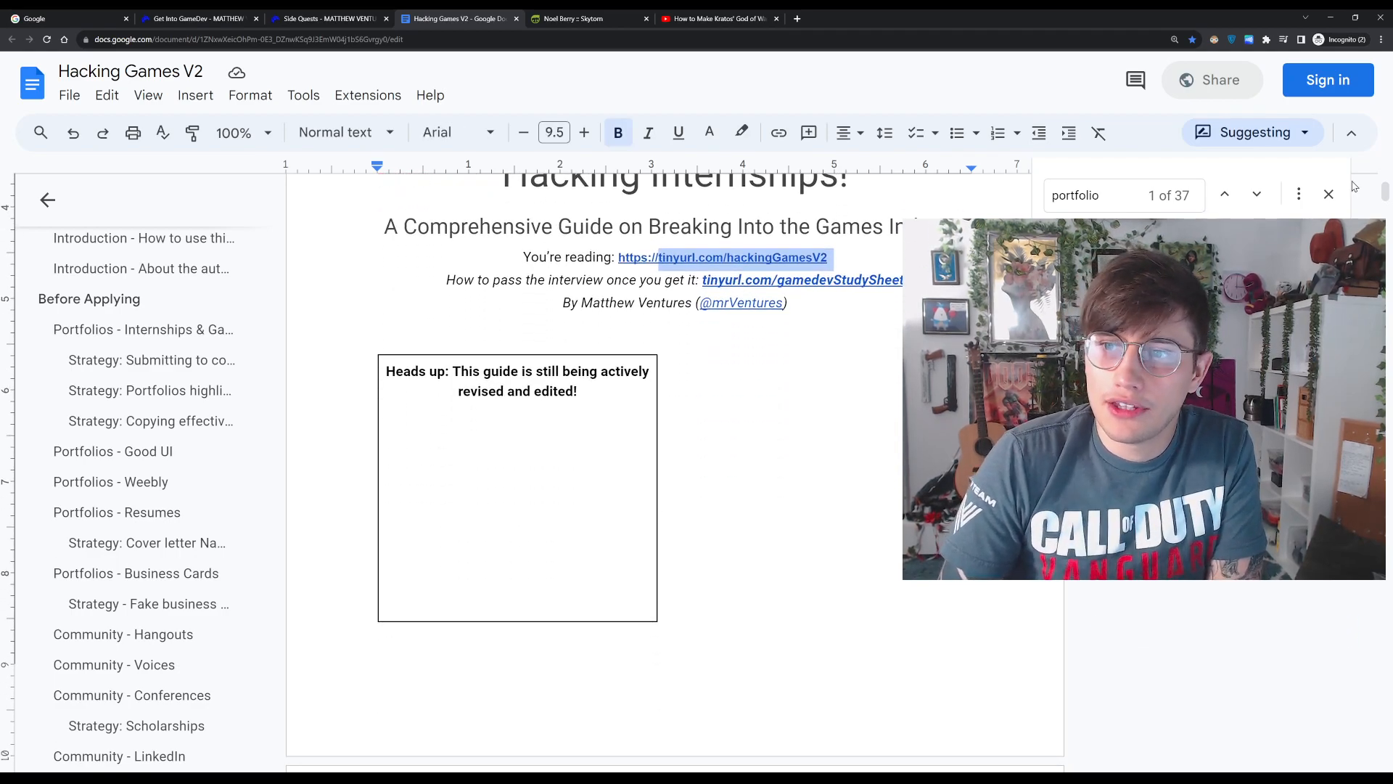
click(1328, 194)
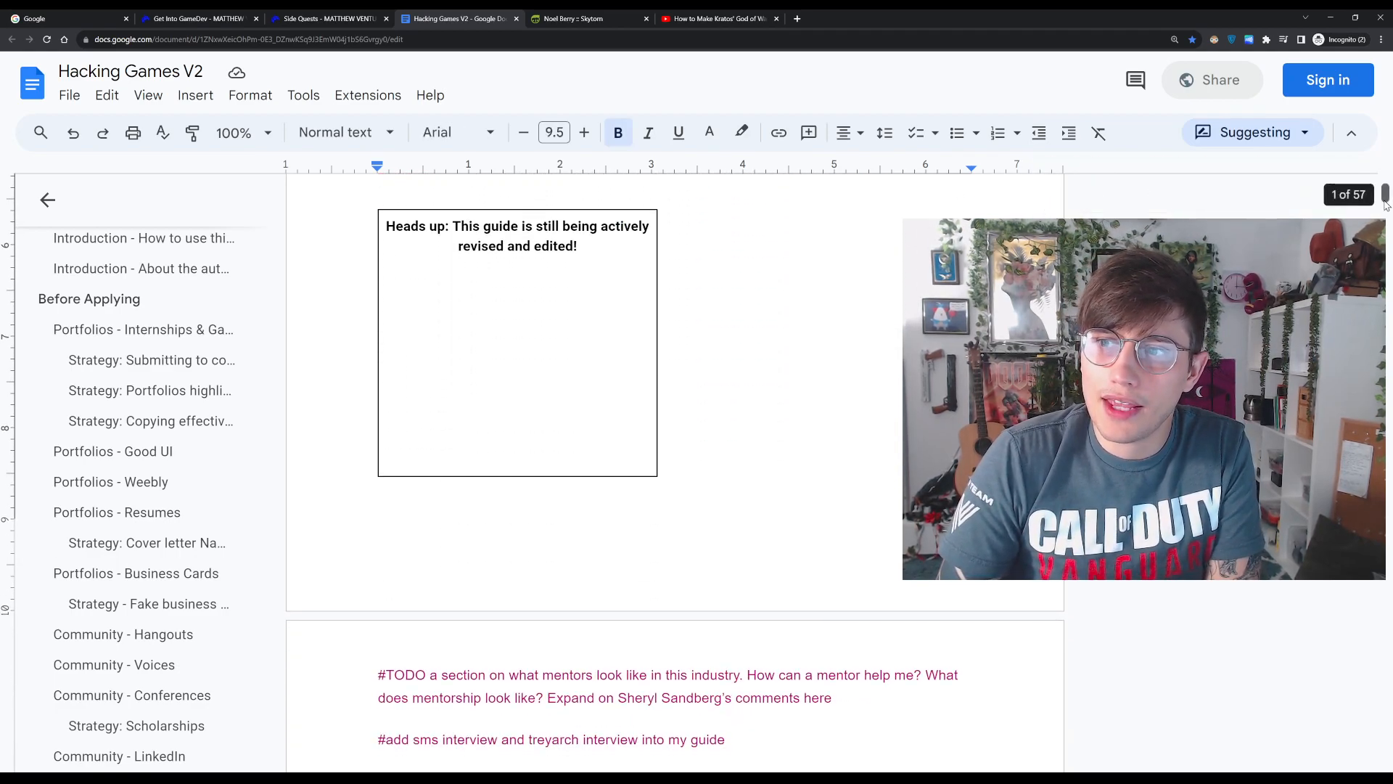
Scroll further through the Hacking Games V2 guide, then switch to the Get Into GameDev page.
scroll(down, 3)
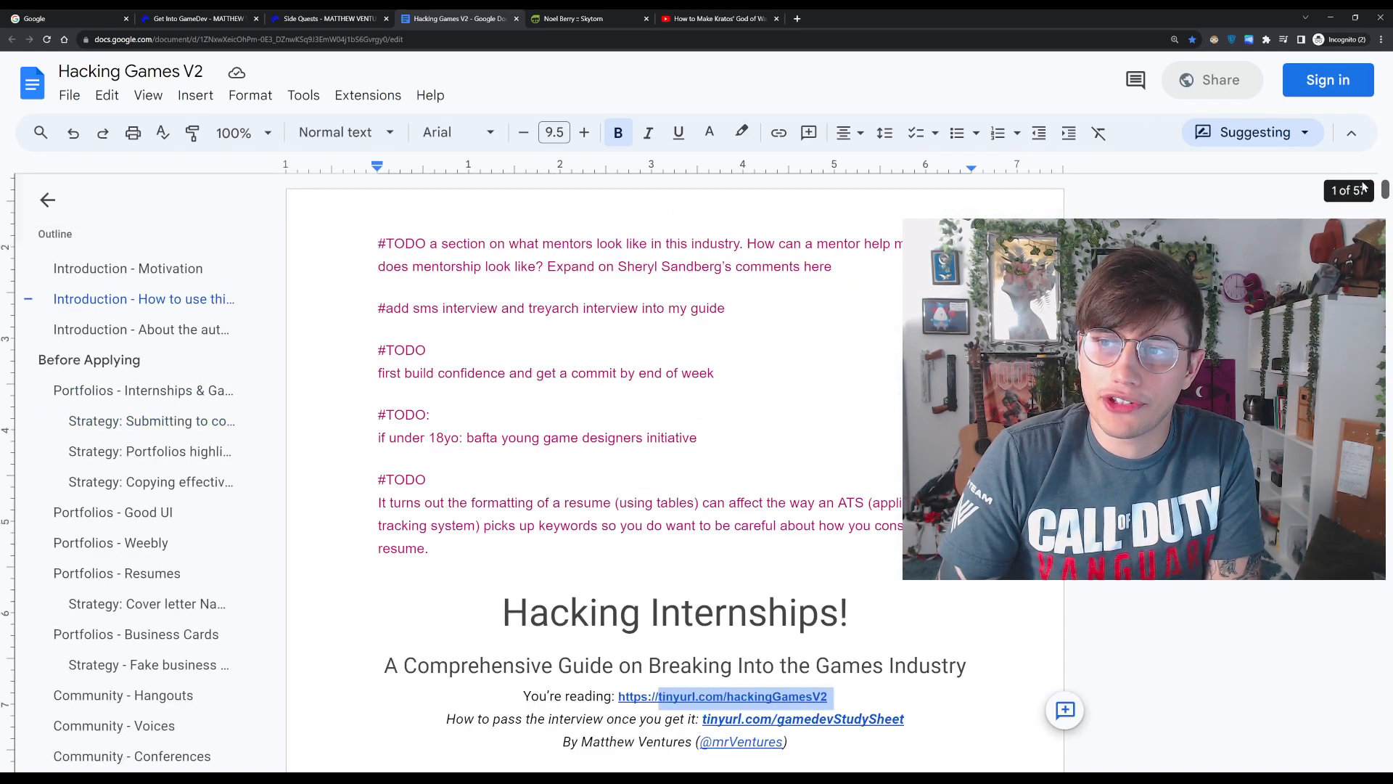
scroll(down, 3)
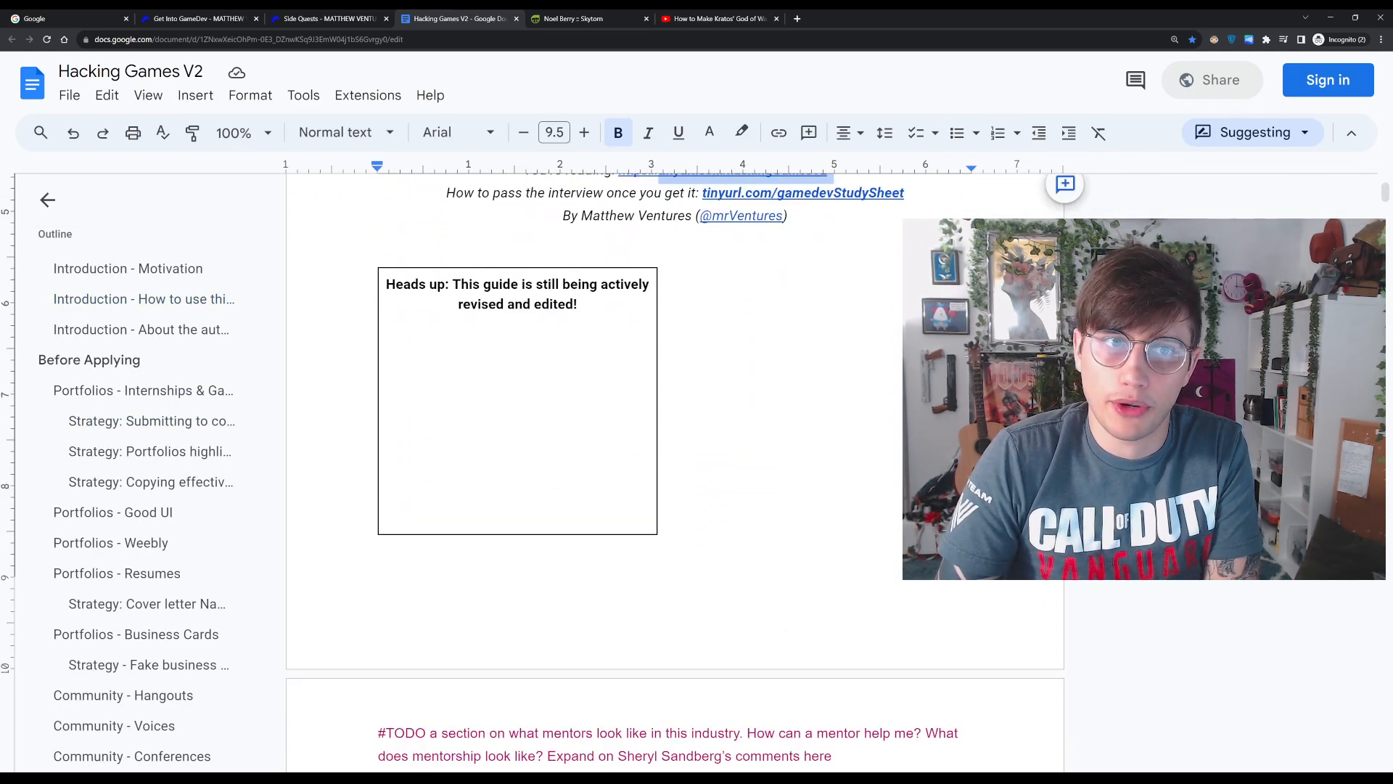
scroll(down, 3)
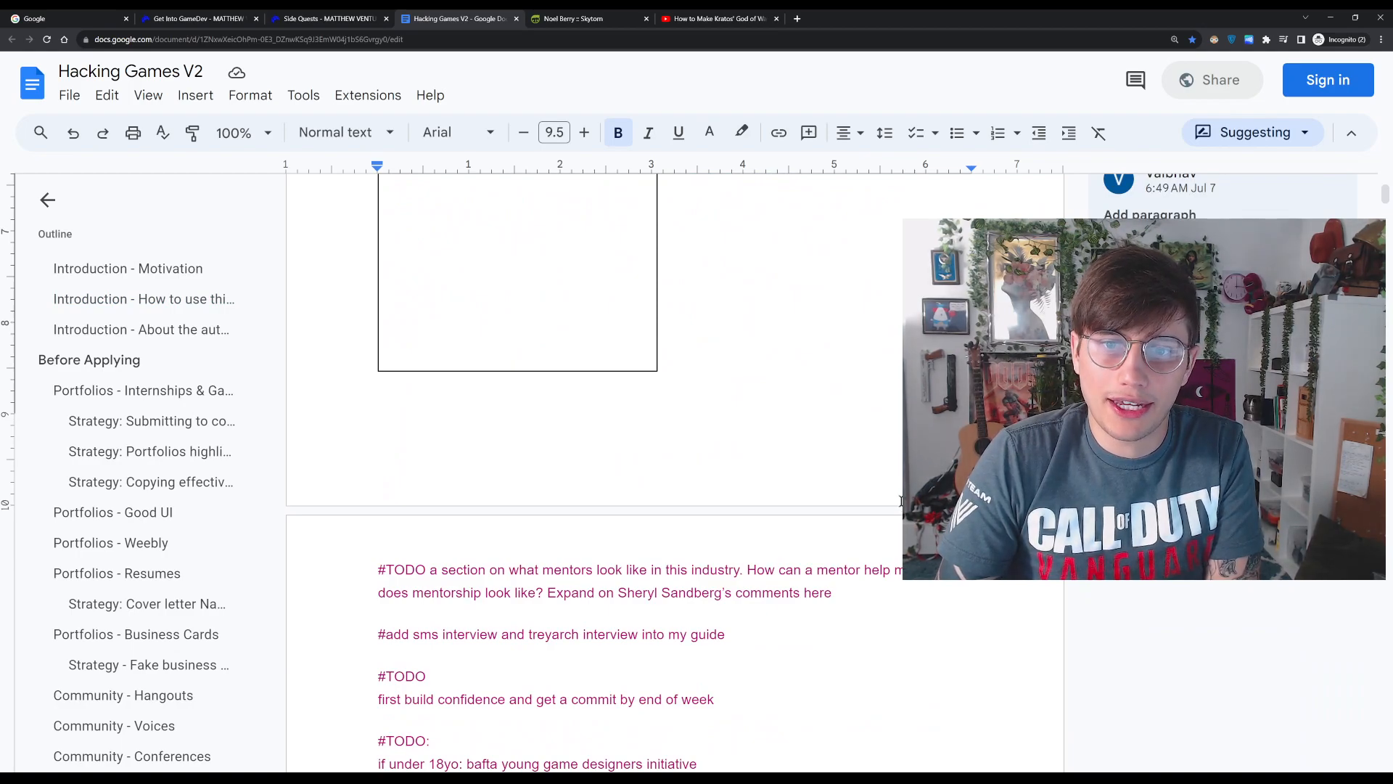
click(329, 17)
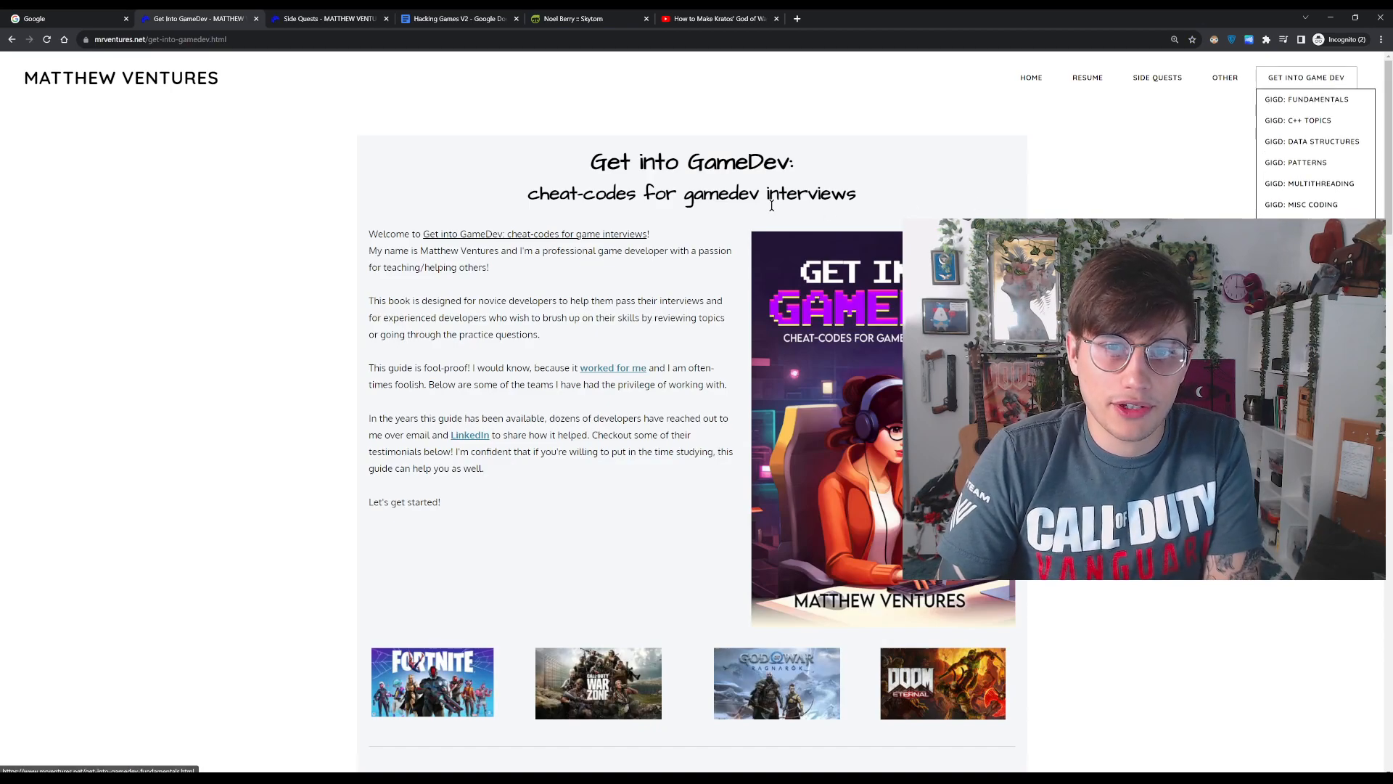
mouse_move(597, 161)
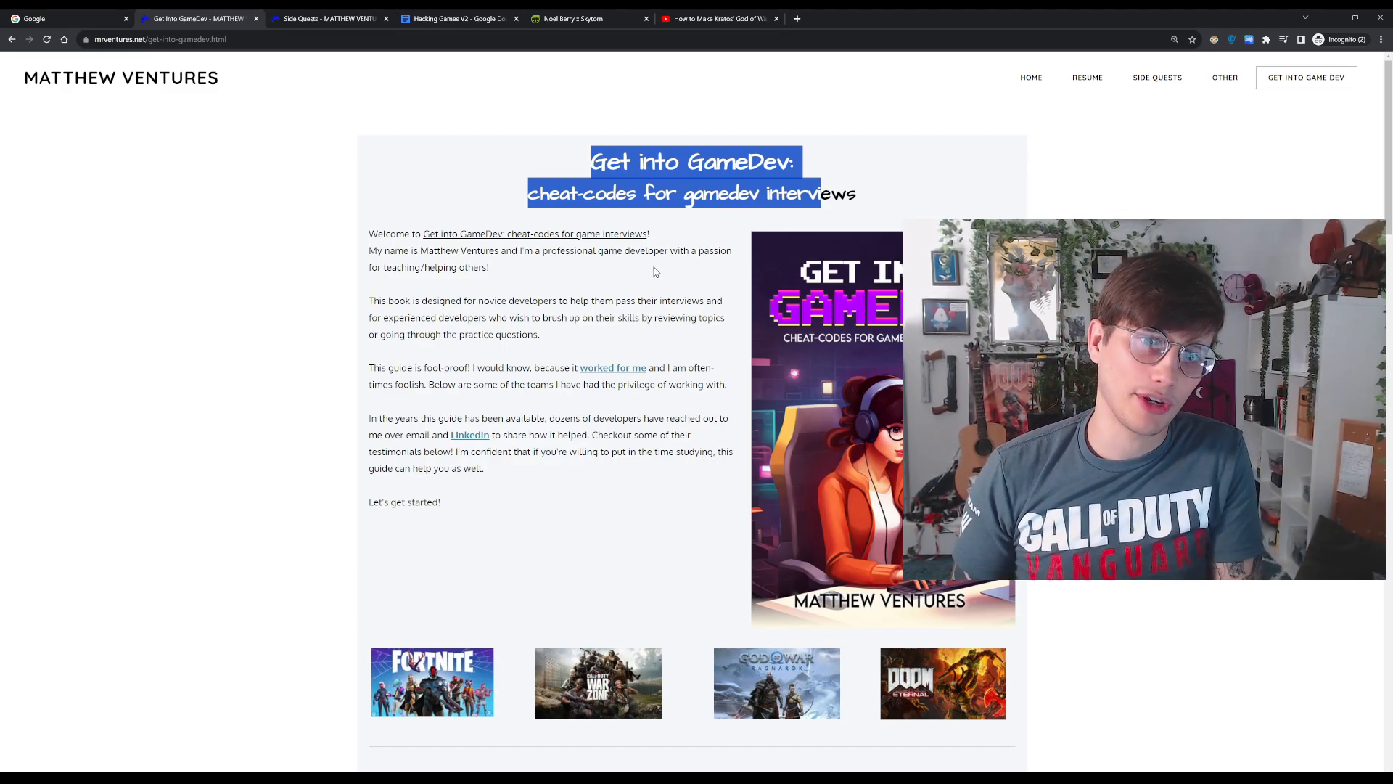
Scroll the Get Into GameDev page past Testimonials to the Table of Contents.
scroll(down, 3)
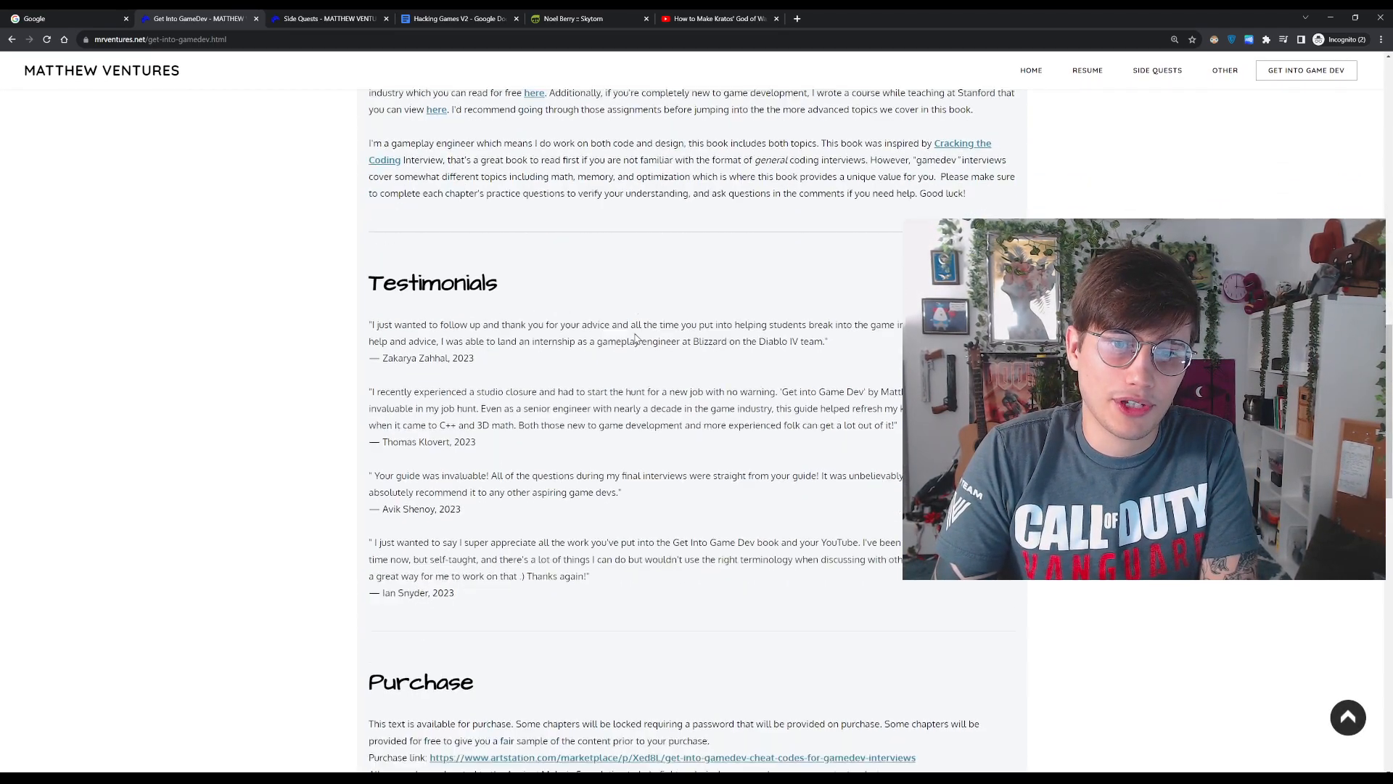
scroll(up, 3)
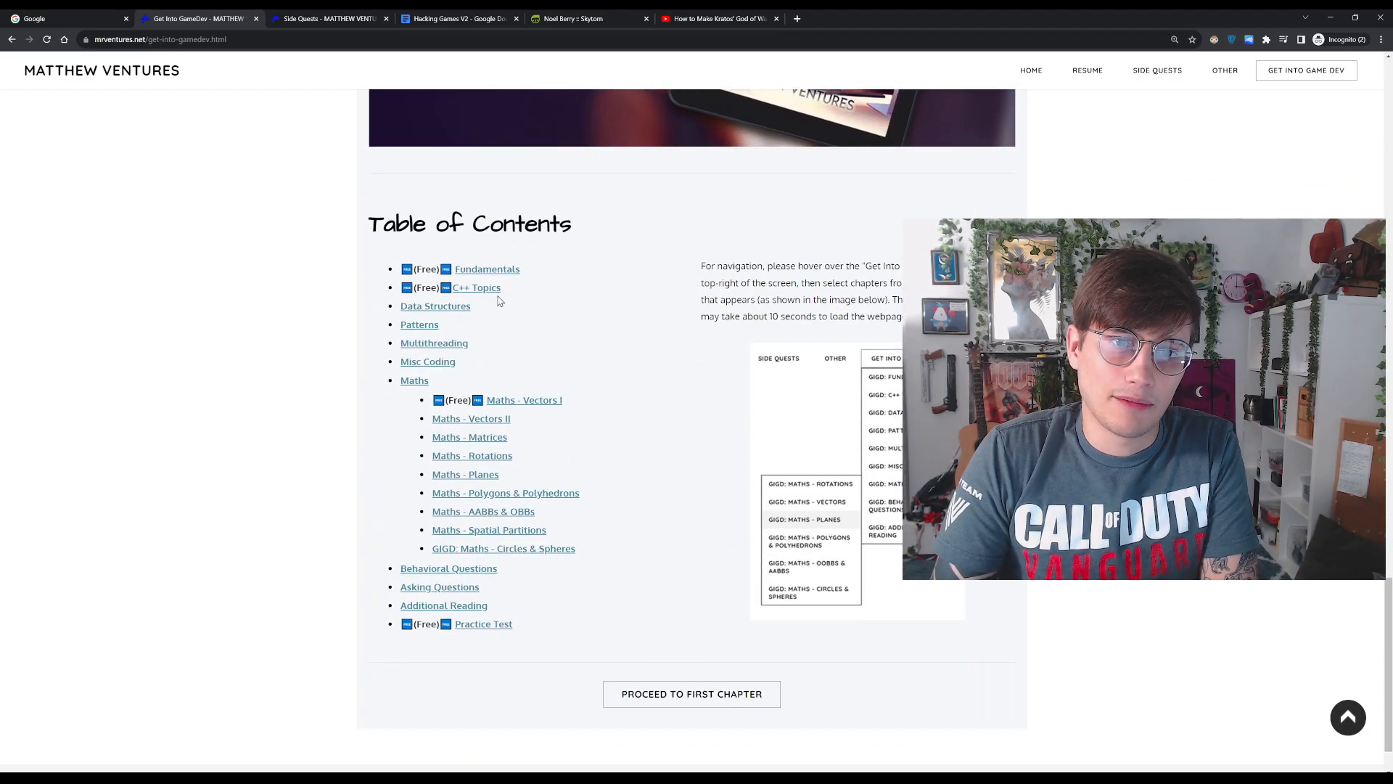
mouse_move(484, 623)
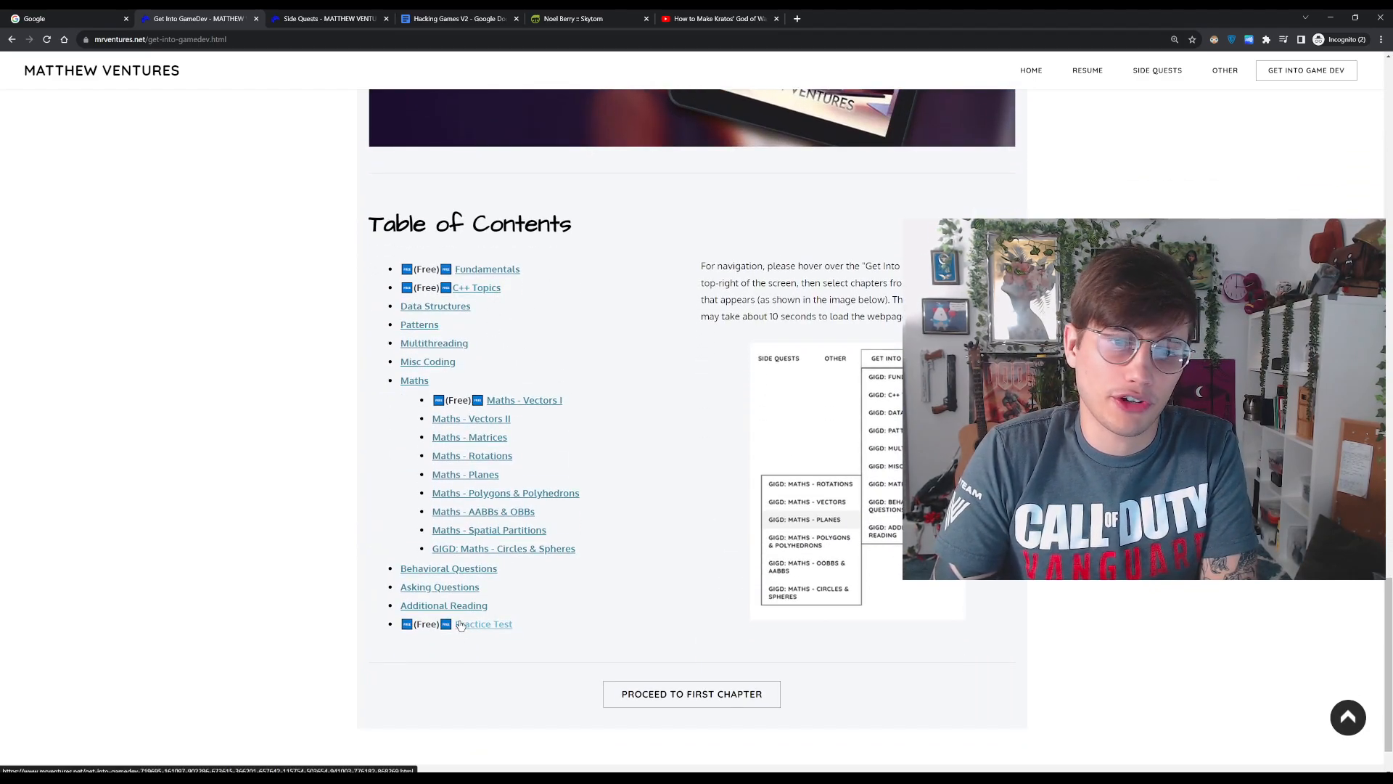
mouse_move(637, 588)
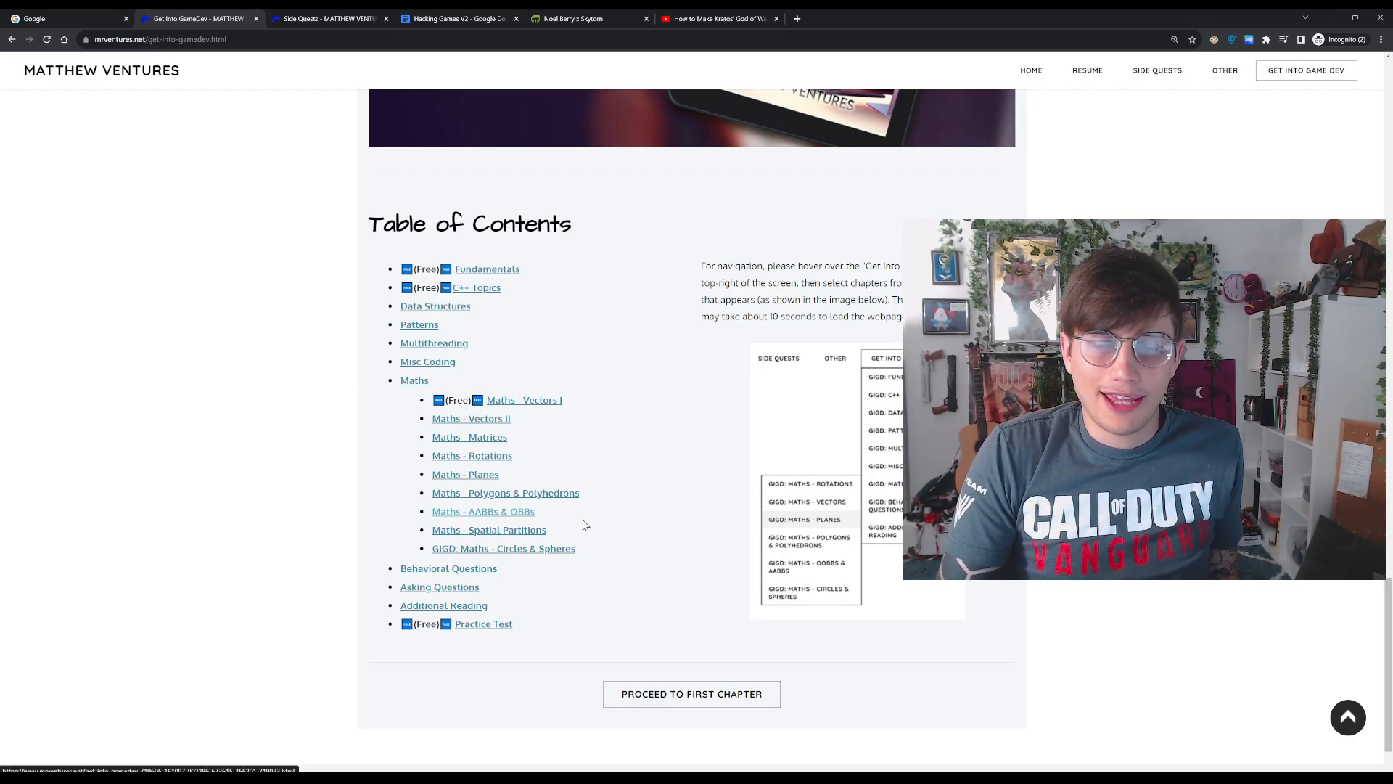
mouse_move(484, 358)
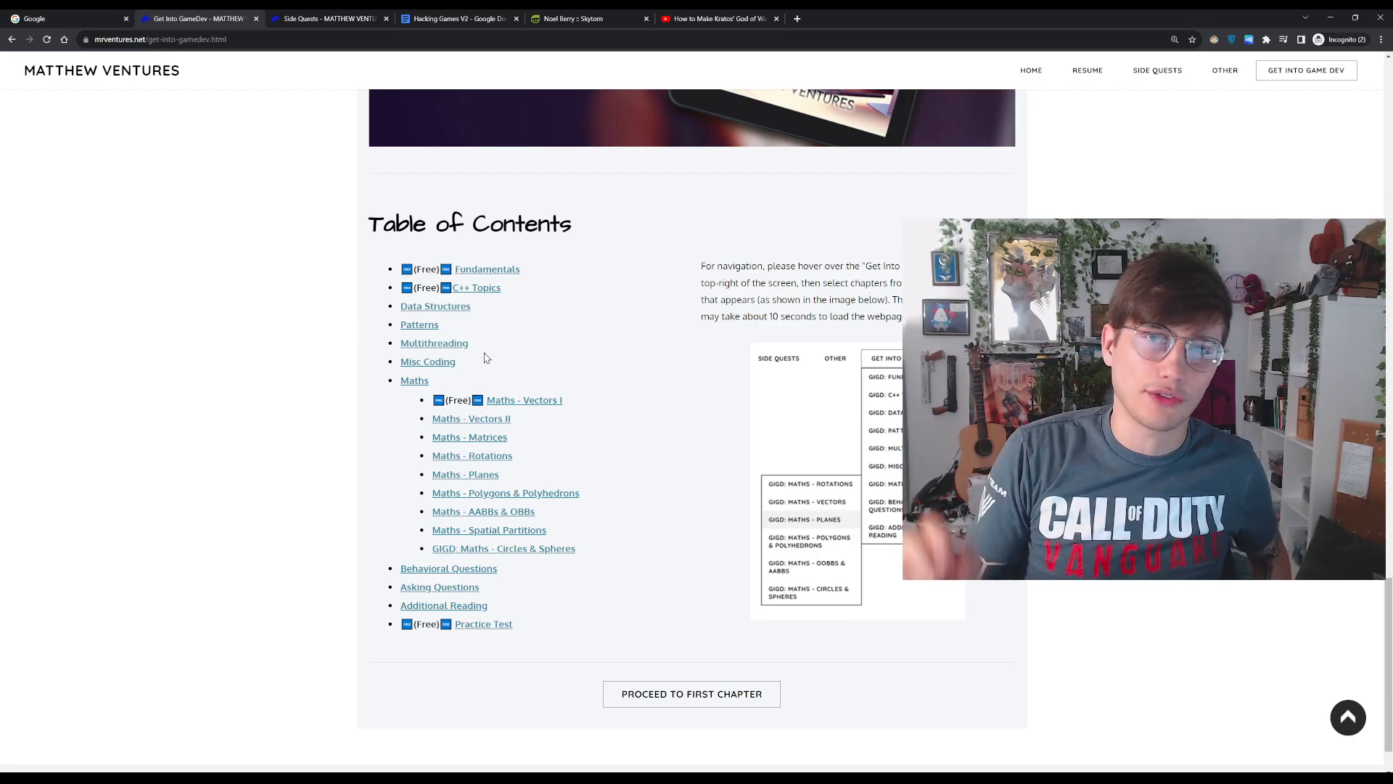
mouse_move(611, 217)
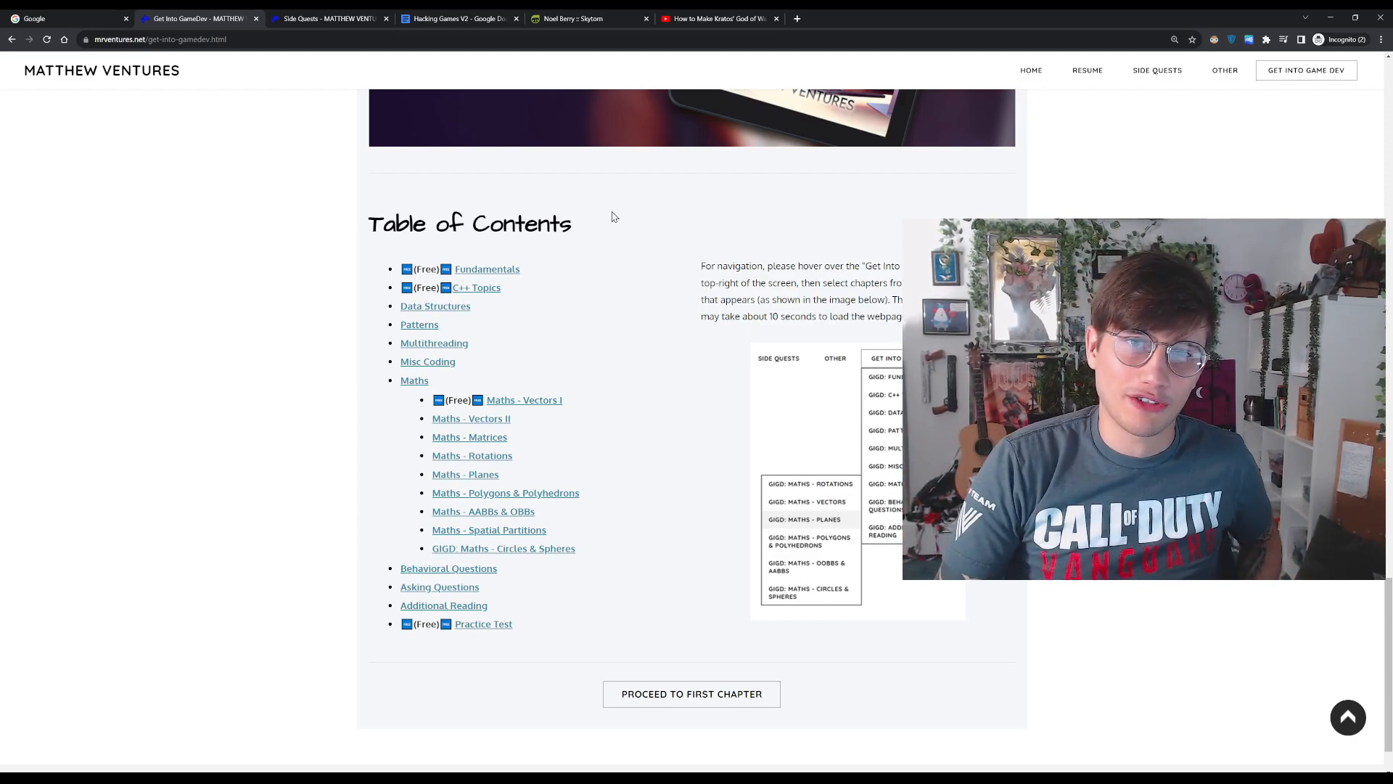
mouse_move(575, 268)
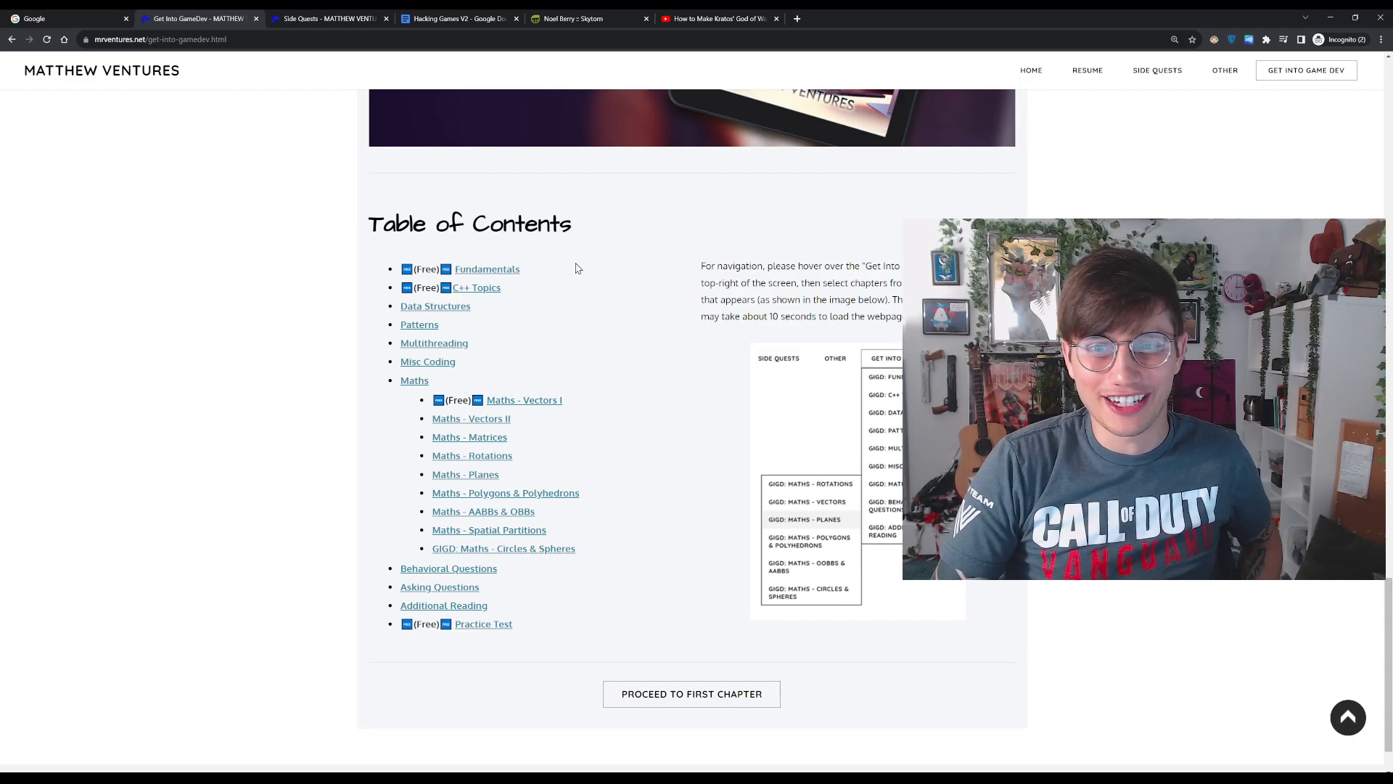
mouse_move(587, 278)
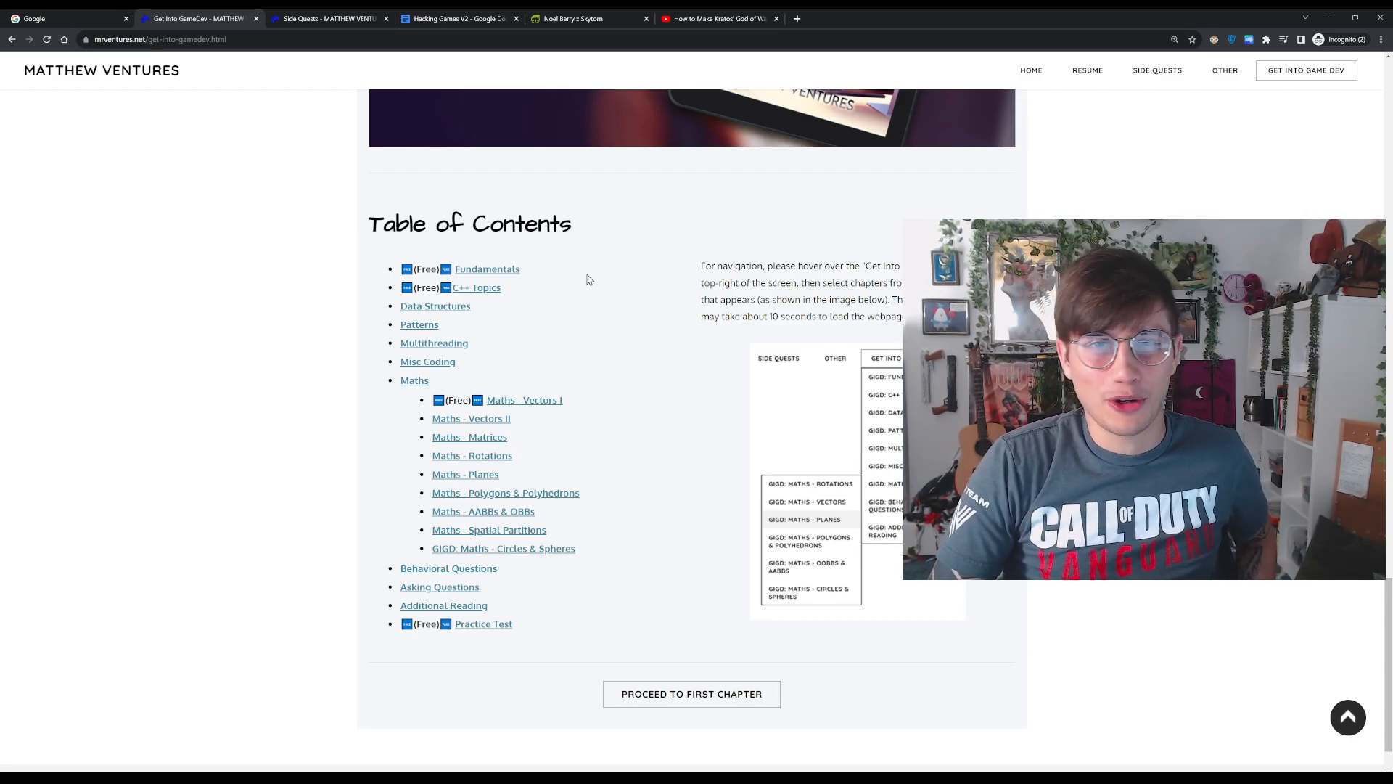
mouse_move(611, 280)
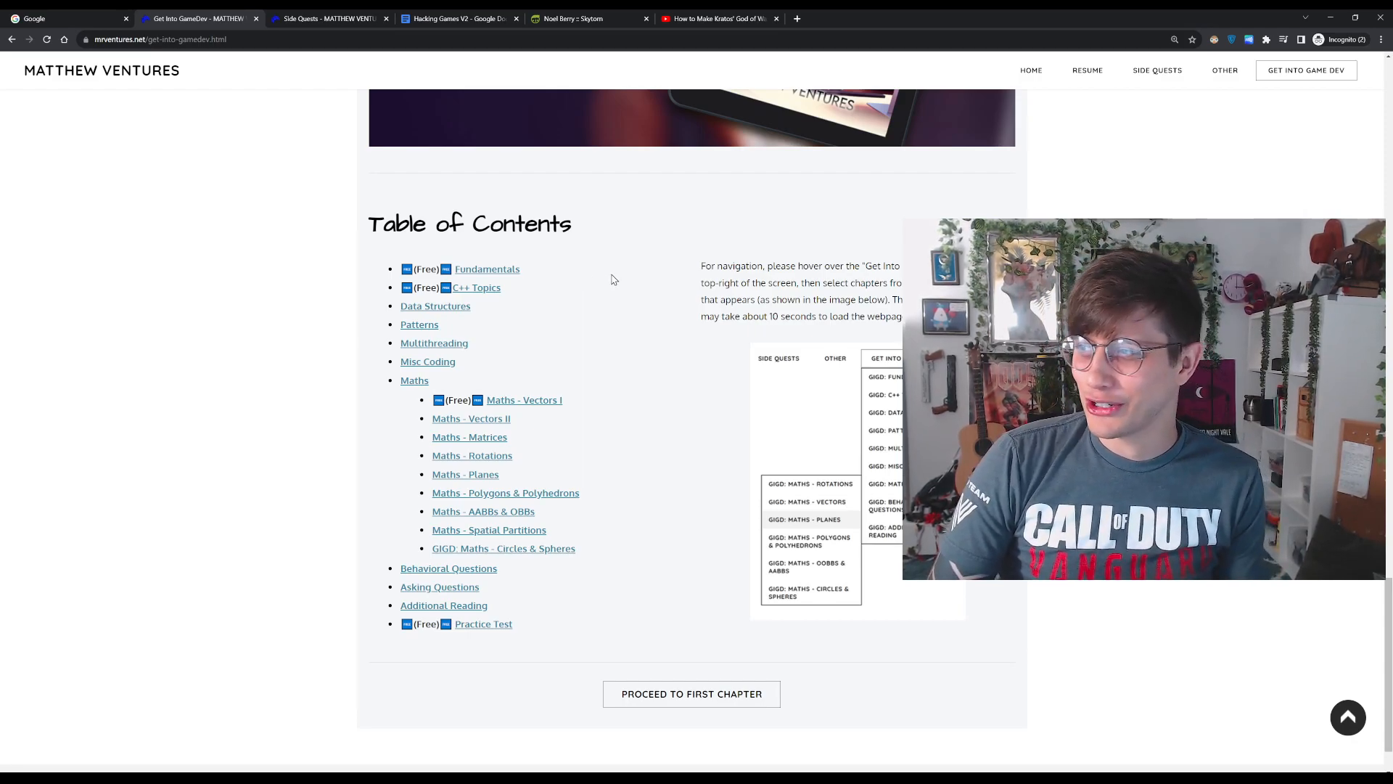